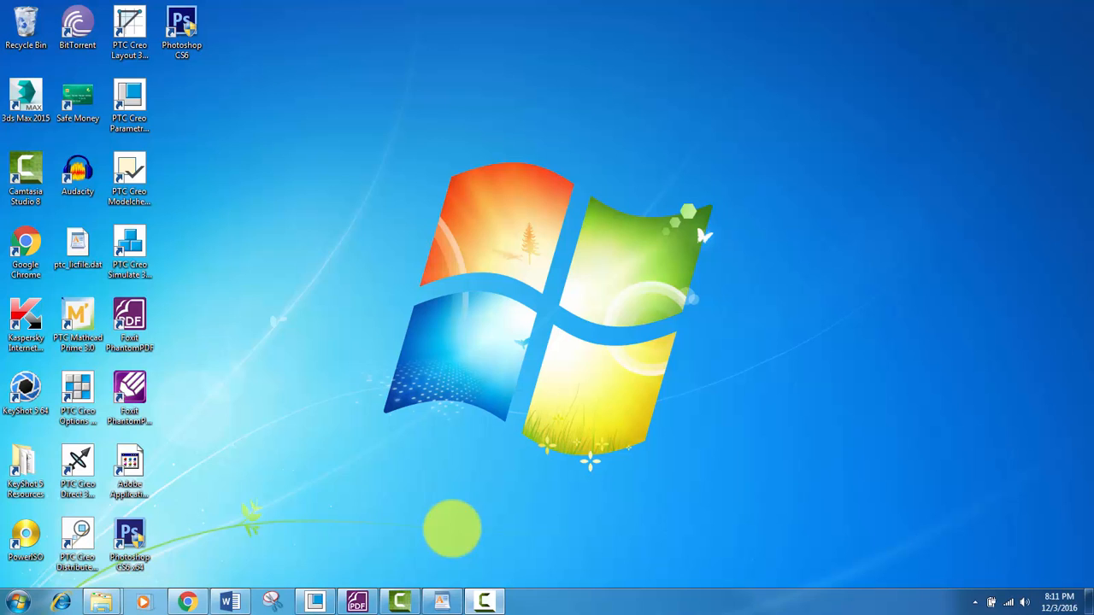
- Review the helical gear's known variables and the module, pitch, diameter, tooth thickness and lead equations
click(229, 602)
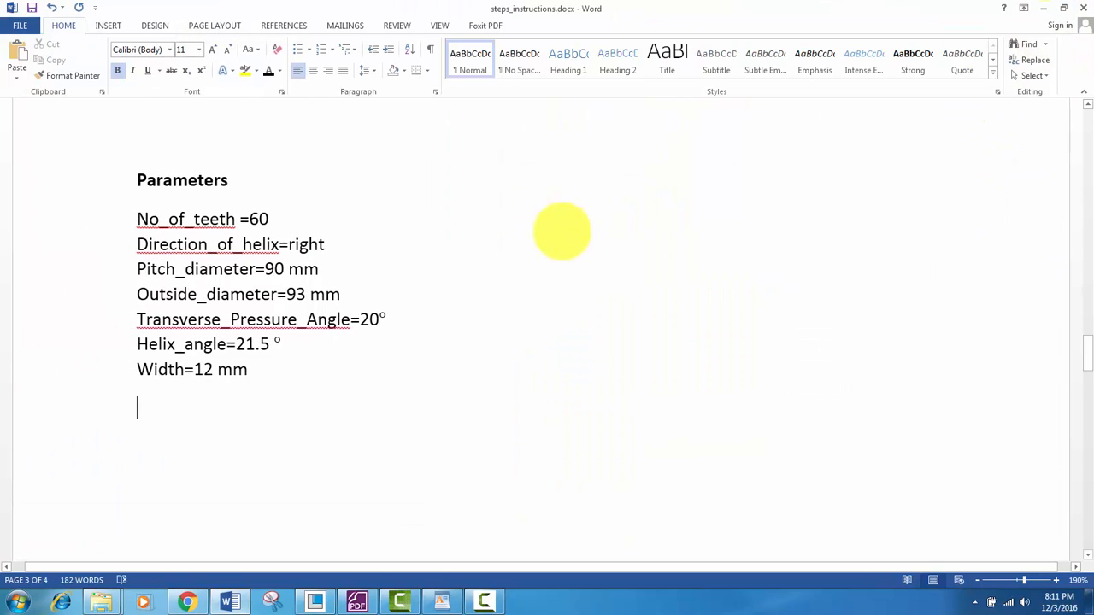
scroll(down, 3)
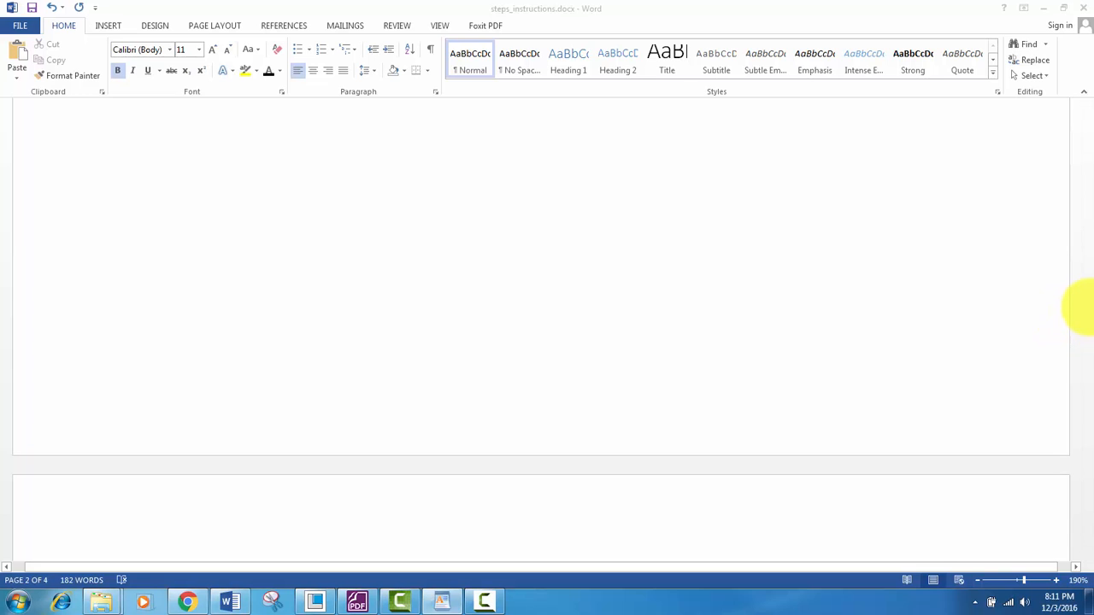
drag(1085, 307, 1085, 294)
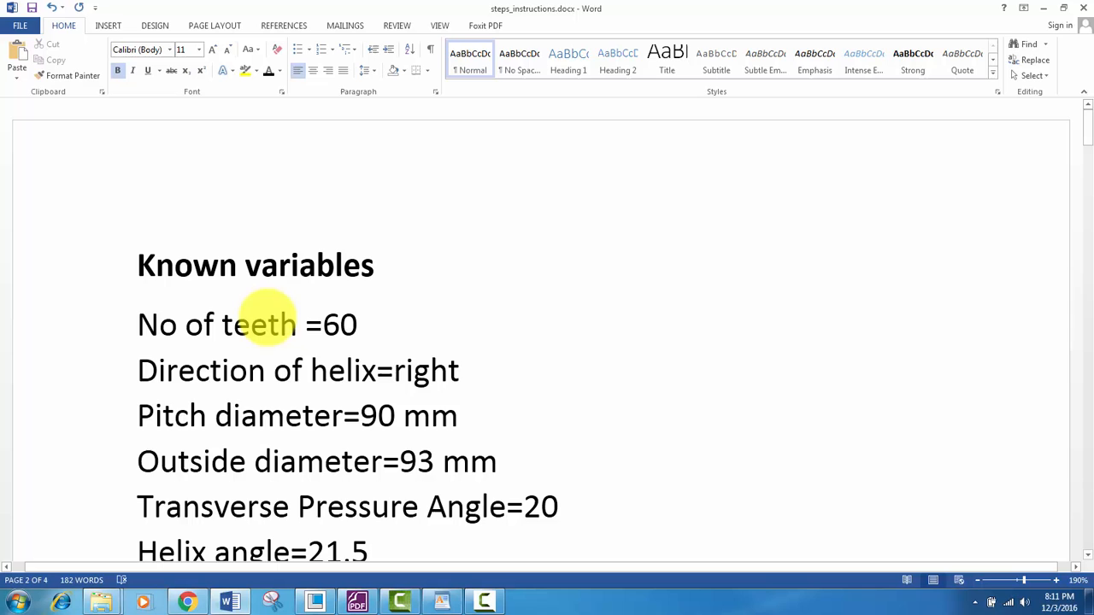
scroll(down, 3)
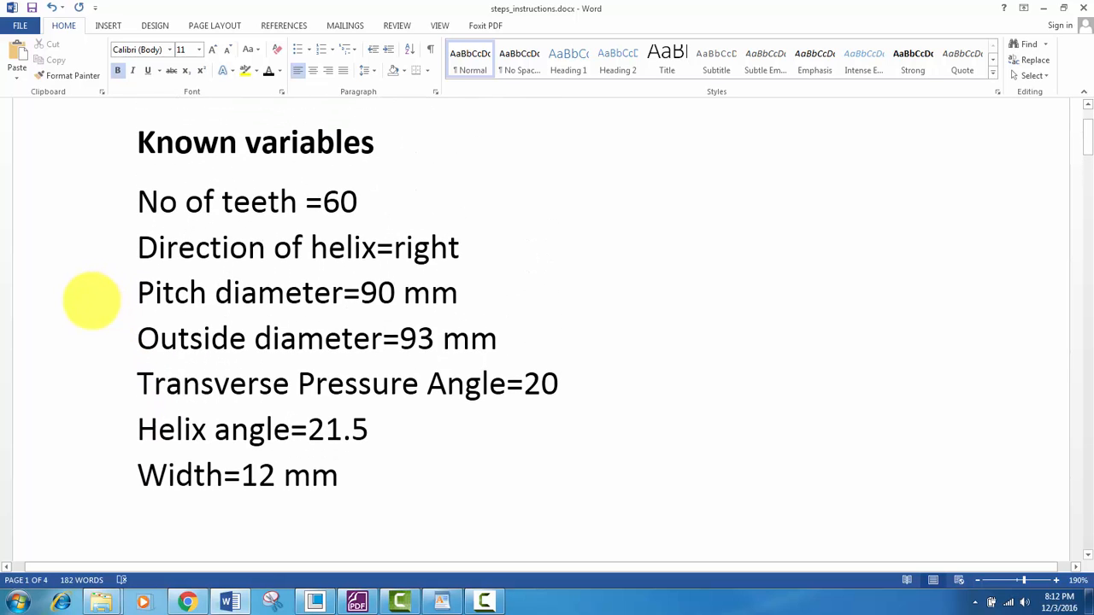
scroll(down, 3)
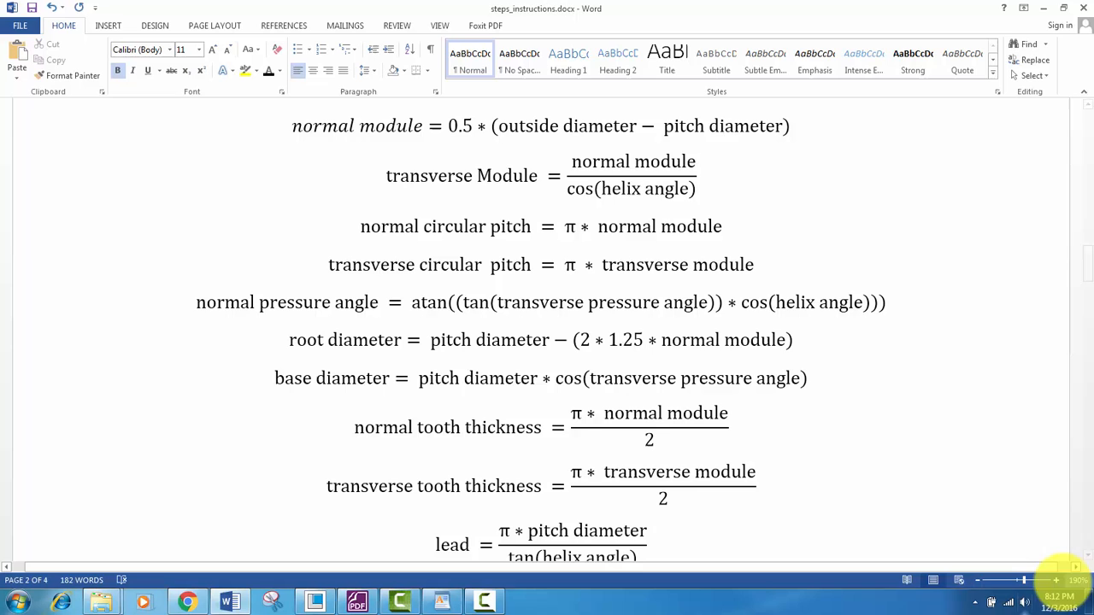
mouse_move(977, 579)
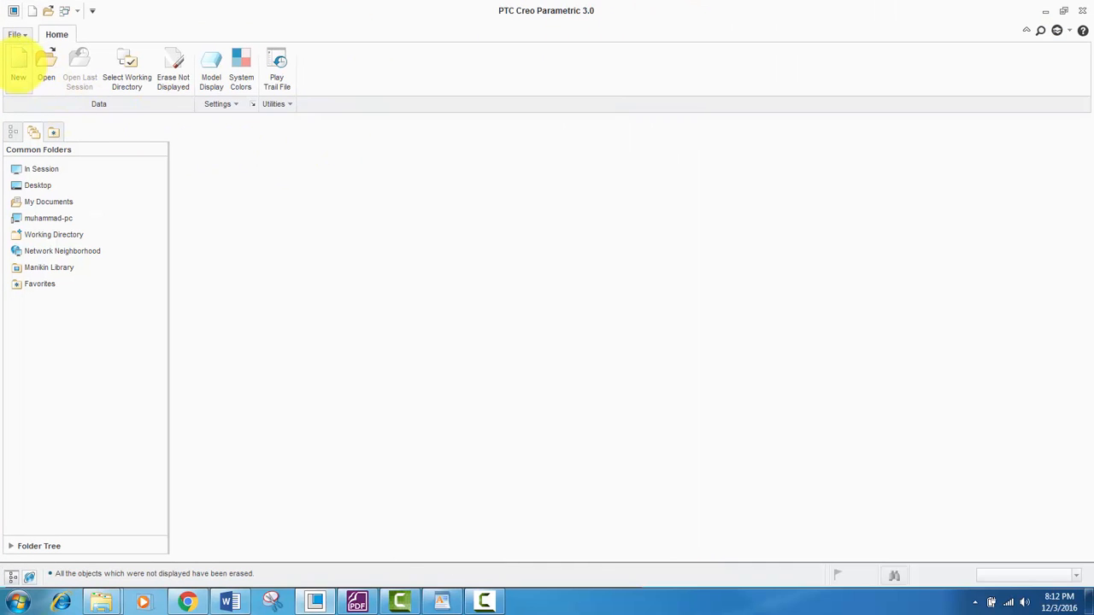
- Create a solid part helical_gear from the mmns_part_solid template instead of the default template
click(17, 69)
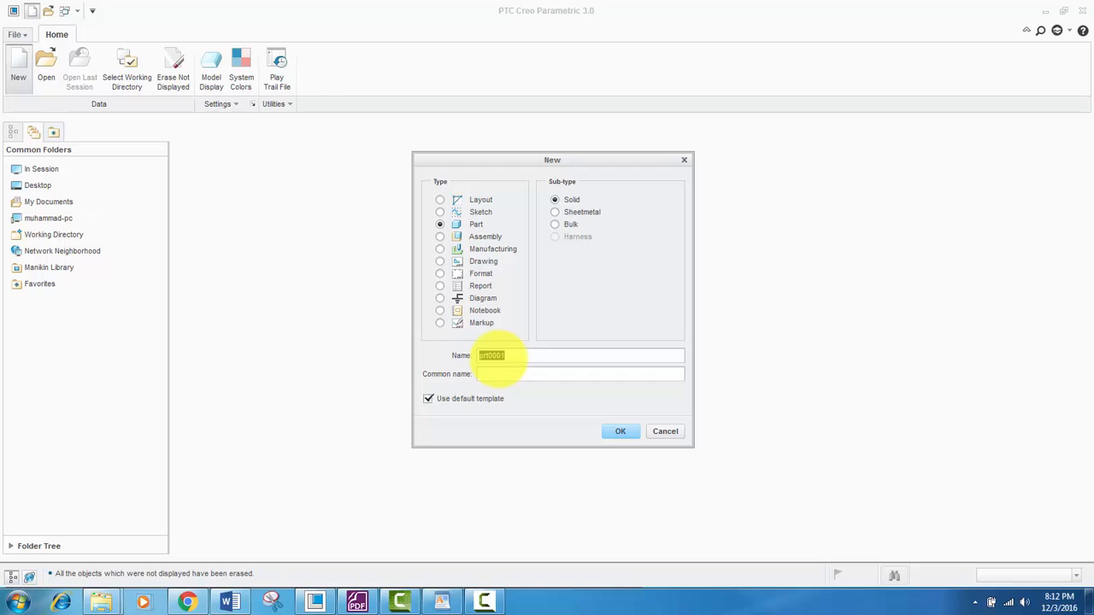
click(427, 399)
text(helical_gear)
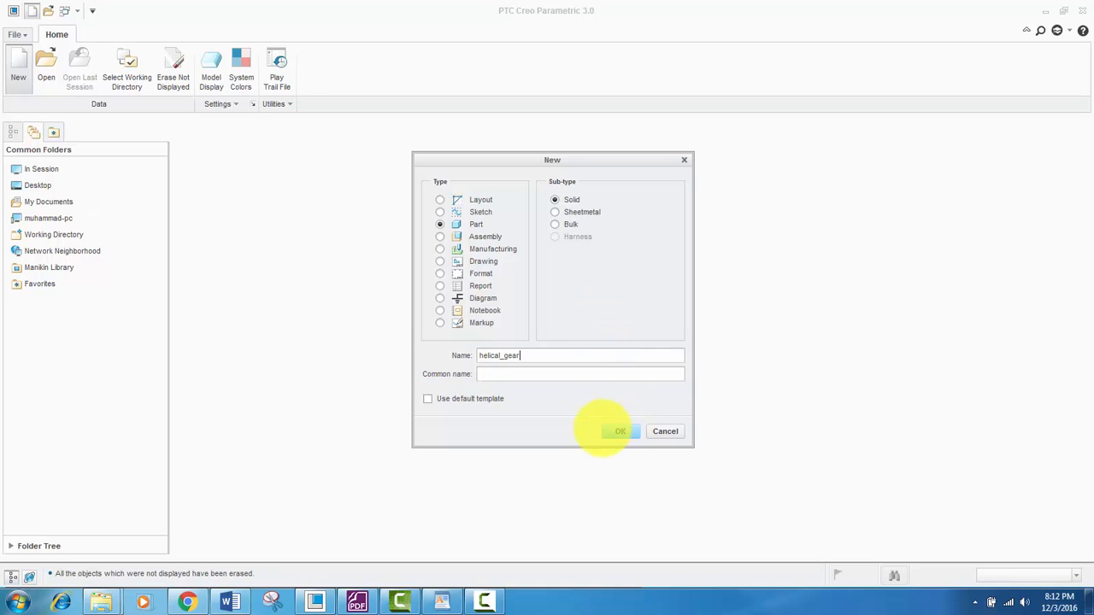
click(619, 430)
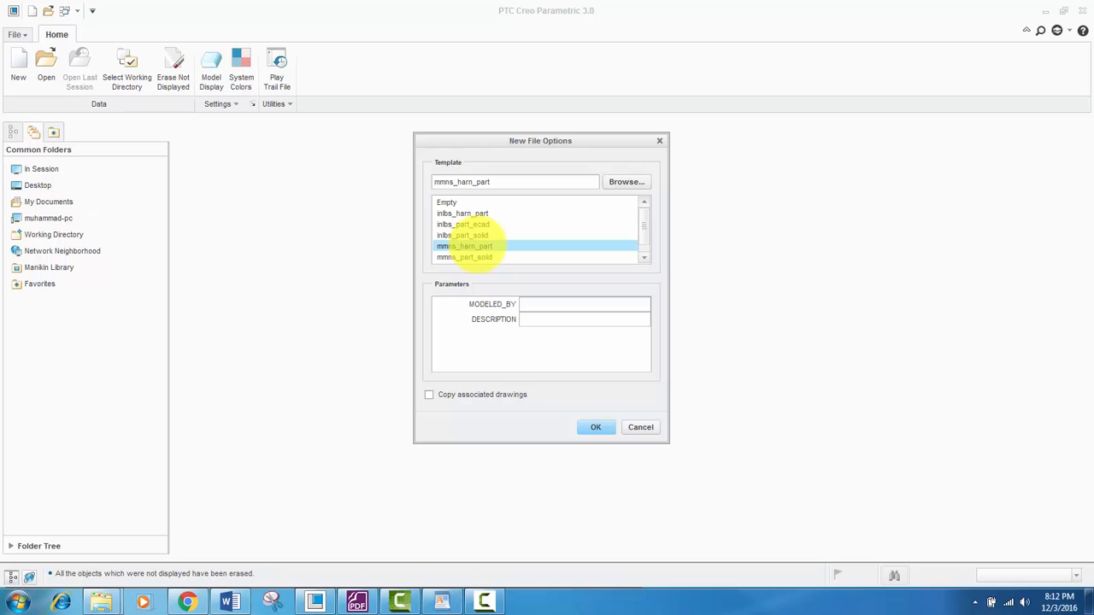
click(465, 246)
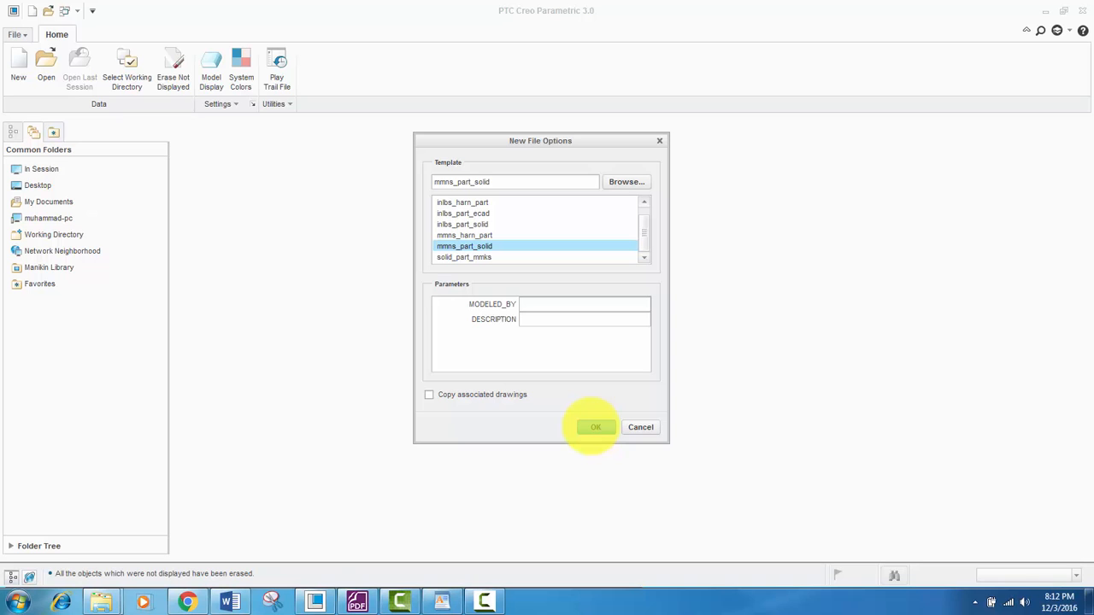
click(595, 427)
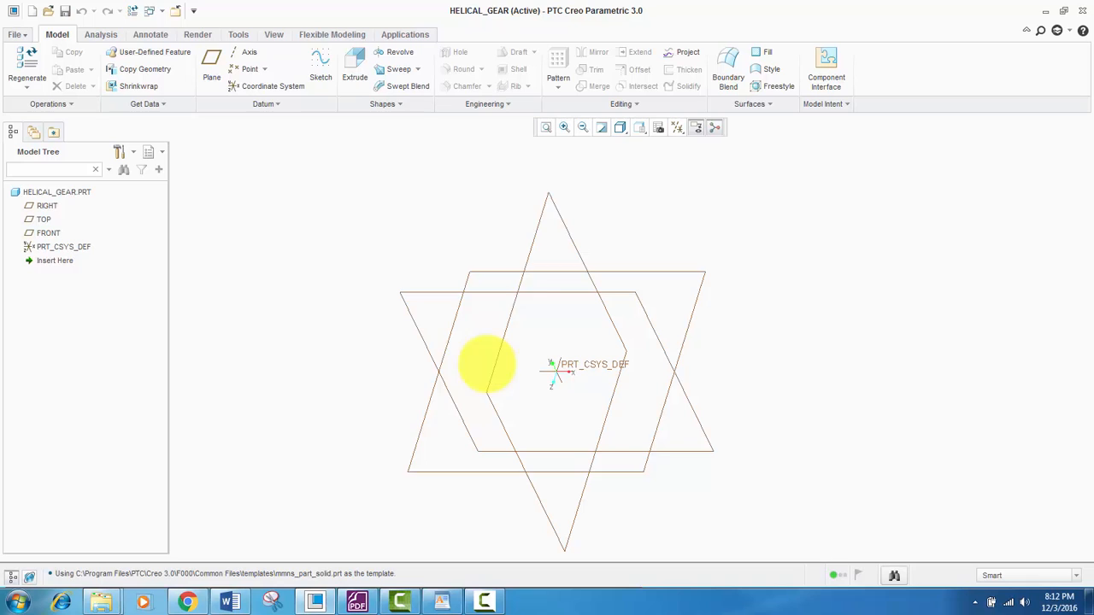
- Bring up the helical_gear Parameters list from the Tools utilities
click(237, 34)
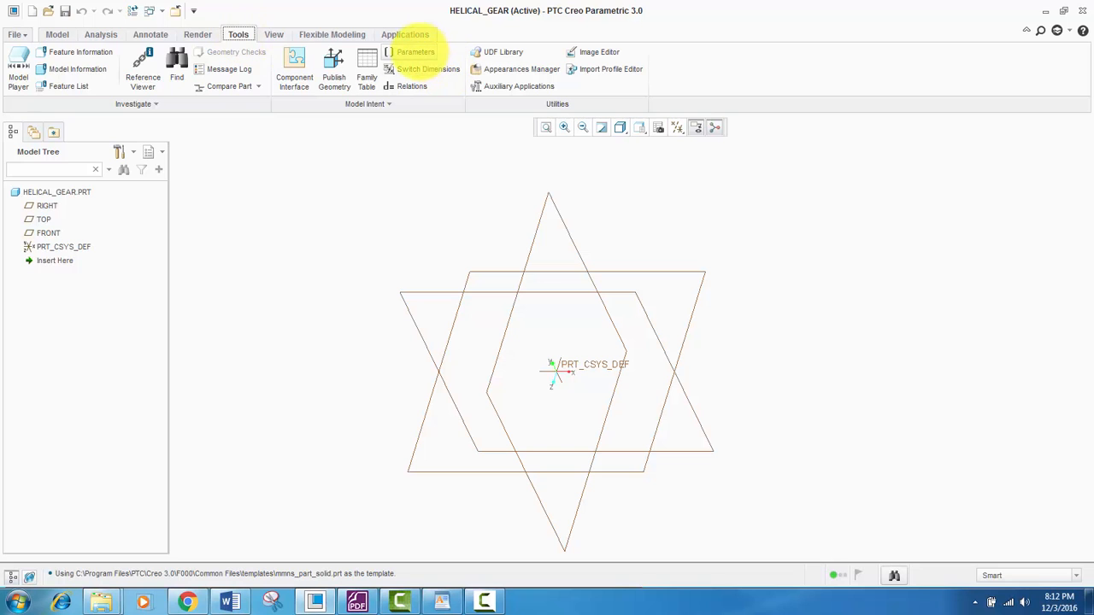
click(417, 51)
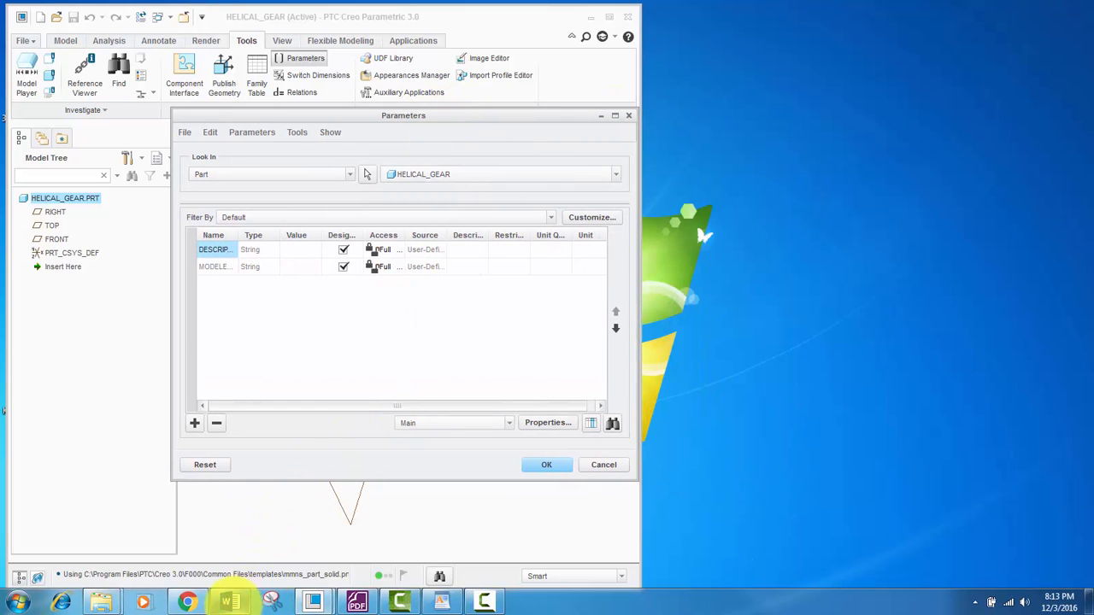
- Place the instructions beside Creo and add several new parameter rows
click(229, 602)
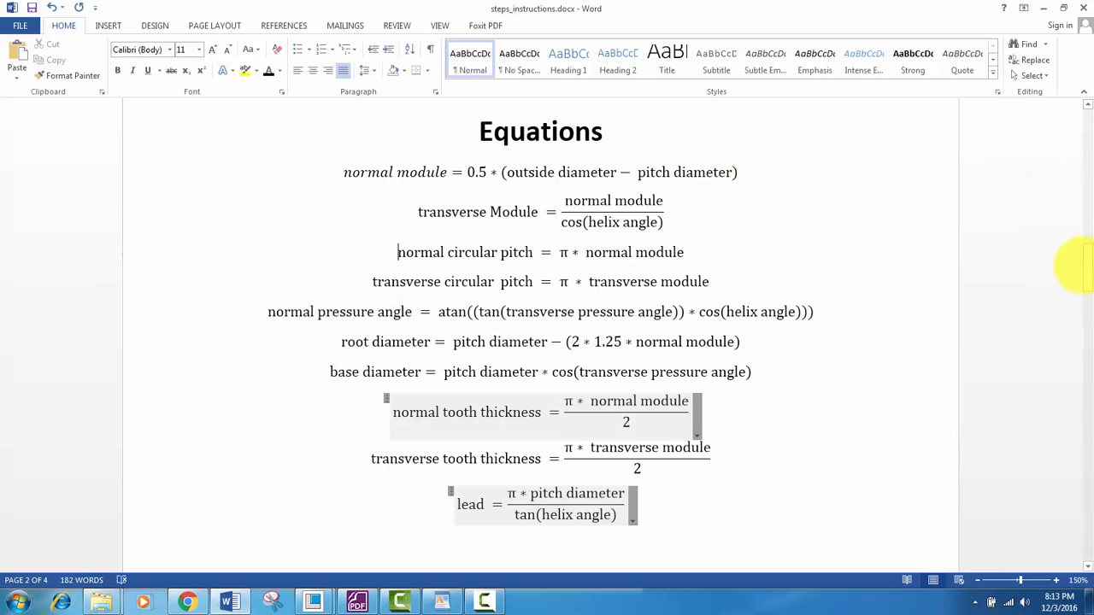
scroll(down, 3)
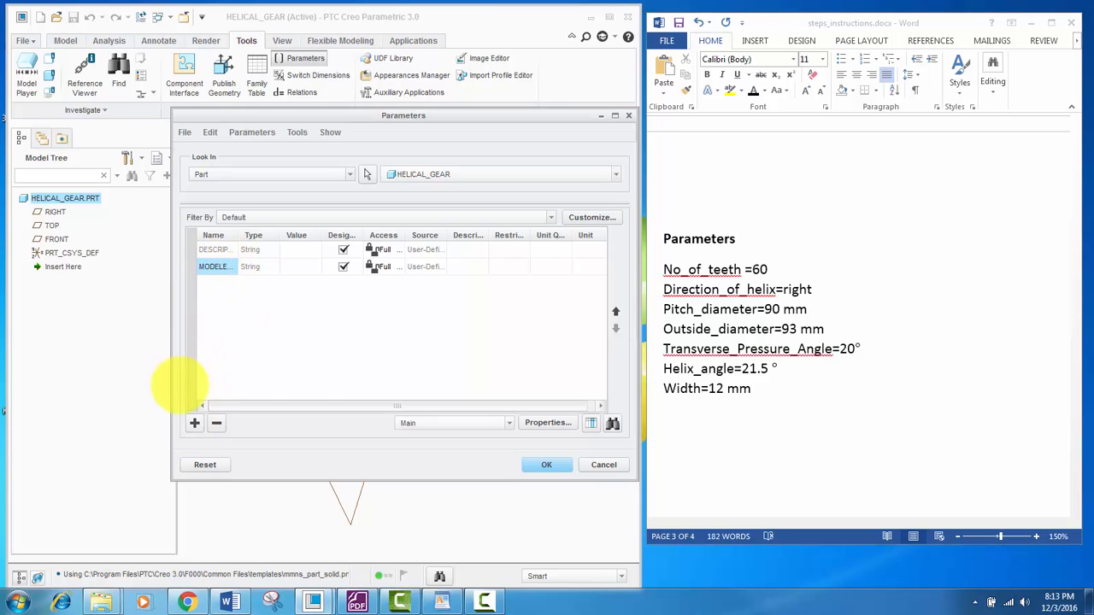
click(195, 424)
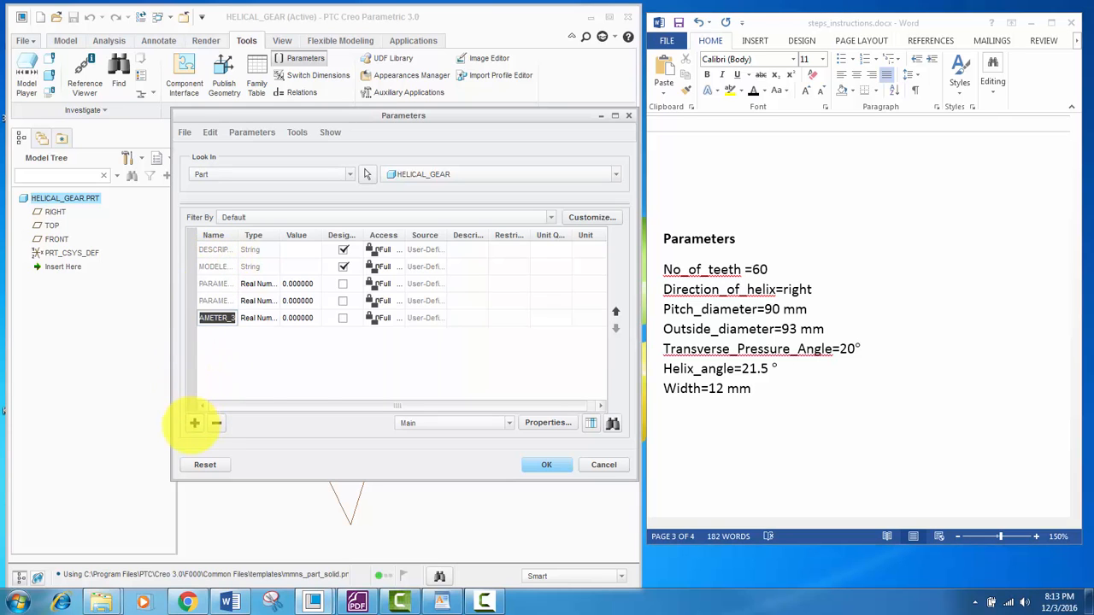
click(194, 422)
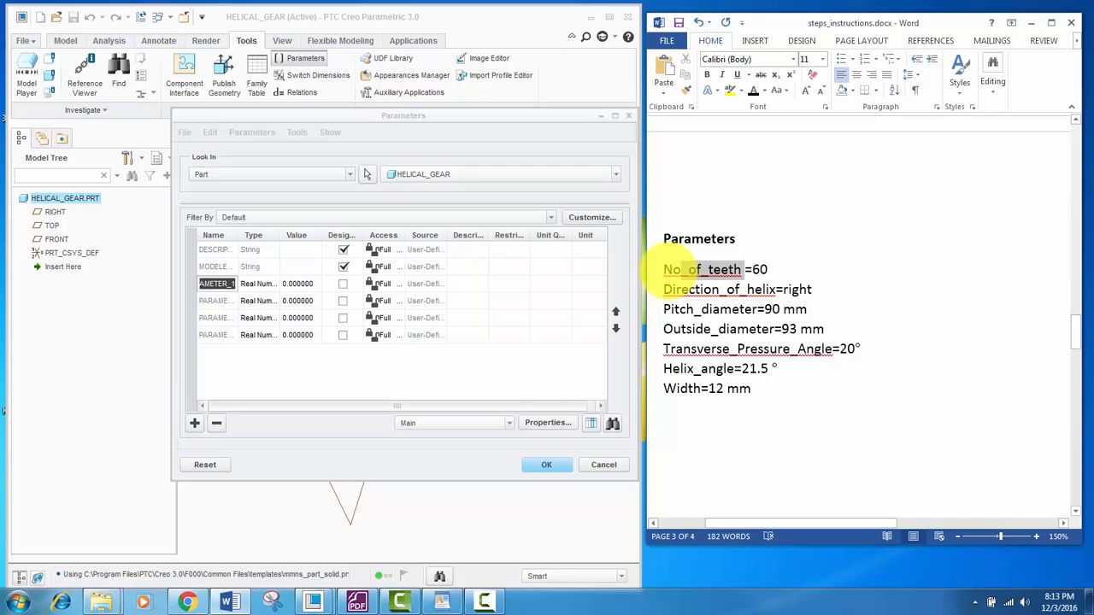
- Name the first parameter No_of_teeth as an integer with value 60
right_click(701, 270)
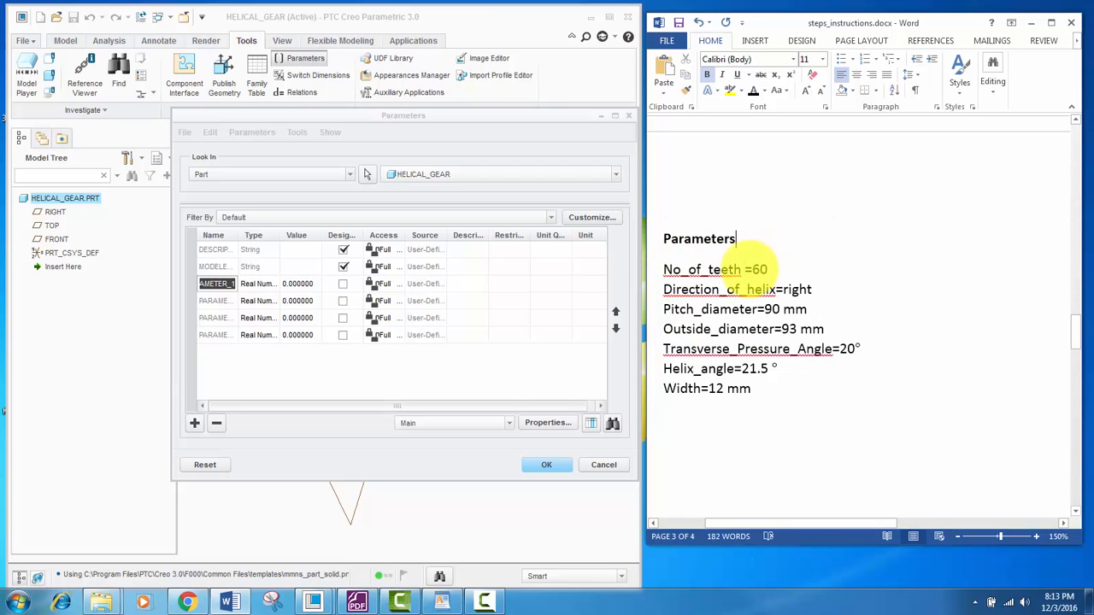
double_click(690, 270)
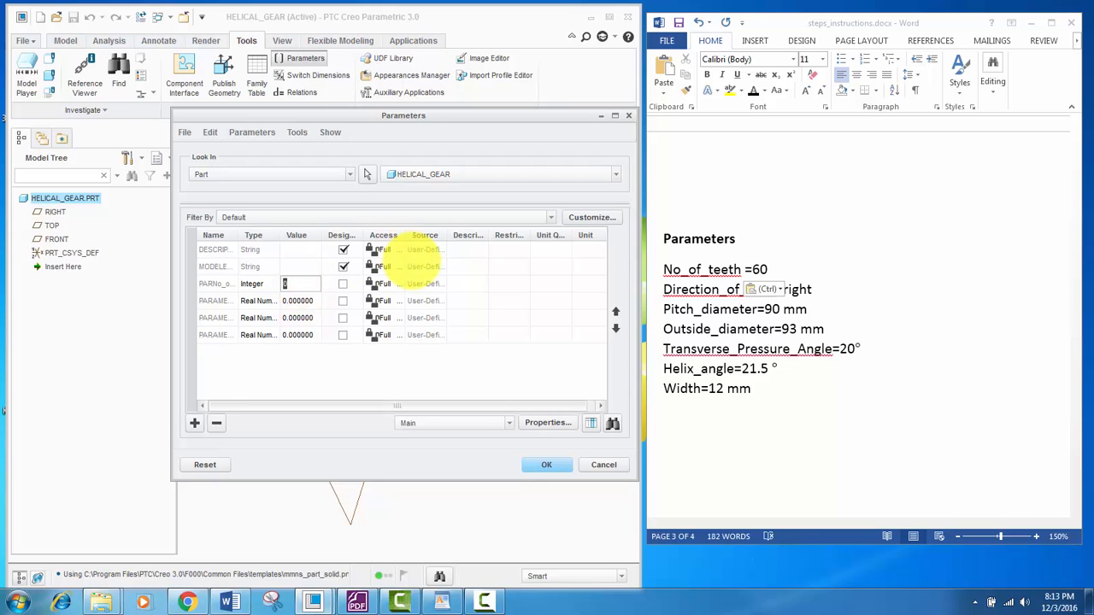
text(60)
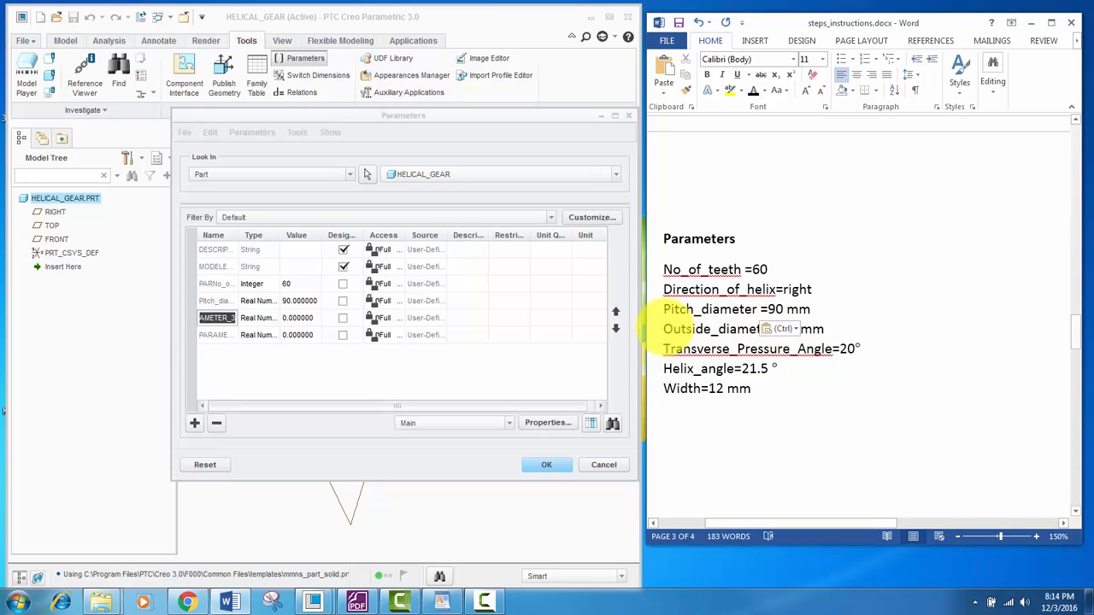
- Name the rows Outside_diameter, Transverse_Pressure_Angle, Helix_angle and Width, with pitch diameter 90
double_click(709, 328)
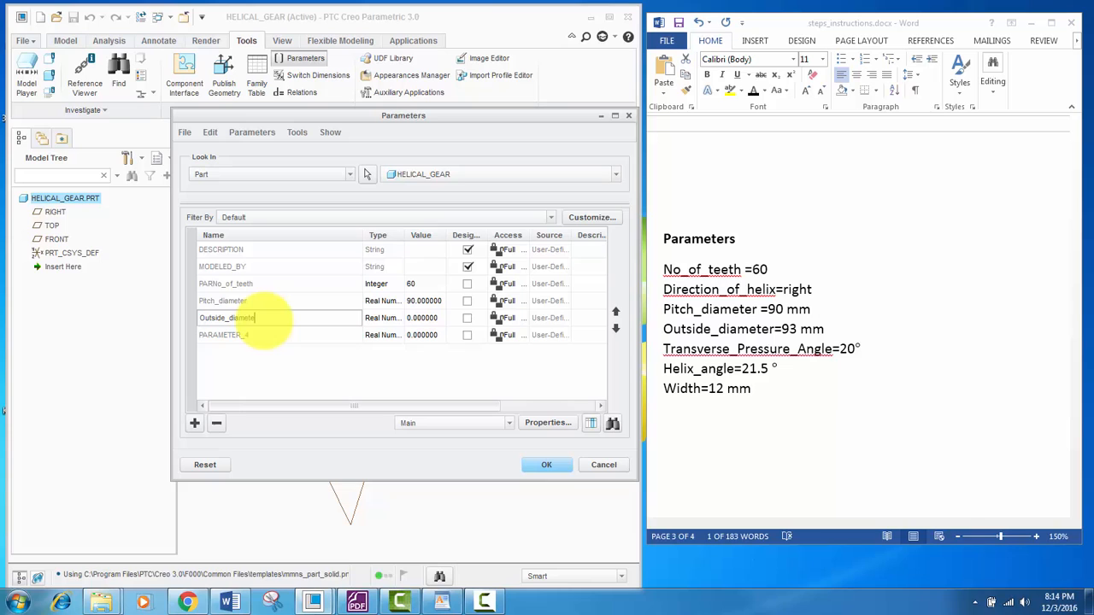
click(224, 333)
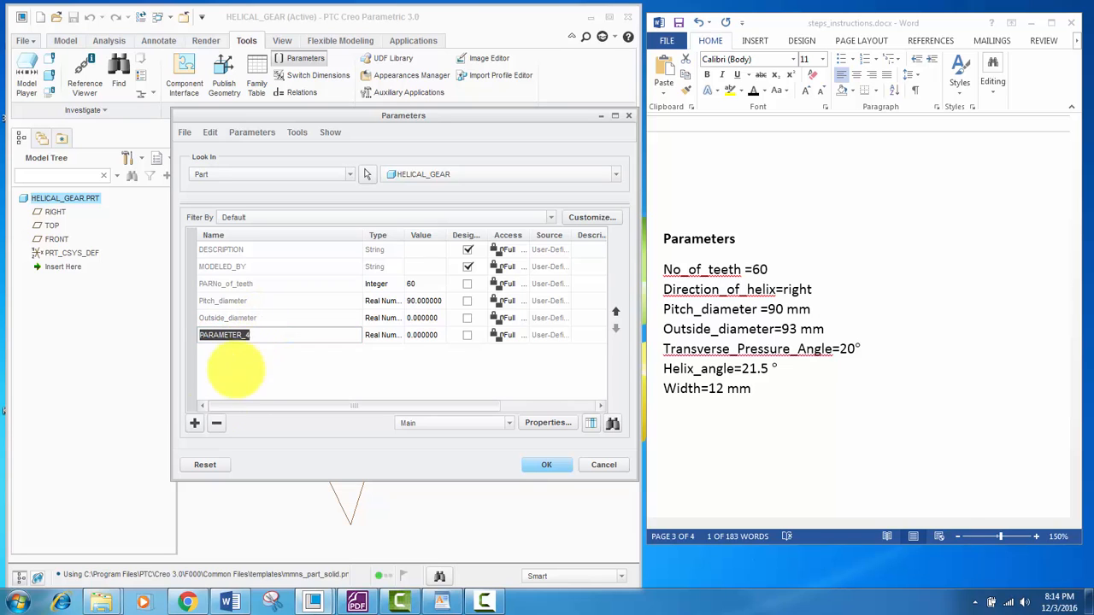
click(195, 422)
text(Transverse_Pressure_Angle)
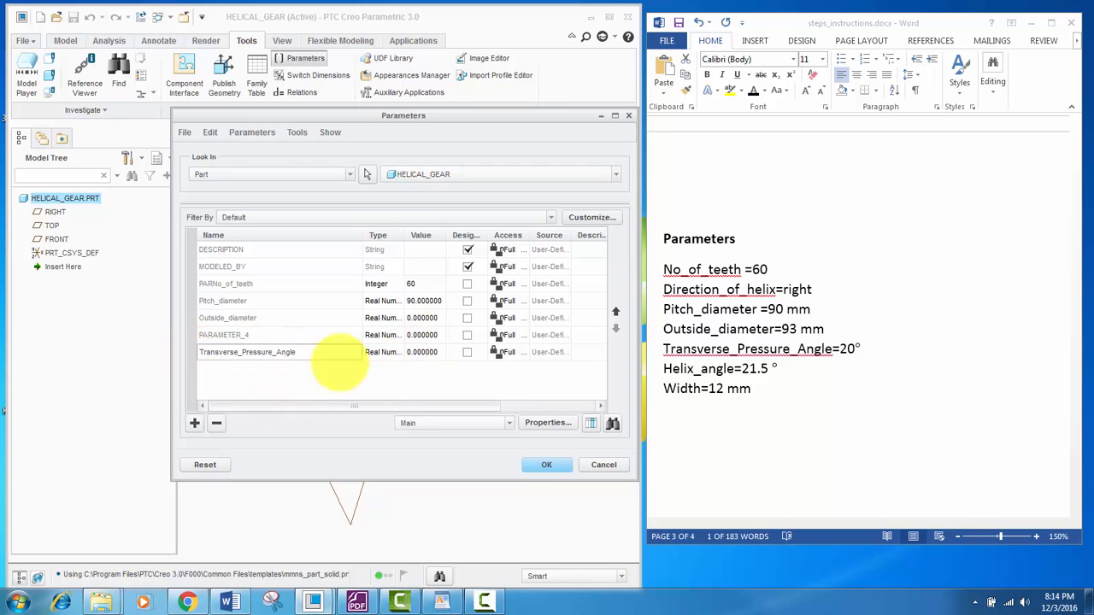
click(194, 422)
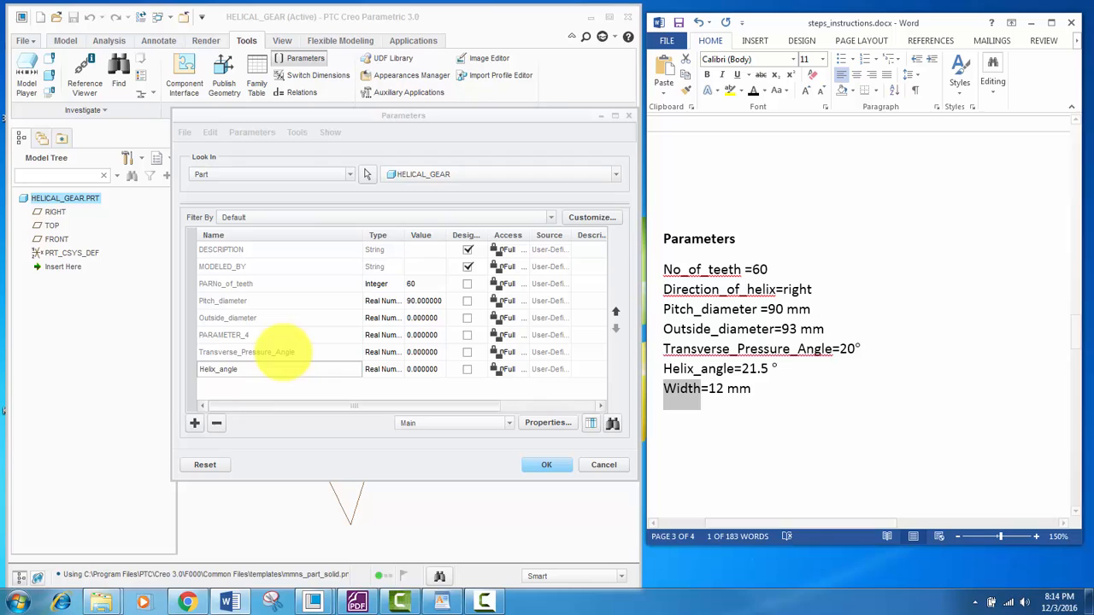
click(195, 422)
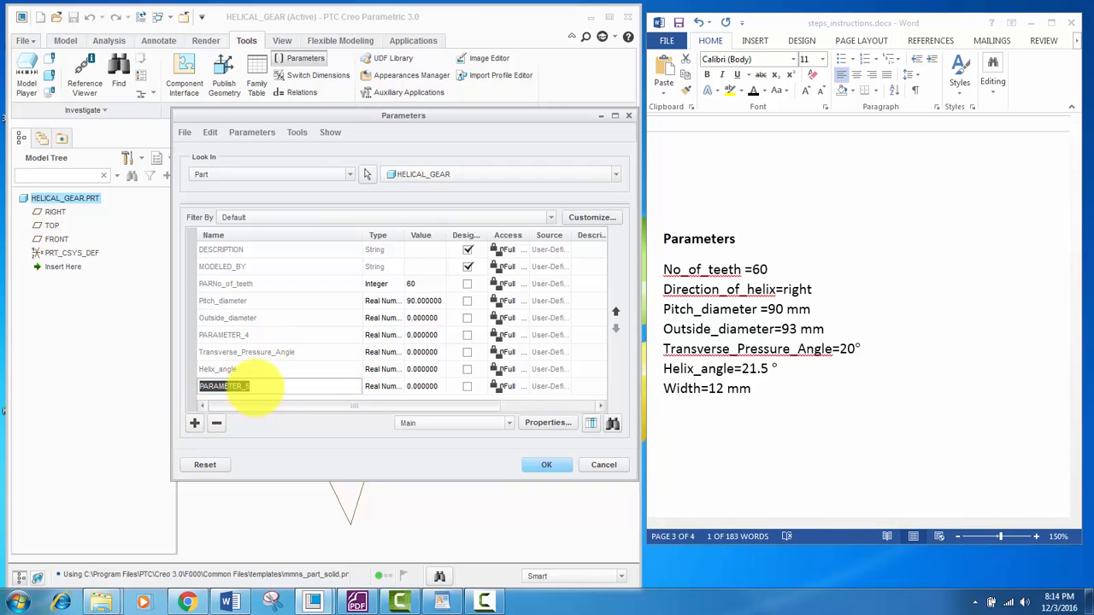
text(Width)
click(425, 318)
text(9)
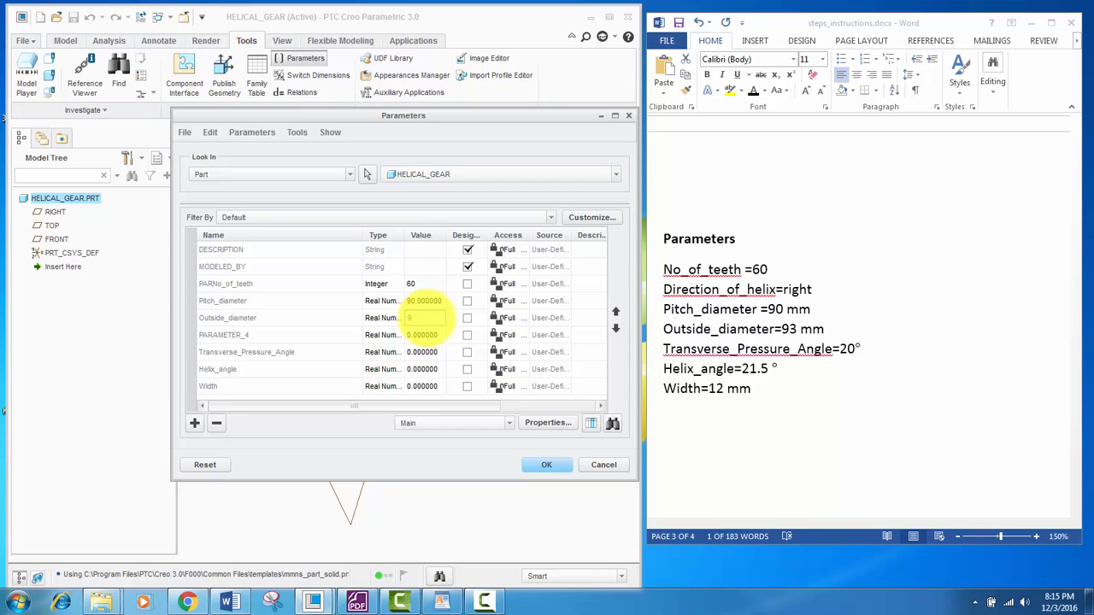
- Enter outside diameter 90, angles 20 and 20.5, width 12, and accept the parameter list
click(422, 333)
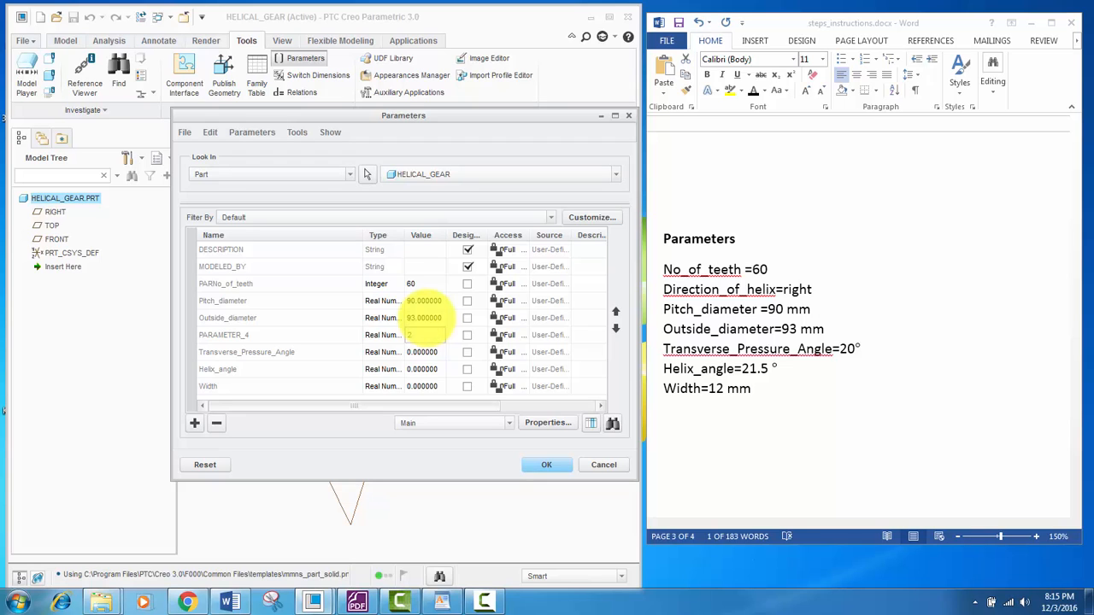
click(422, 352)
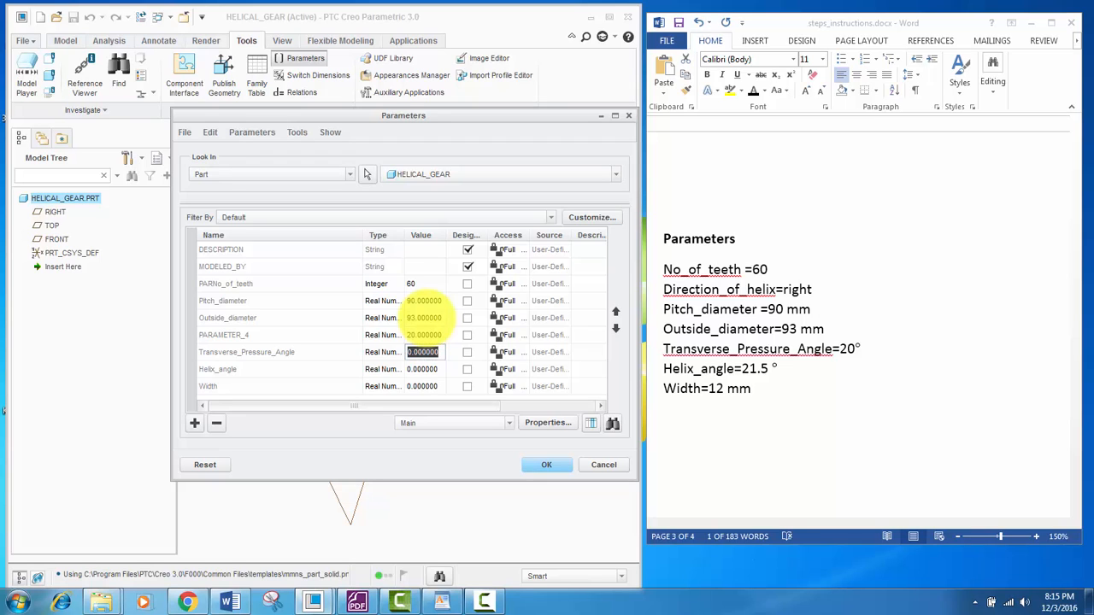
click(424, 333)
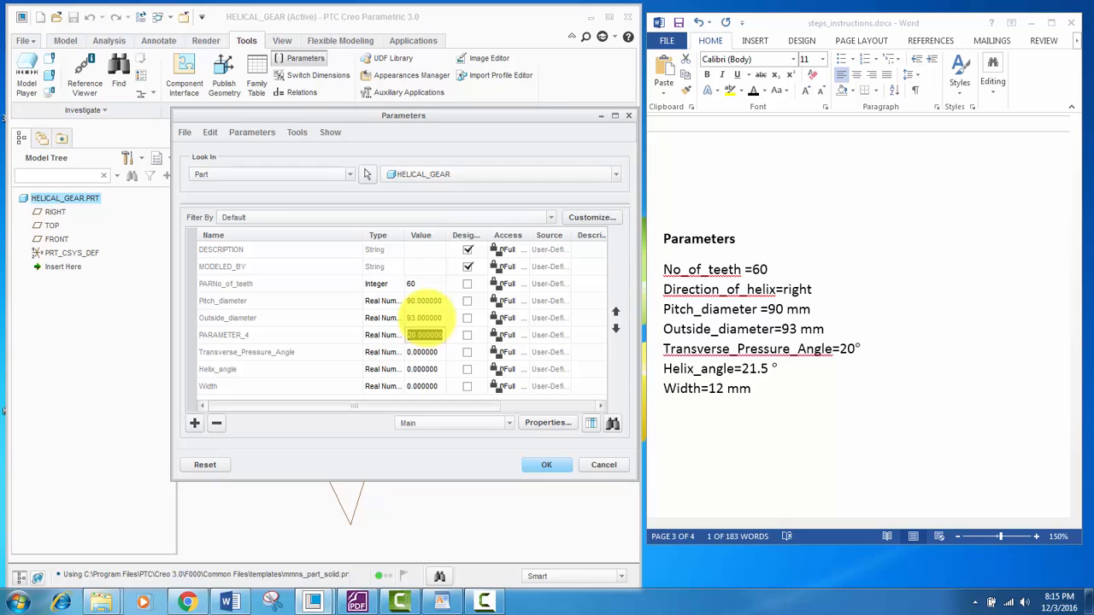
click(423, 352)
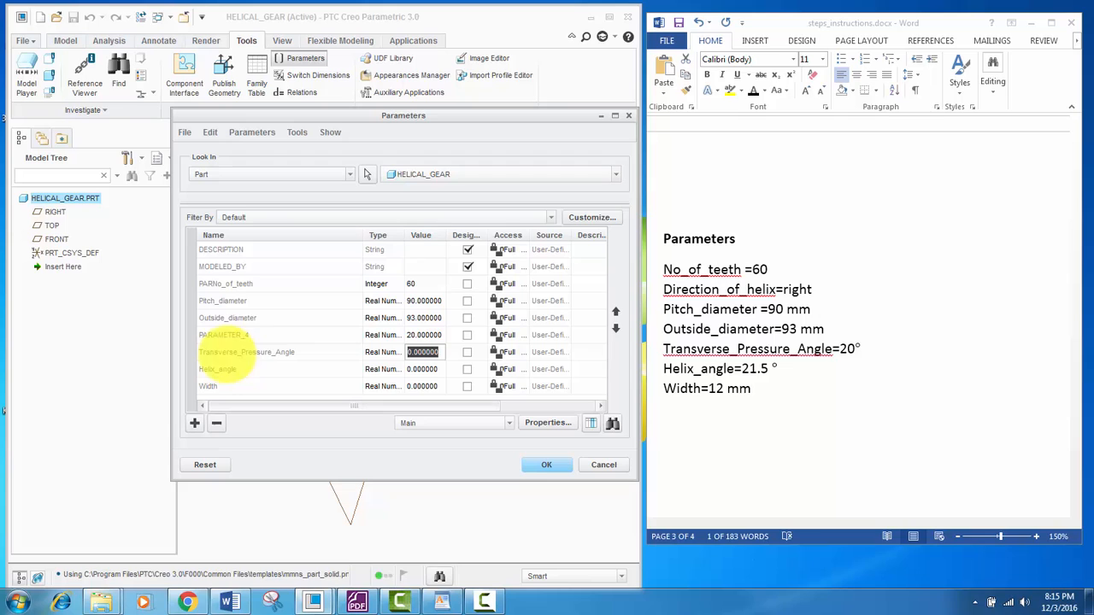
click(224, 333)
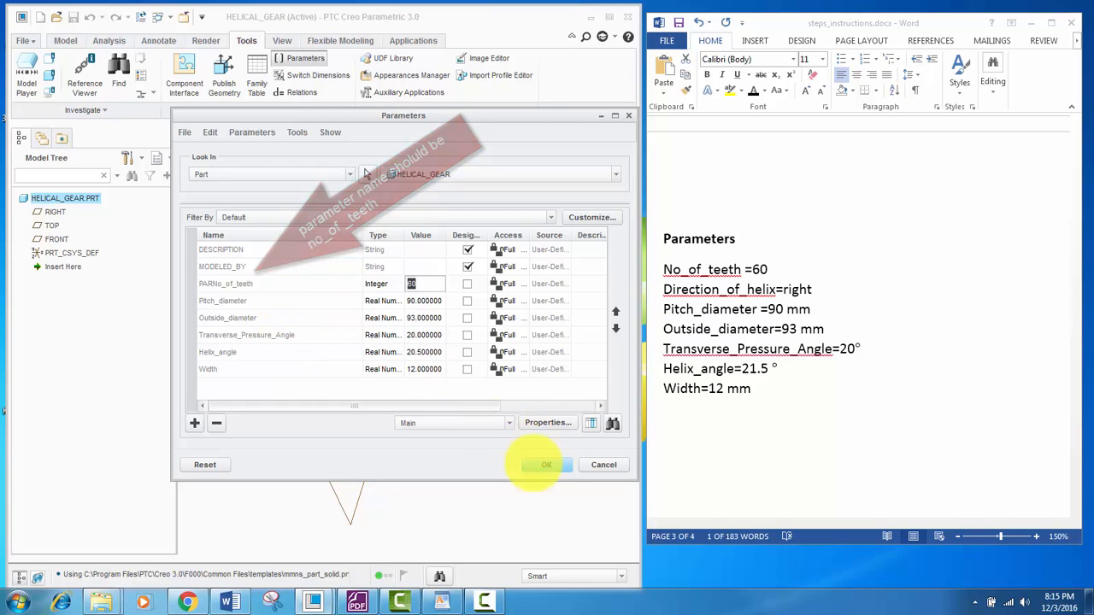
click(546, 465)
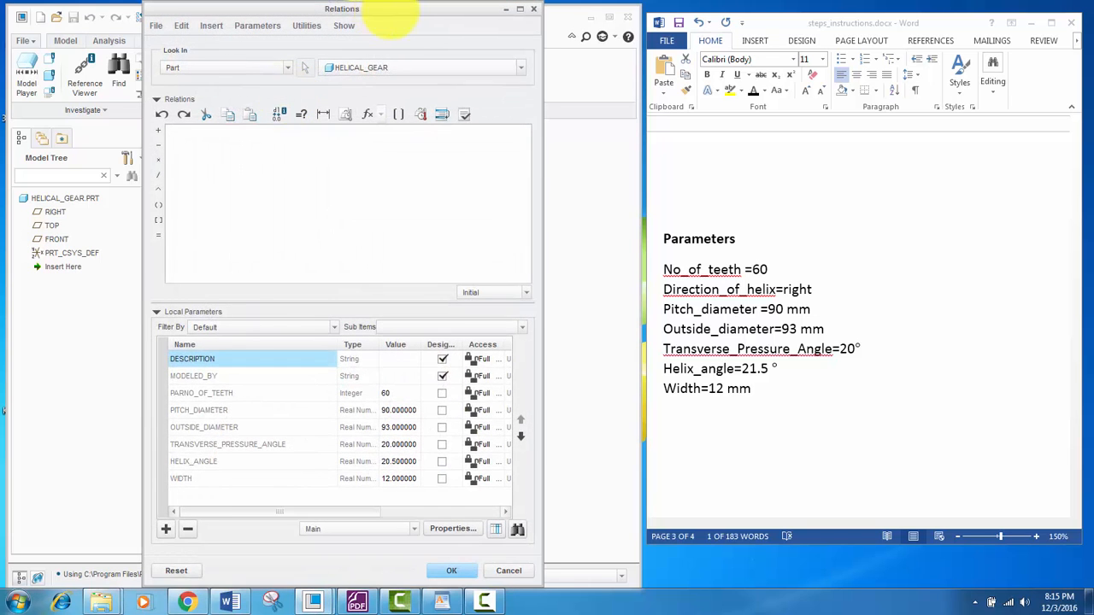
- Paste the gear equations into the Relations editor and verify them, which reports errors
drag(342, 8, 417, 18)
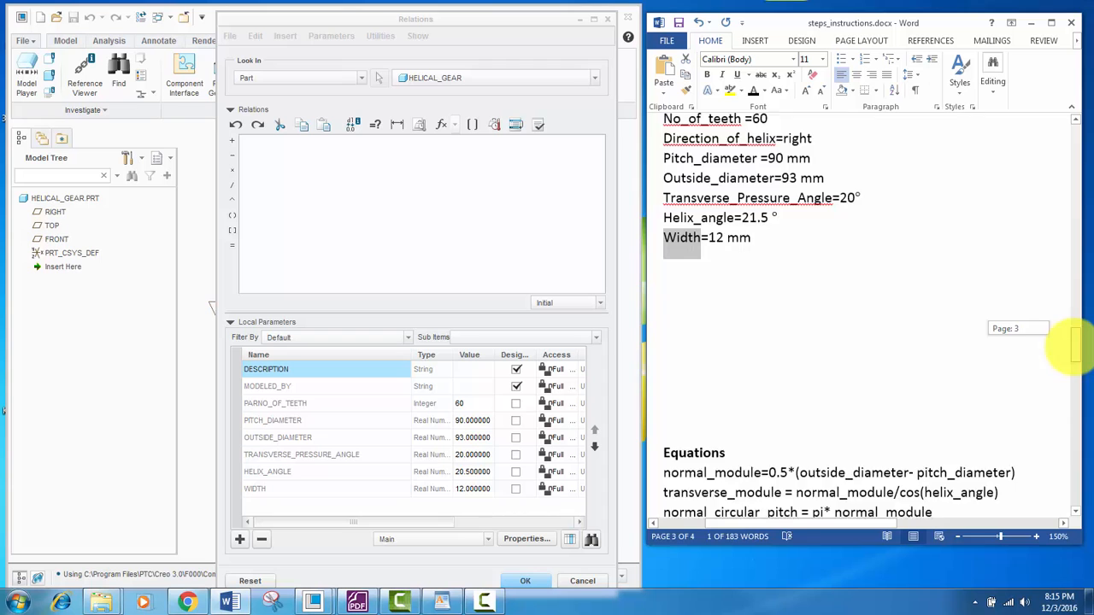
scroll(down, 3)
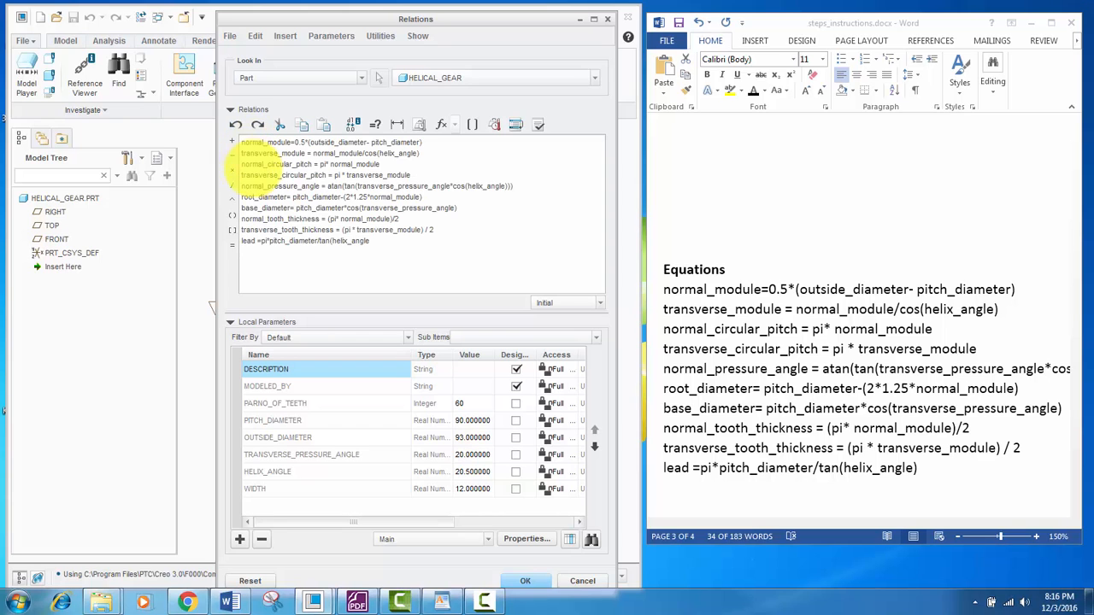
click(536, 123)
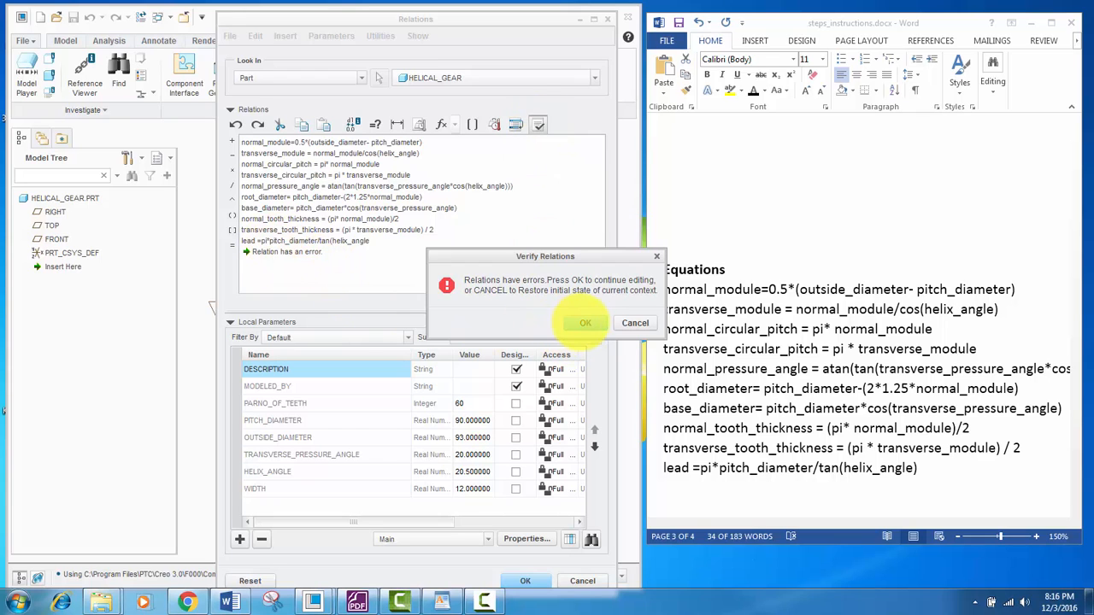
- Correct the faulty relation, verify successfully and apply the relations giving normal module 1.5
click(584, 323)
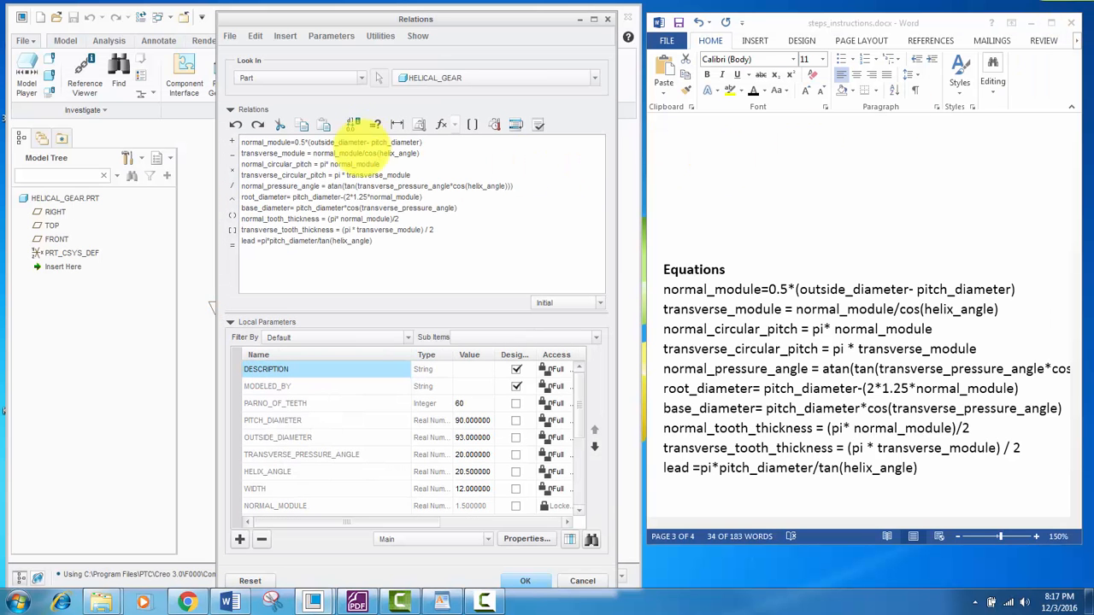
click(537, 124)
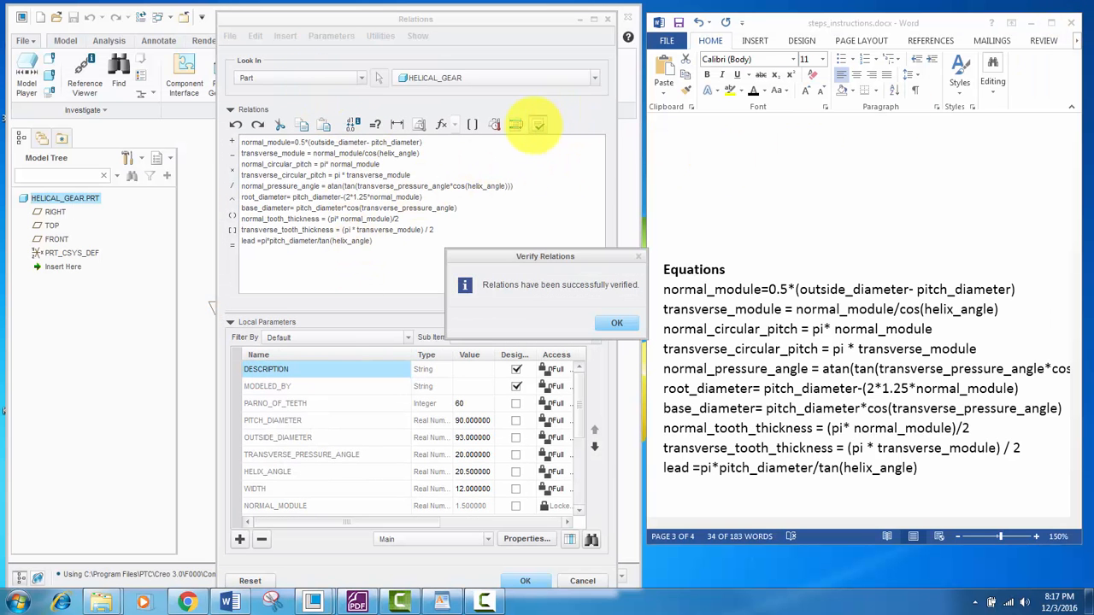
click(615, 321)
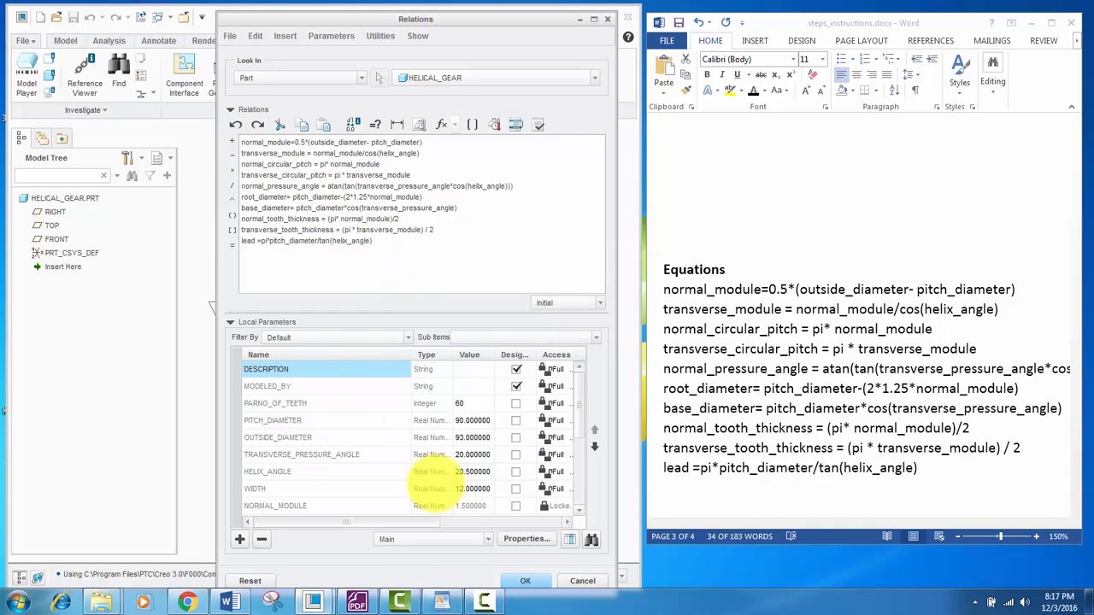
click(525, 581)
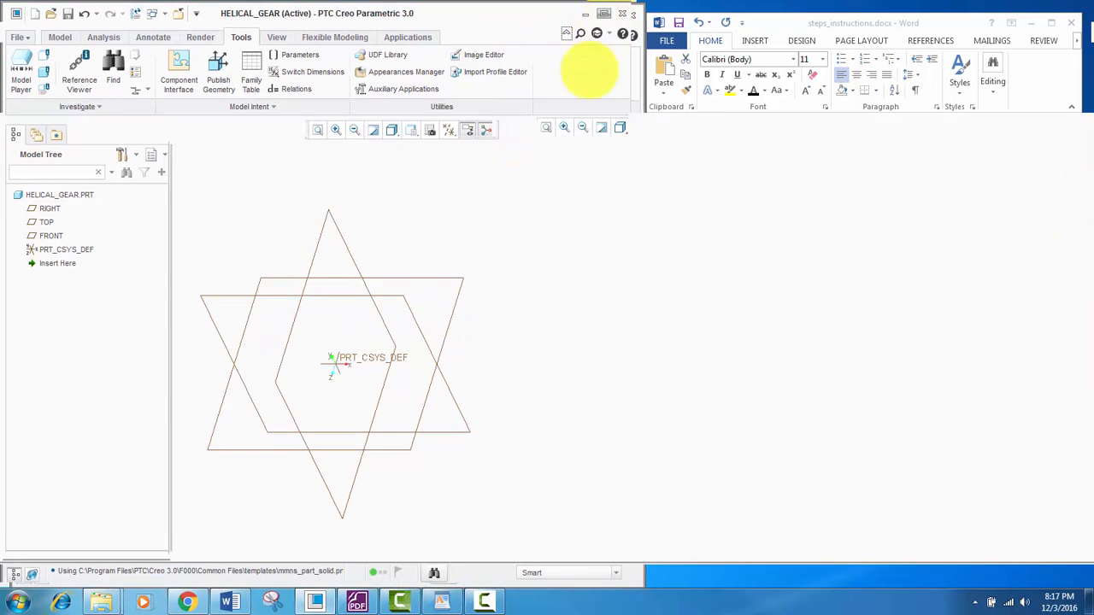
- Maximize Creo, set the Front saved view and begin a sketch on the FRONT datum plane
click(603, 13)
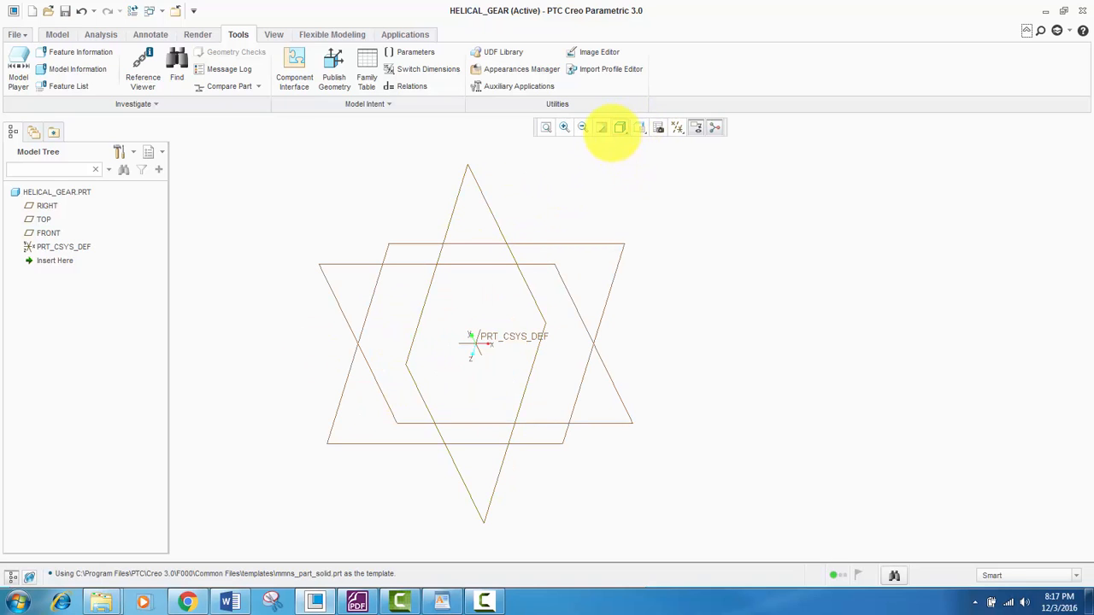
click(640, 127)
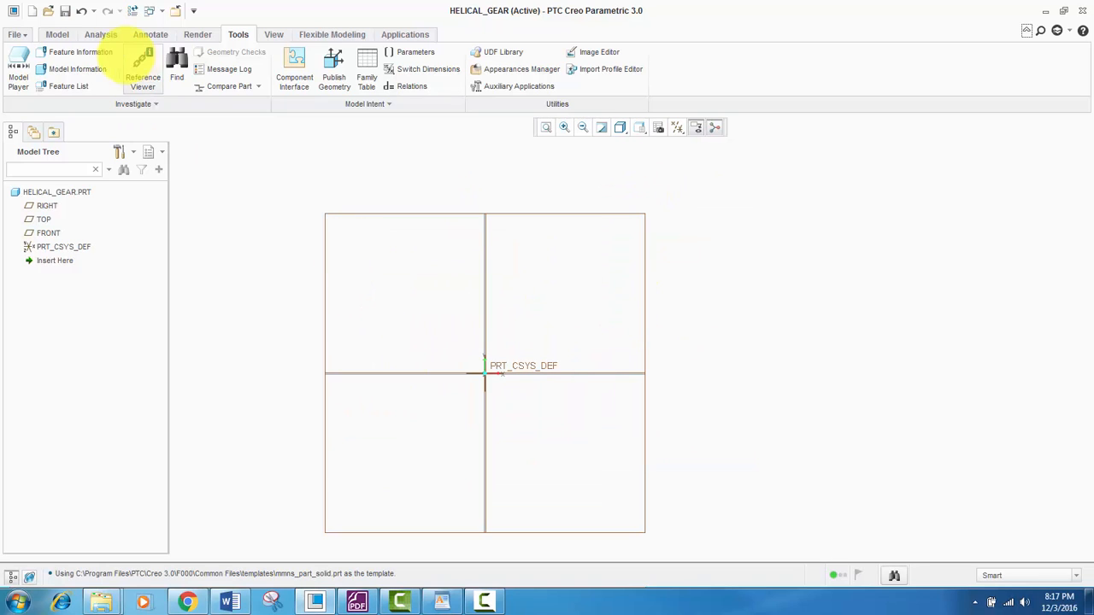
click(58, 34)
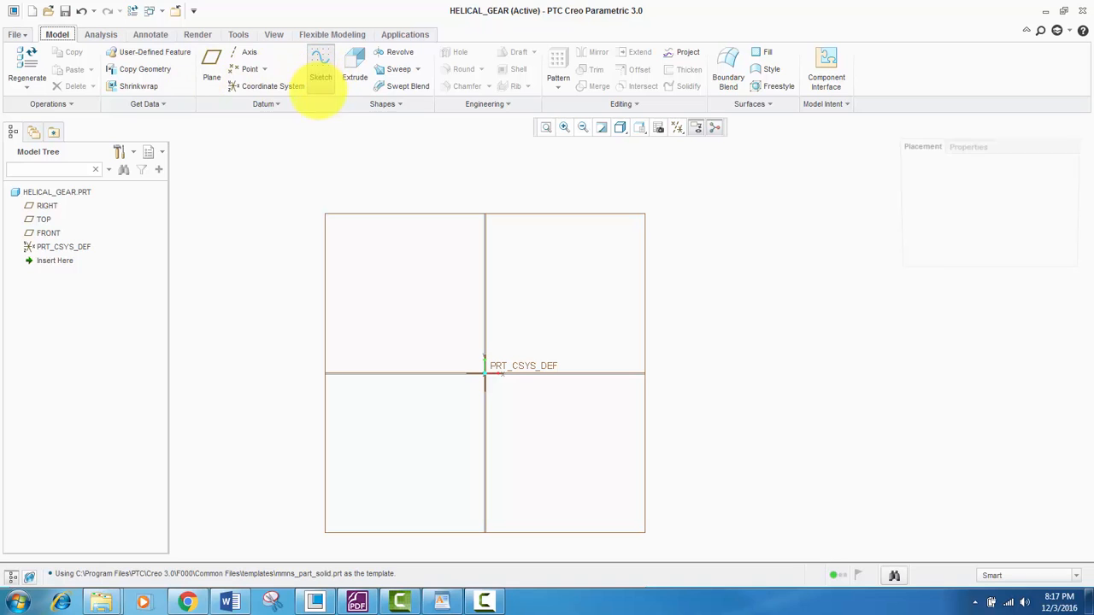
click(321, 65)
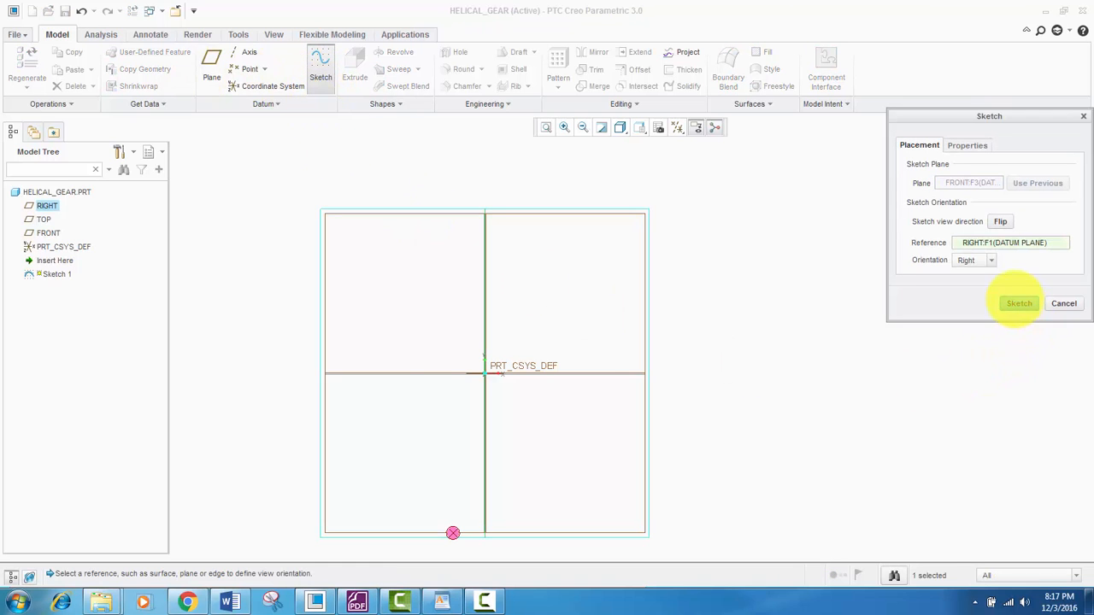
- Sketch a circle centred on the origin and extrude it into the solid gear blank Extrude 1
click(1018, 304)
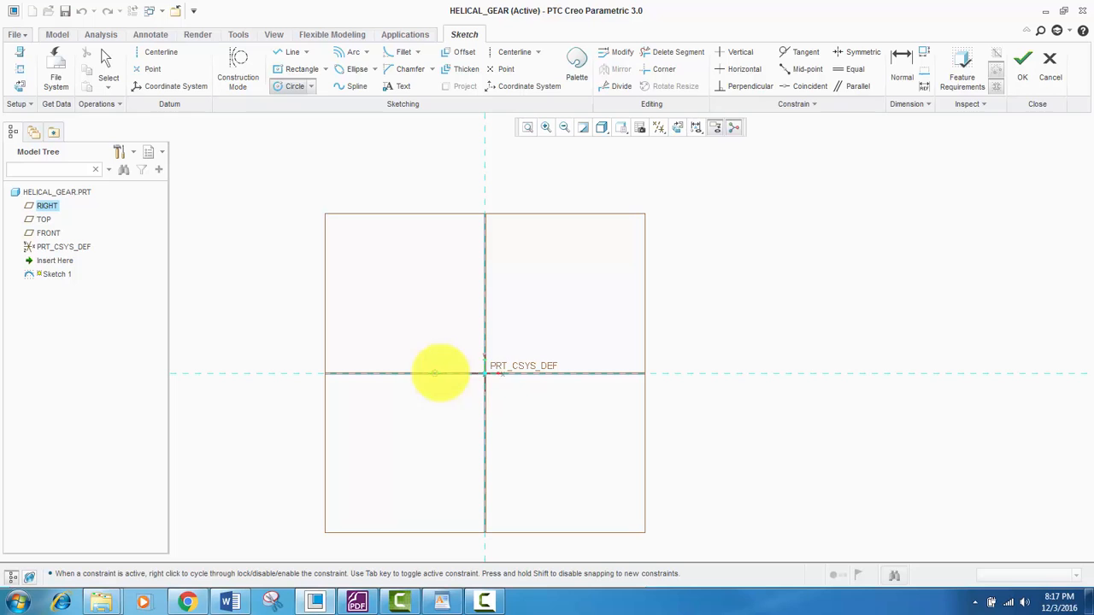
drag(485, 373, 400, 282)
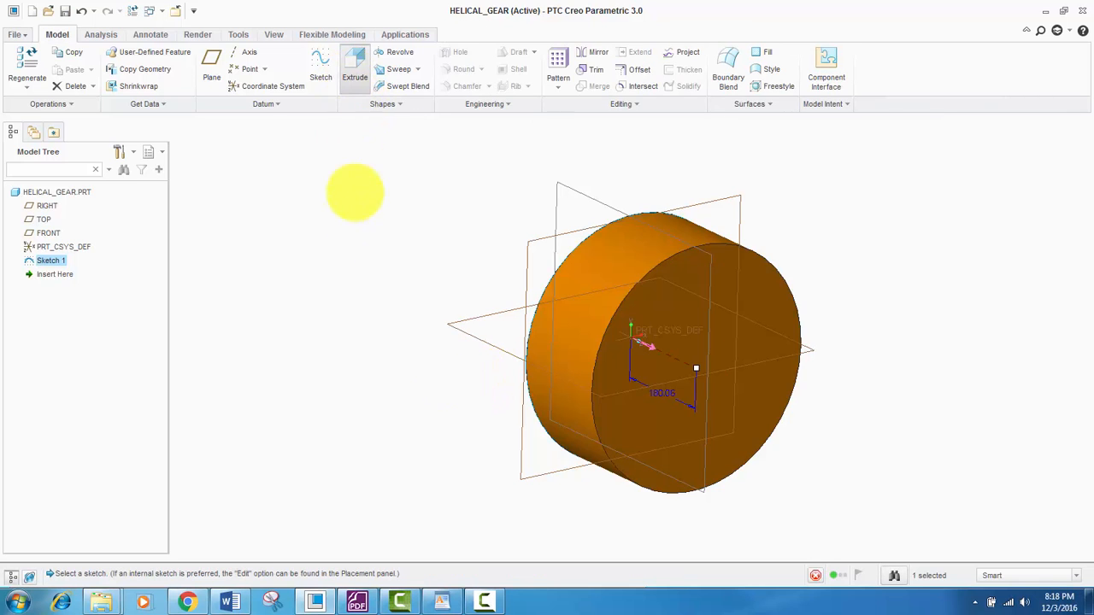
click(353, 65)
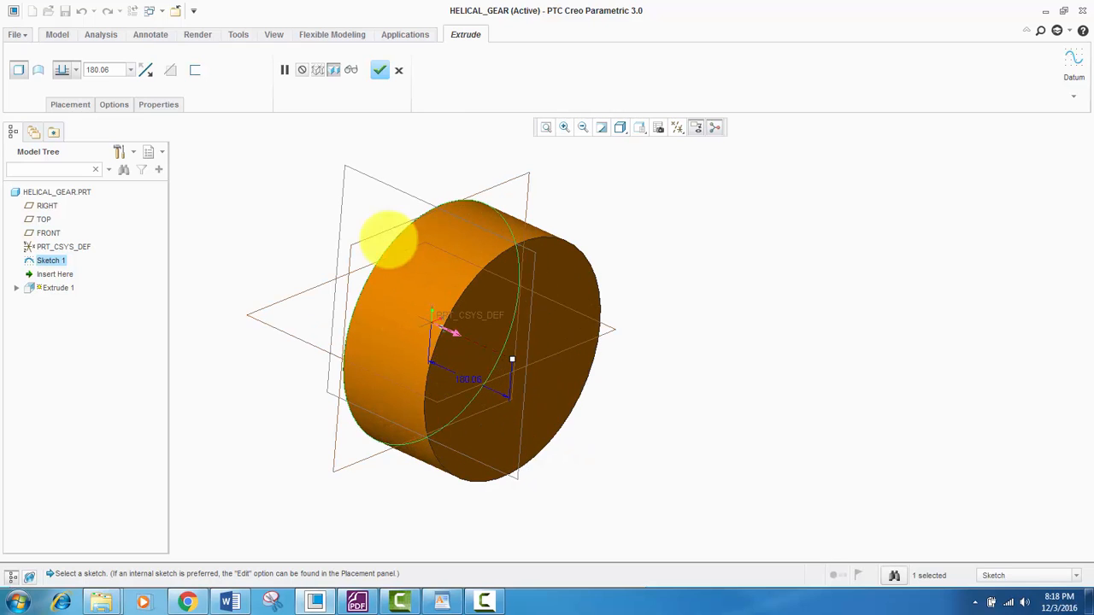
mouse_move(379, 70)
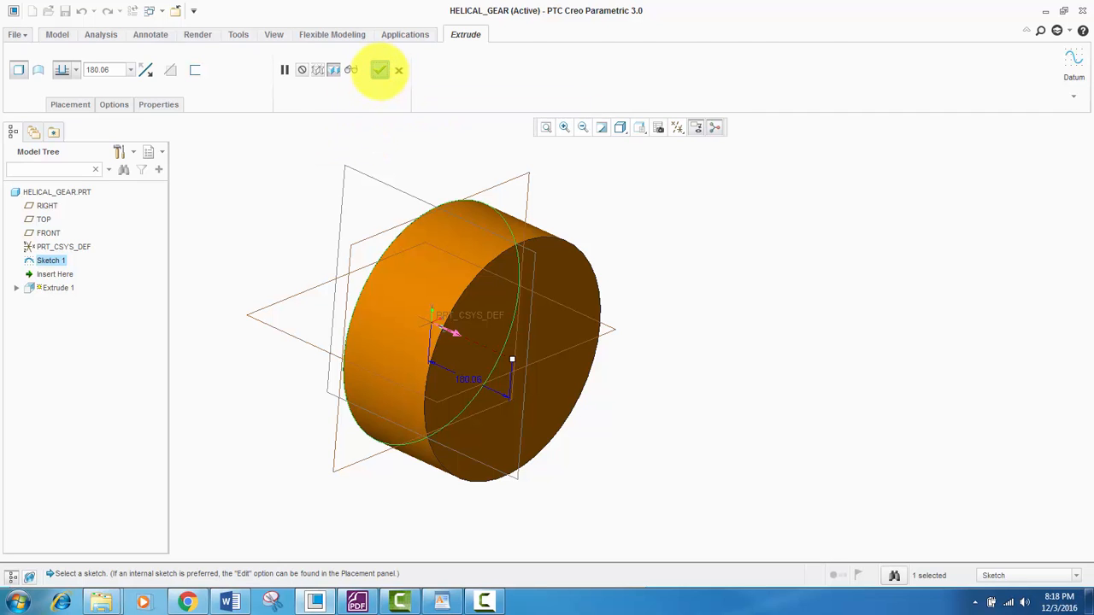
click(380, 70)
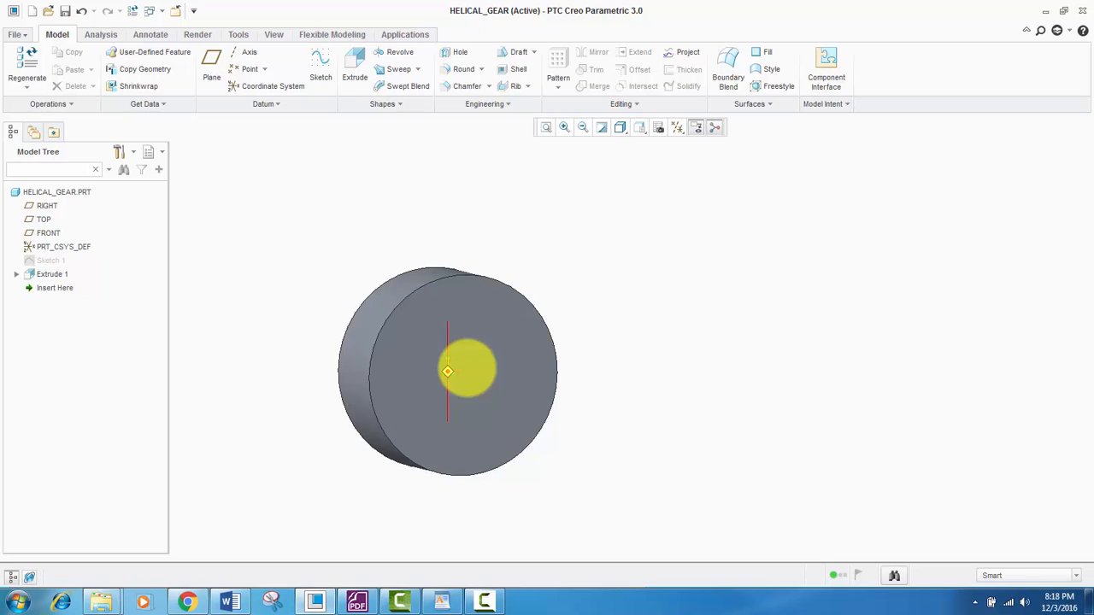
click(321, 65)
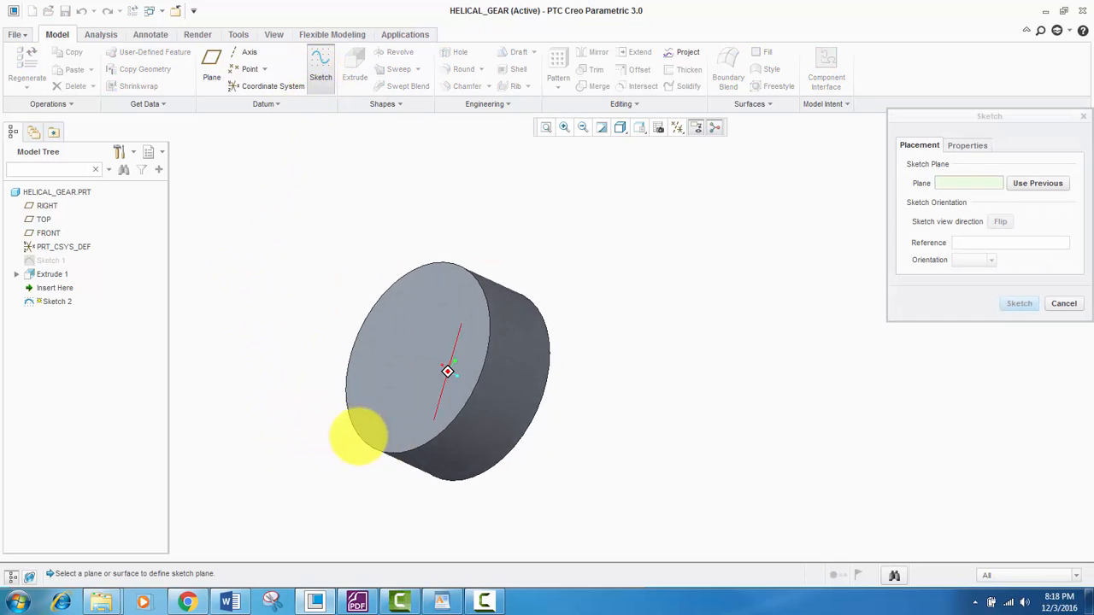
- Create Sketch 2 on the FRONT plane with a circle centred on the cylinder axis
drag(359, 436, 547, 431)
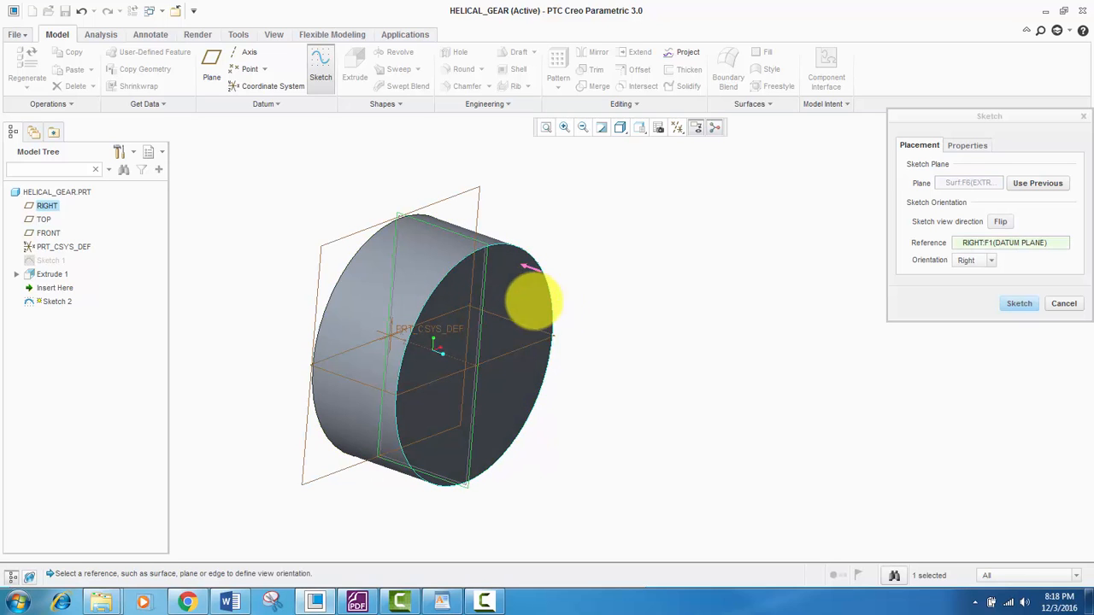
click(1018, 304)
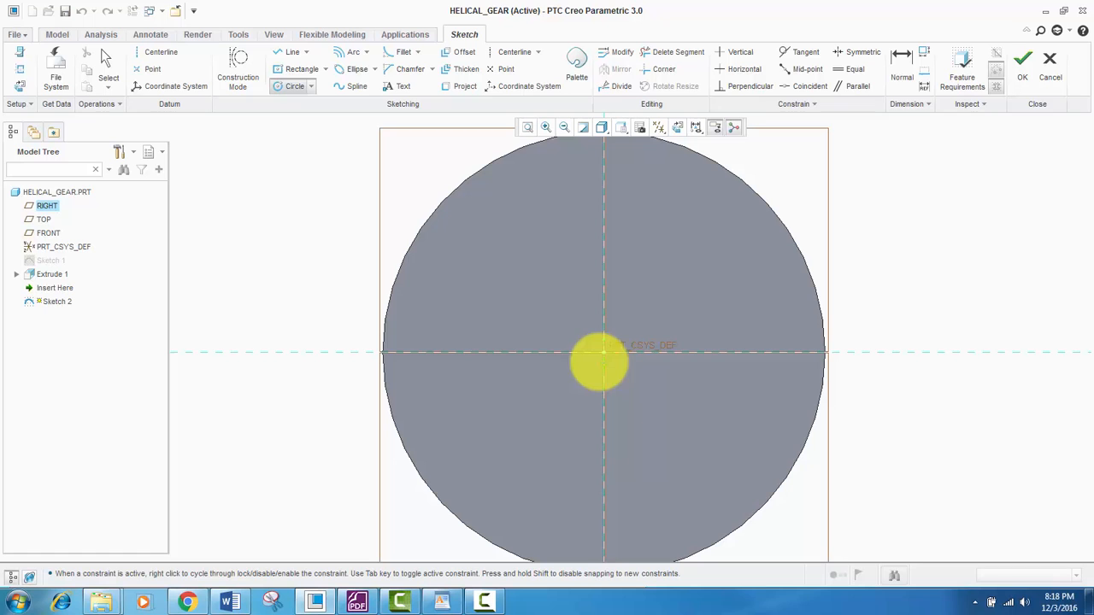
drag(602, 352, 503, 246)
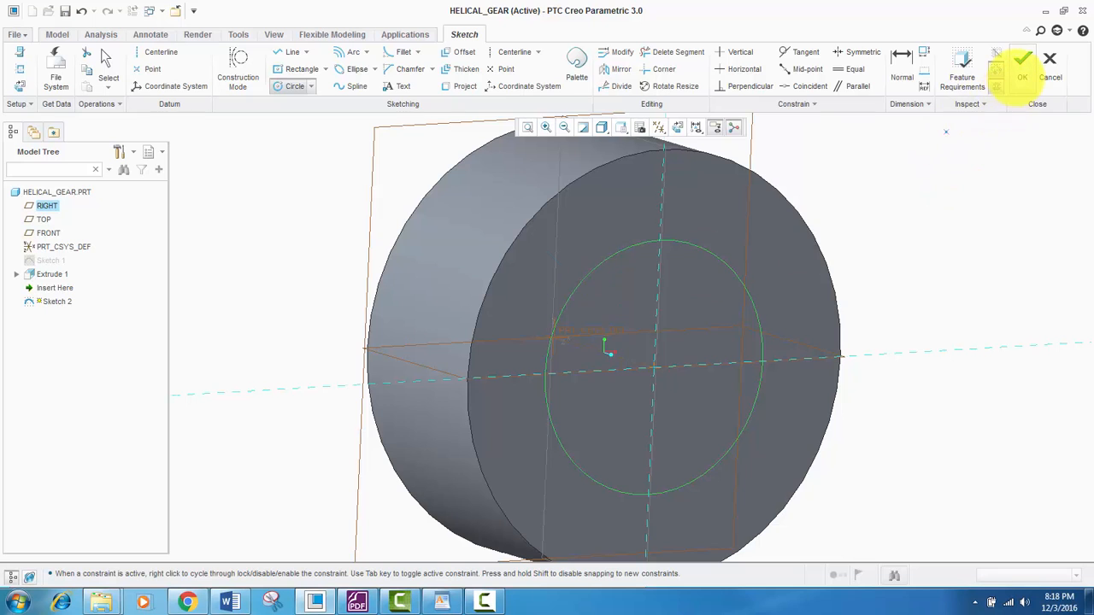
click(1022, 58)
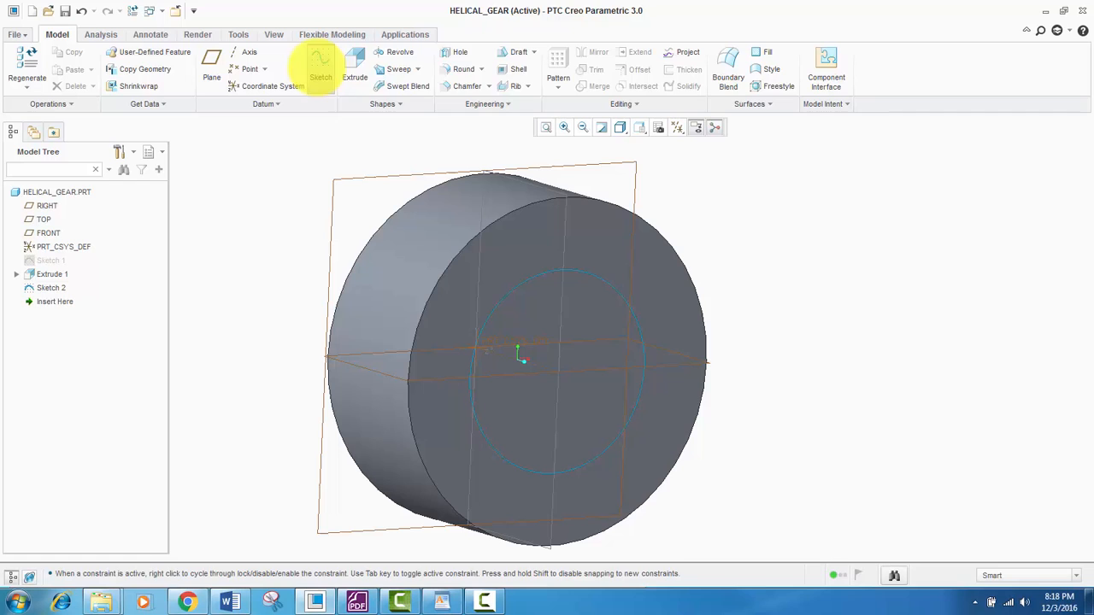
- Create Sketch 3 on the same plane as another concentric circle
click(321, 69)
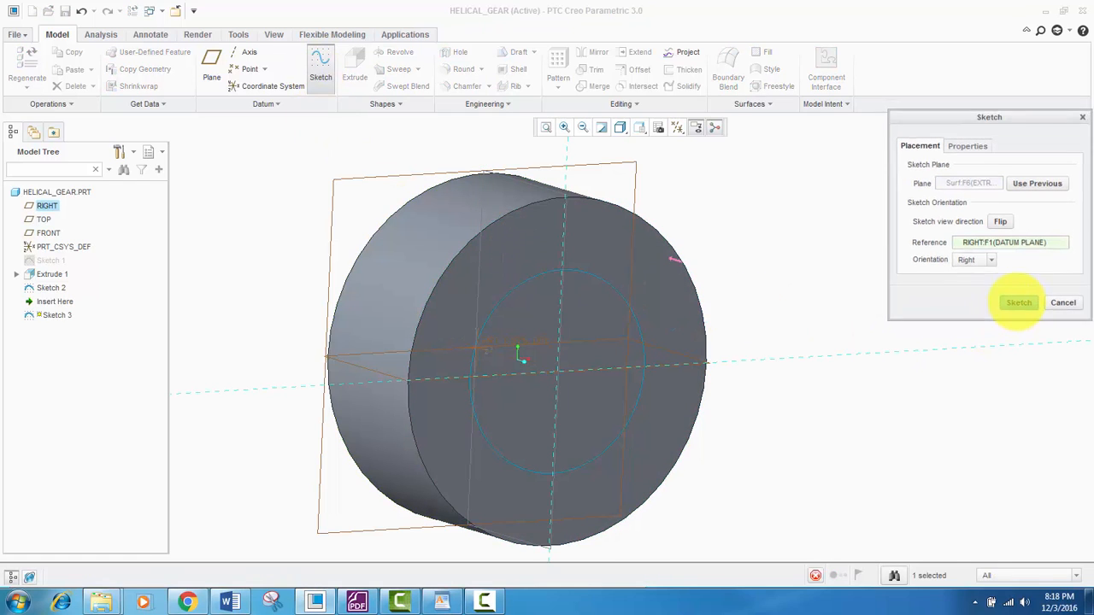
click(1019, 300)
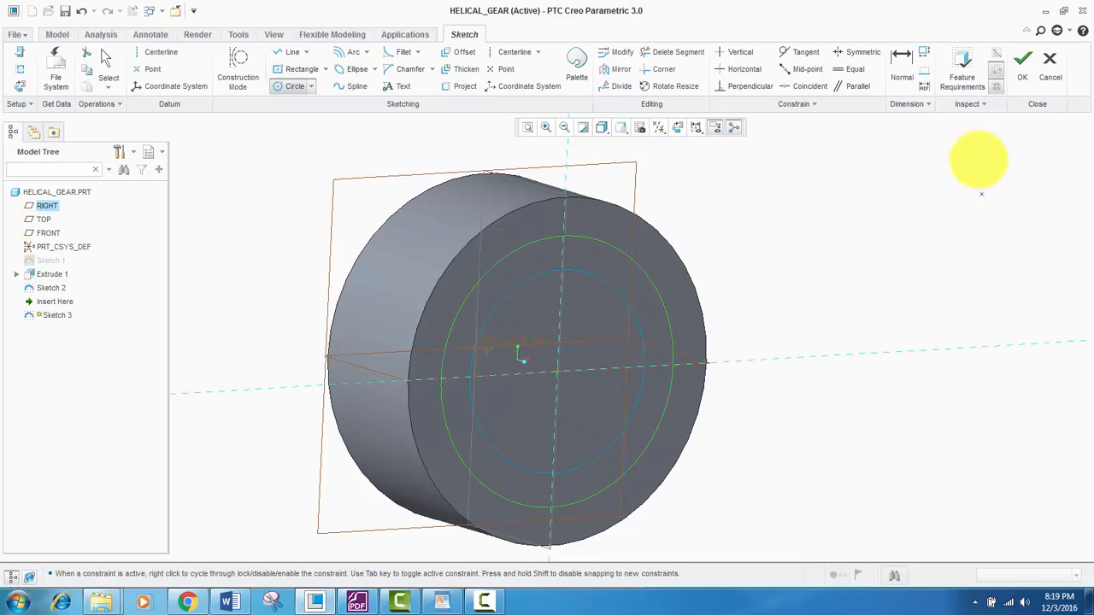
click(1022, 65)
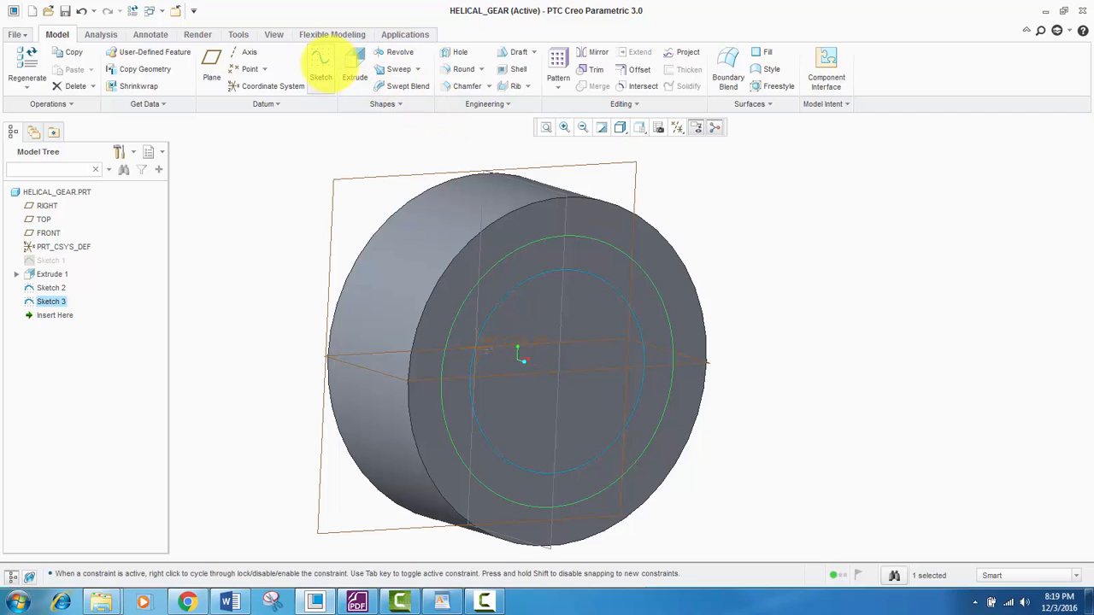
- Create Sketch 4 with a third concentric circle on the cylinder face
click(322, 65)
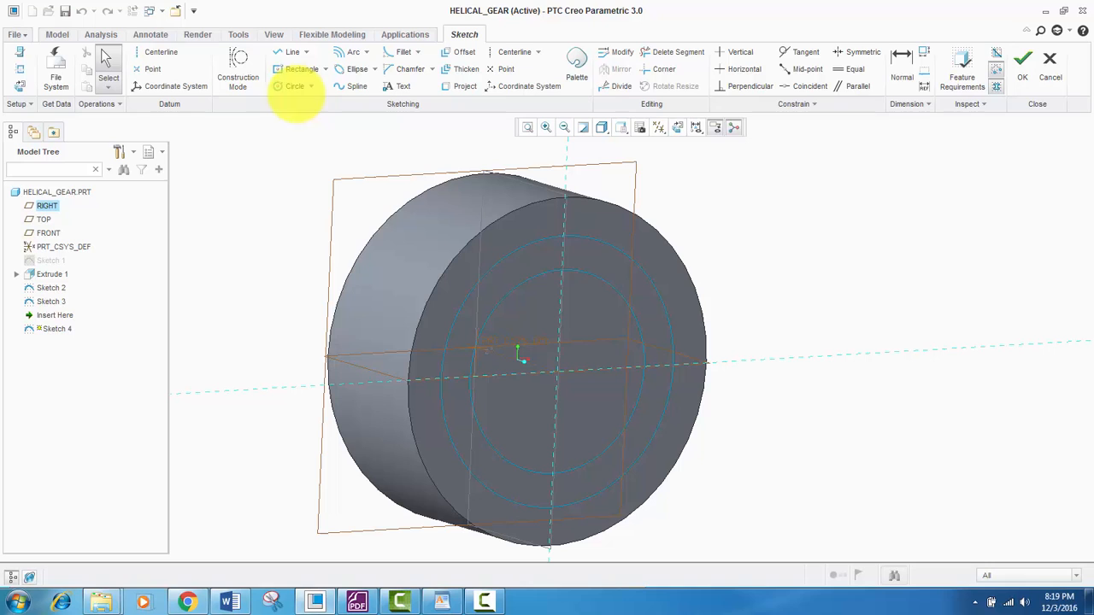
click(294, 86)
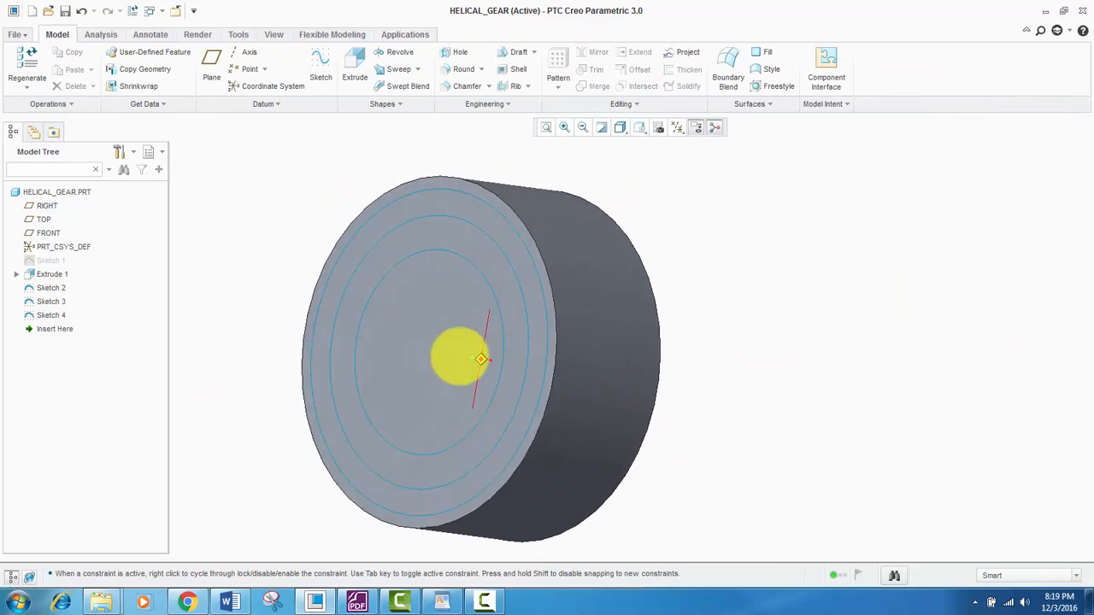
drag(482, 358, 513, 358)
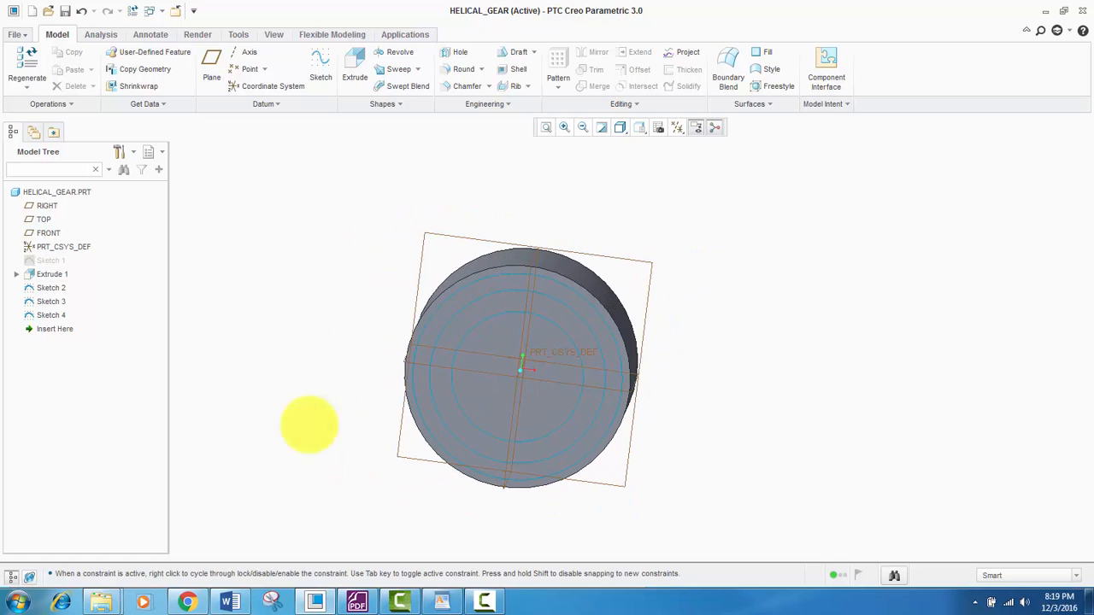
- Rename Sketch 2 to PITCH_DIA in the Model Tree
right_click(51, 287)
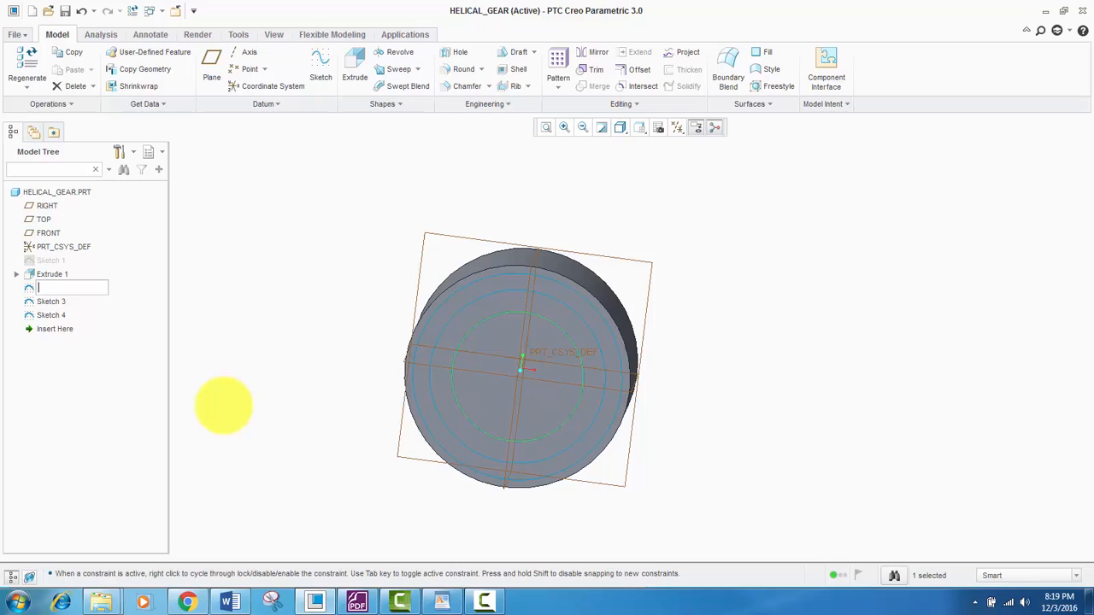
text(p)
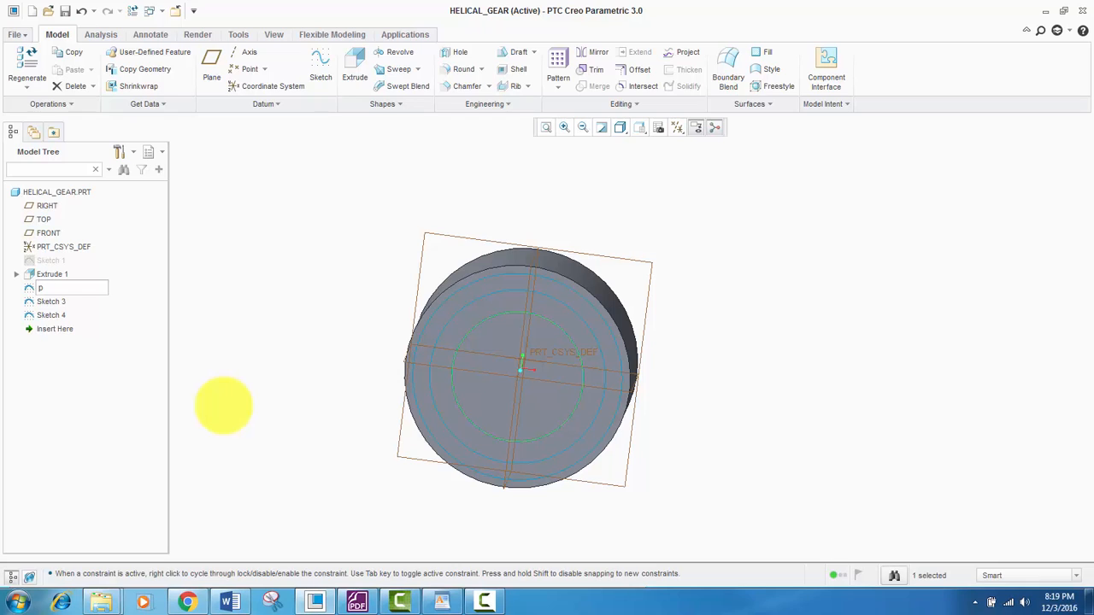
text(pitch_)
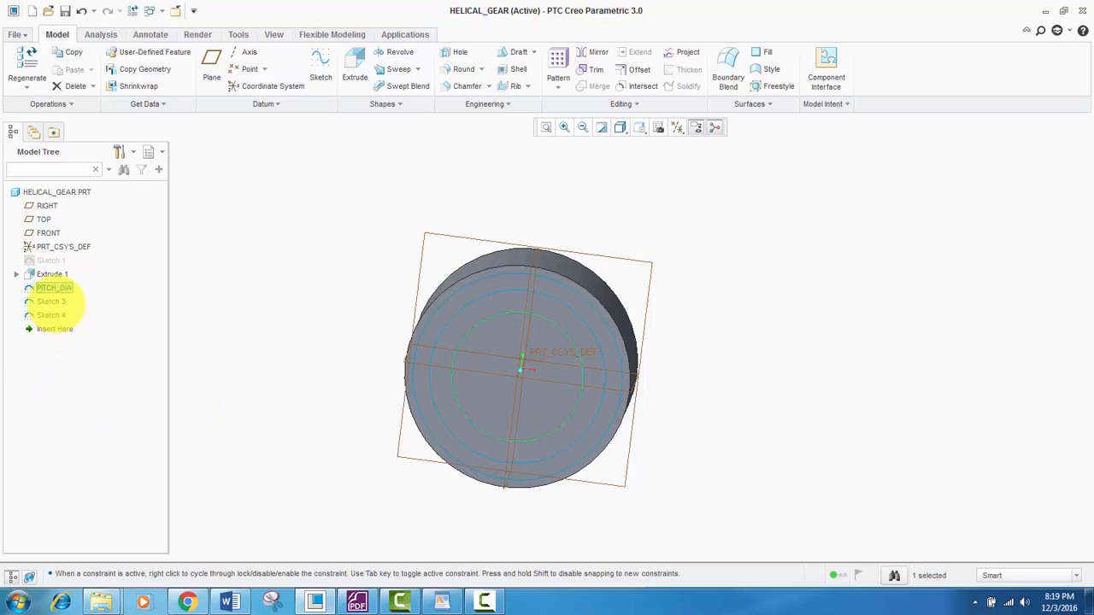
- Rename Sketch 3 to BASE_DIA
right_click(48, 301)
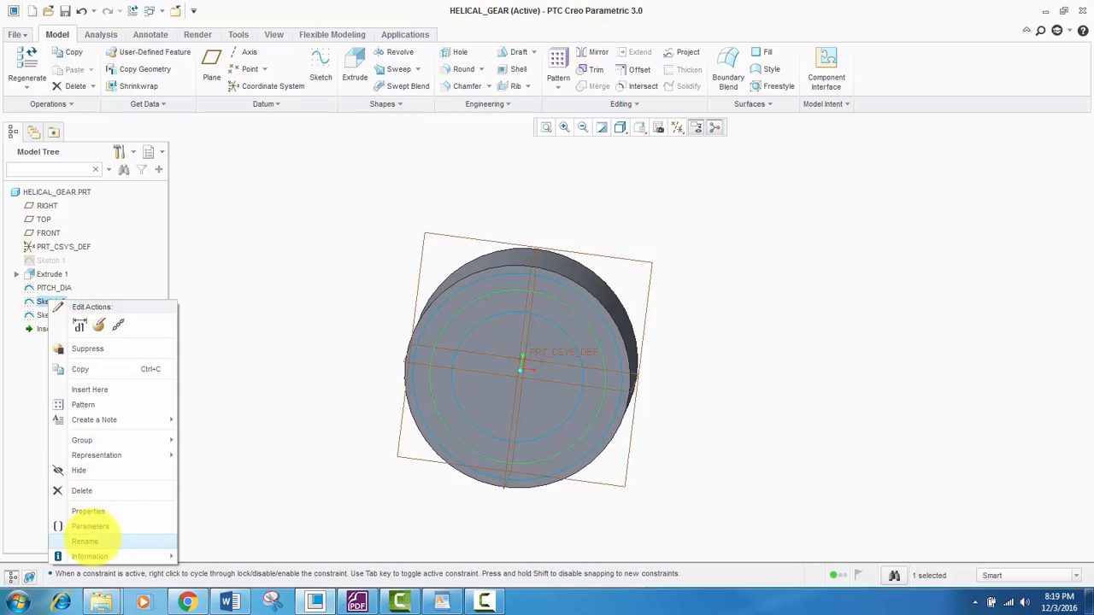
click(85, 540)
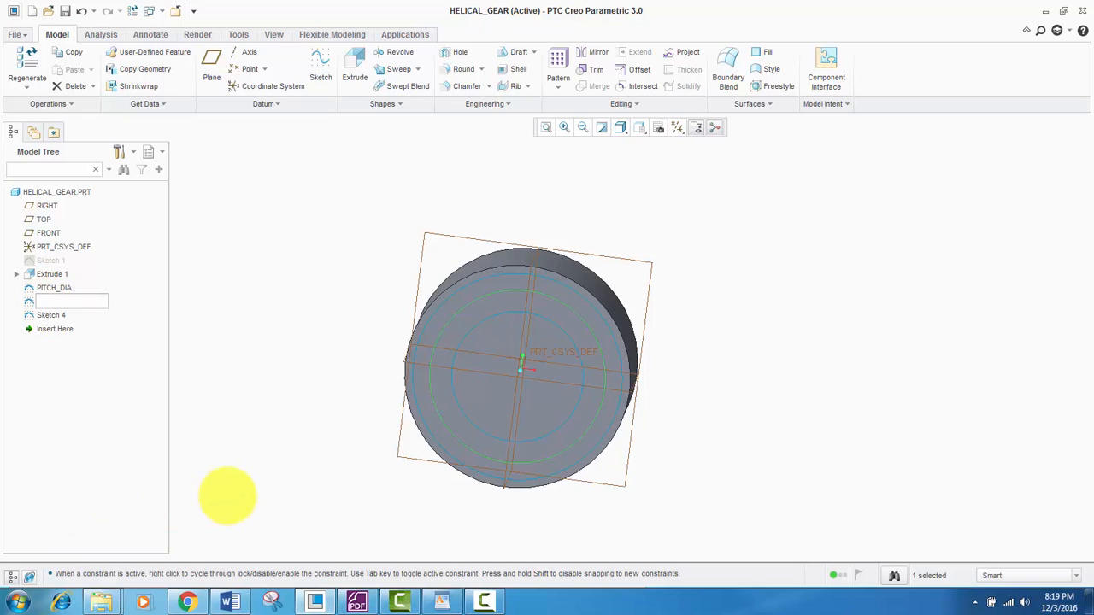
text(b)
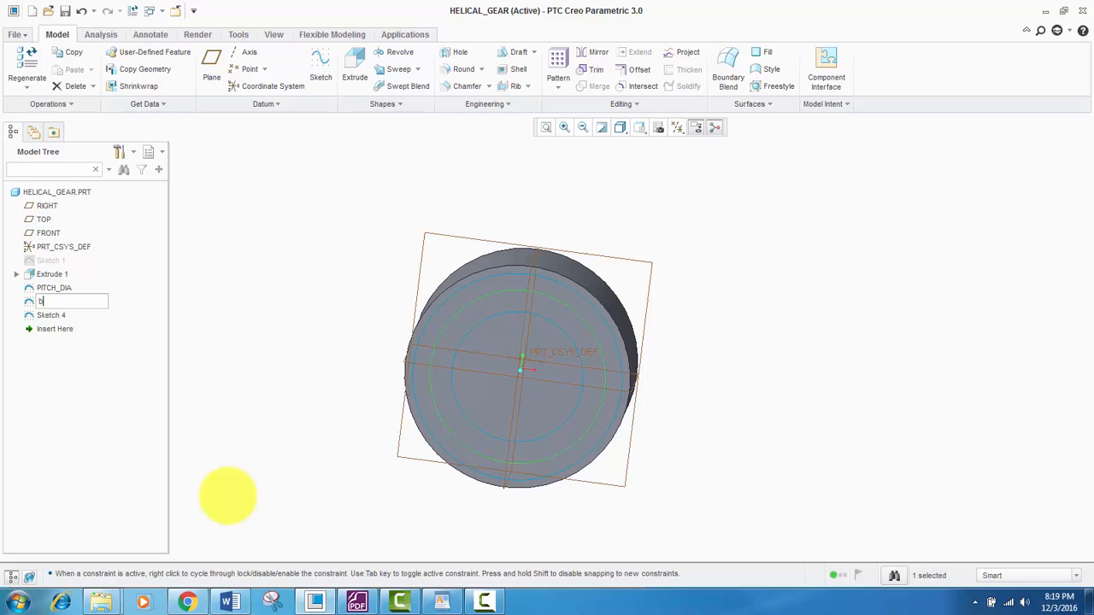
text(ase_)
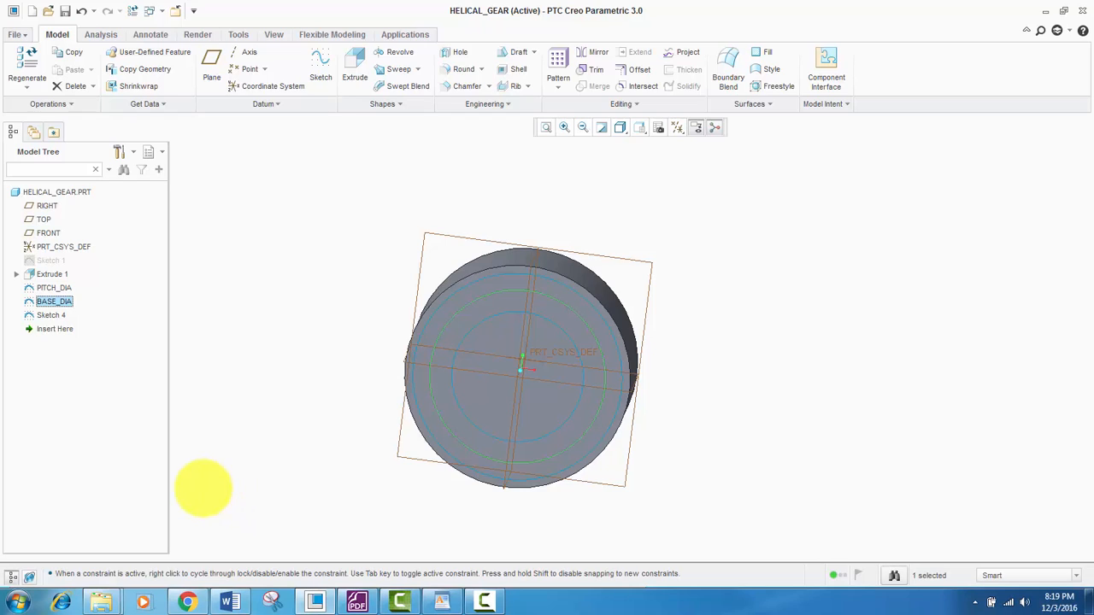
- Rename Sketch 4 to OUTSIDE_DIA
right_click(51, 315)
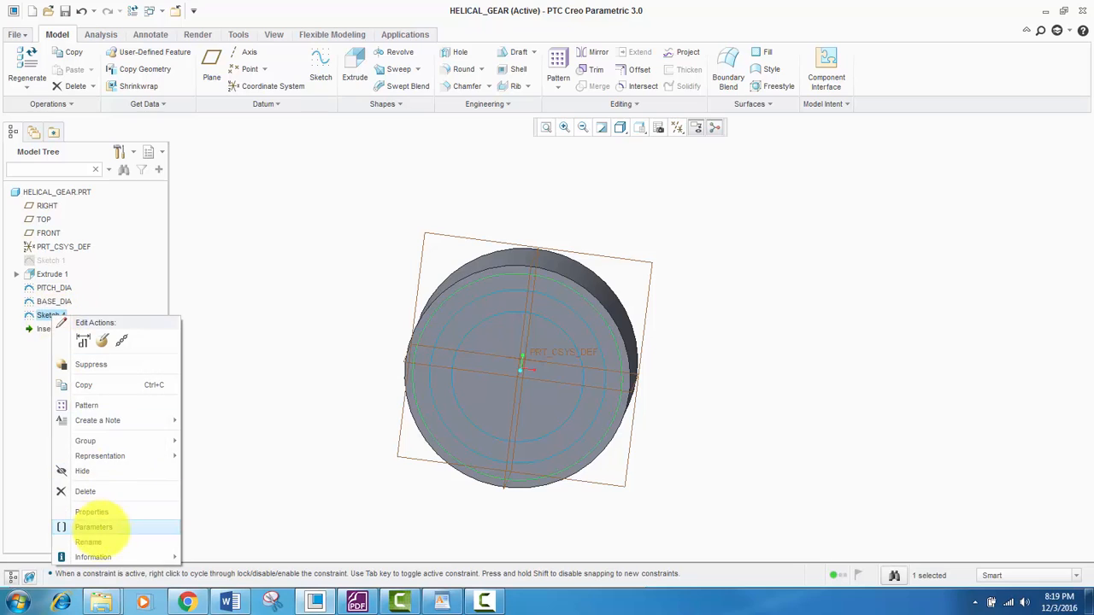
click(89, 542)
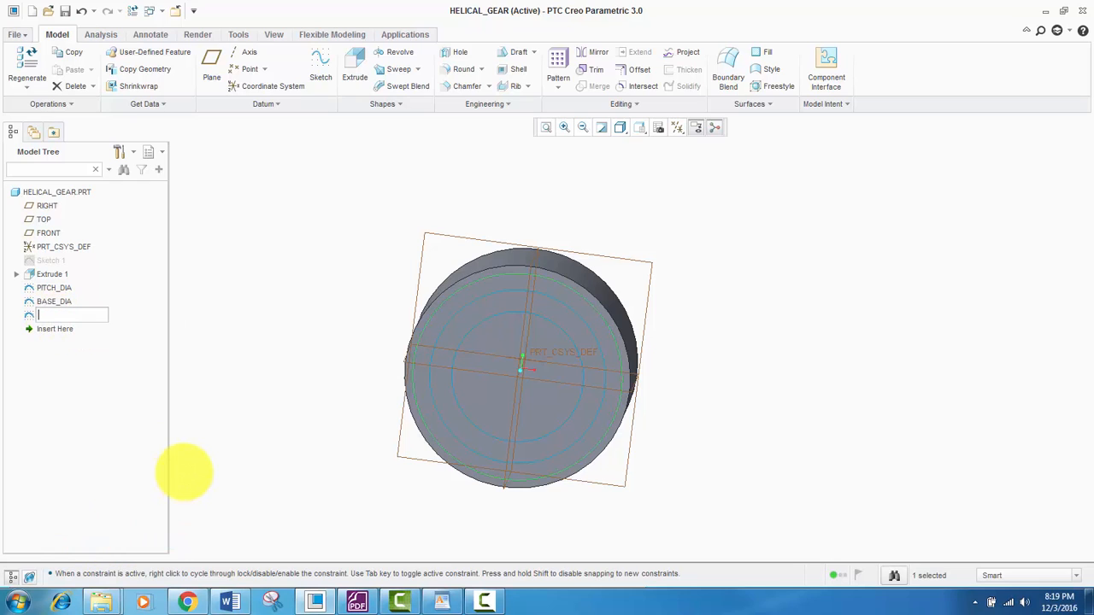
text(ou)
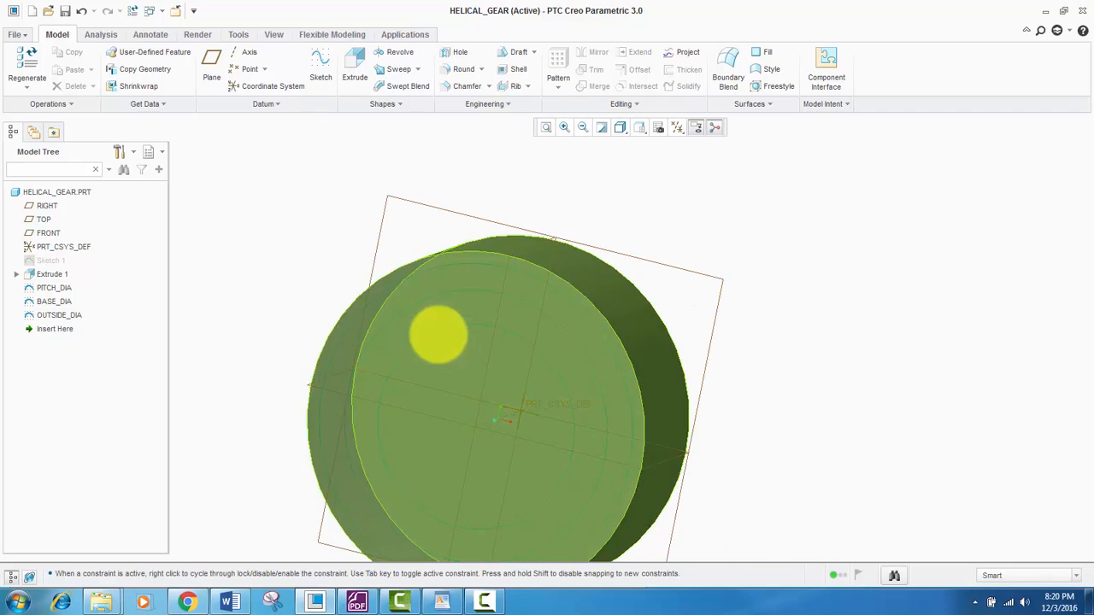
- Drive the cylinder's diameter by the relation d0 = root_diameter
click(55, 287)
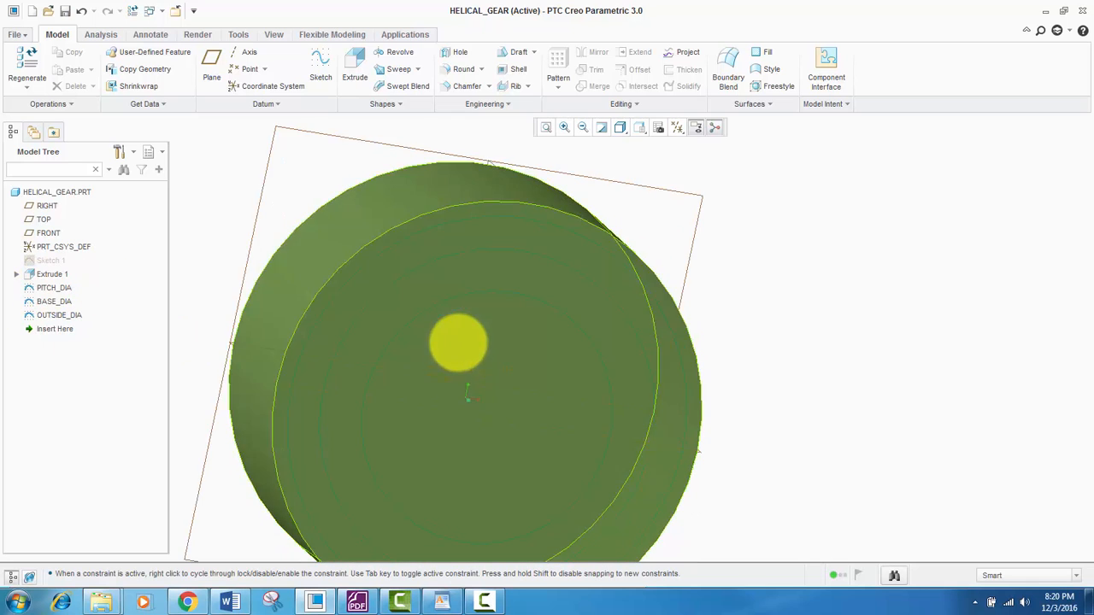
right_click(51, 273)
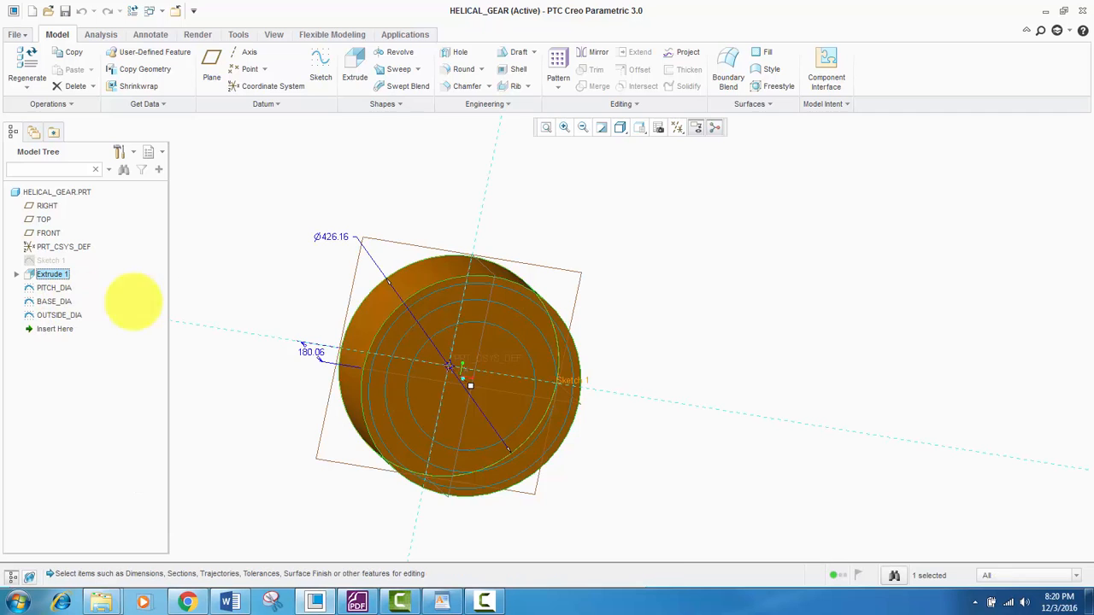
drag(461, 385, 493, 374)
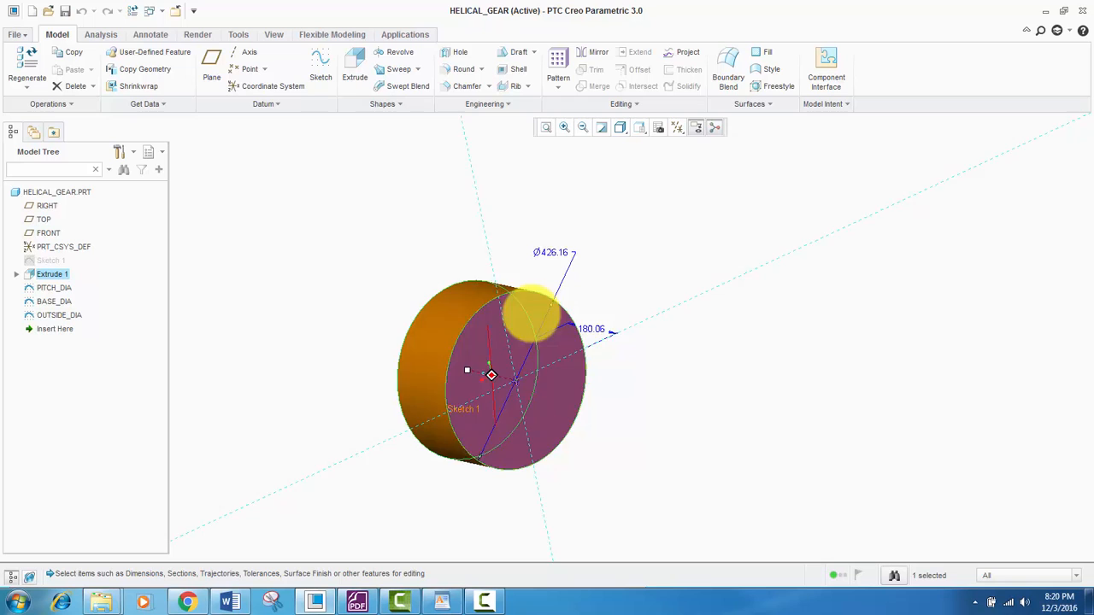
right_click(51, 274)
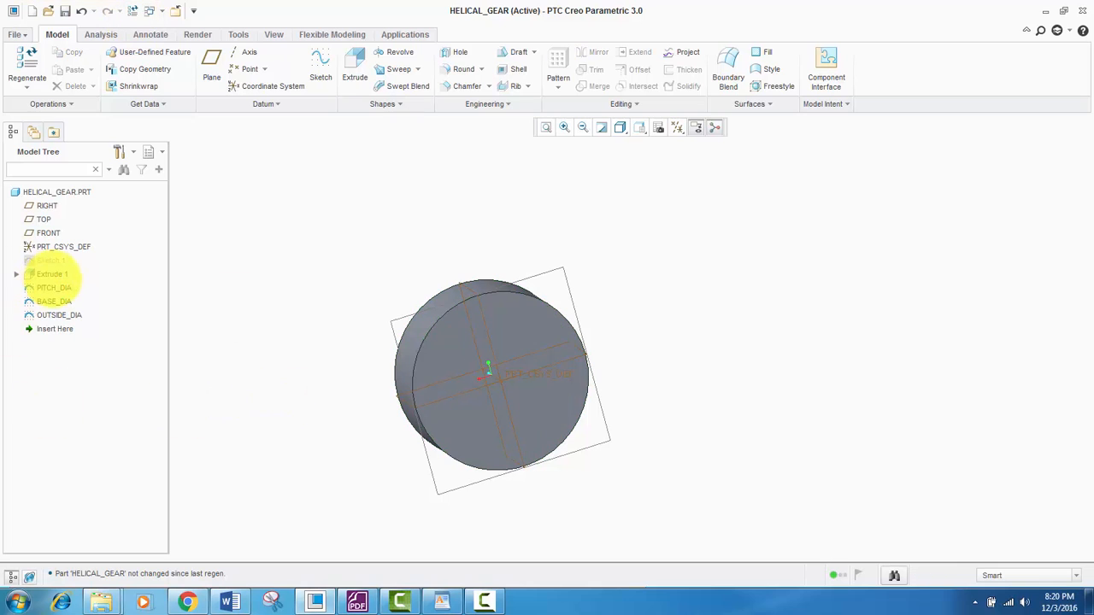
right_click(51, 273)
text(root_diameter)
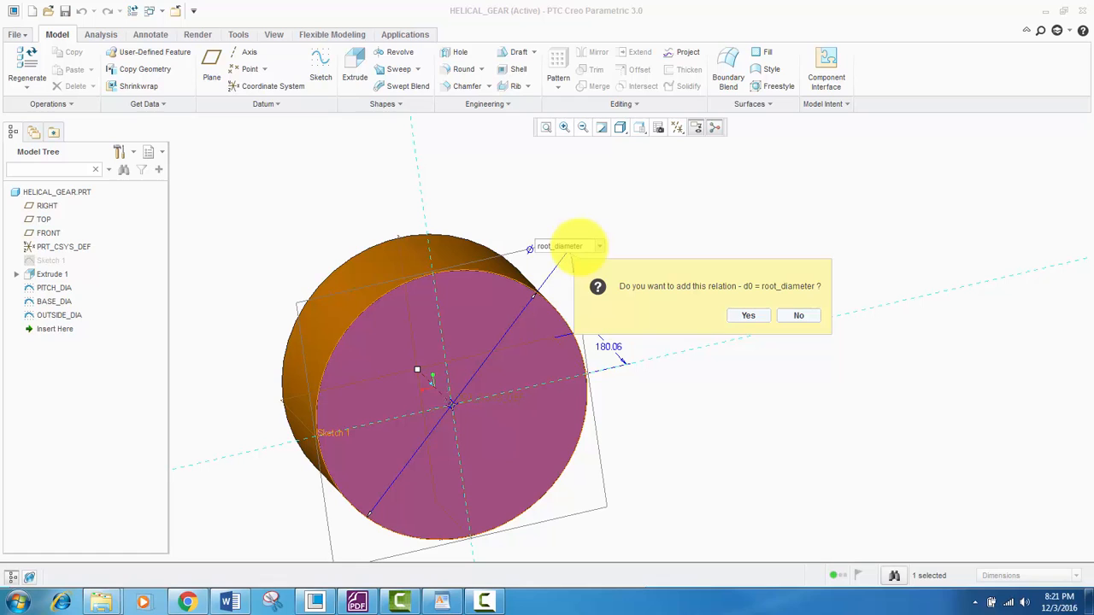
click(747, 314)
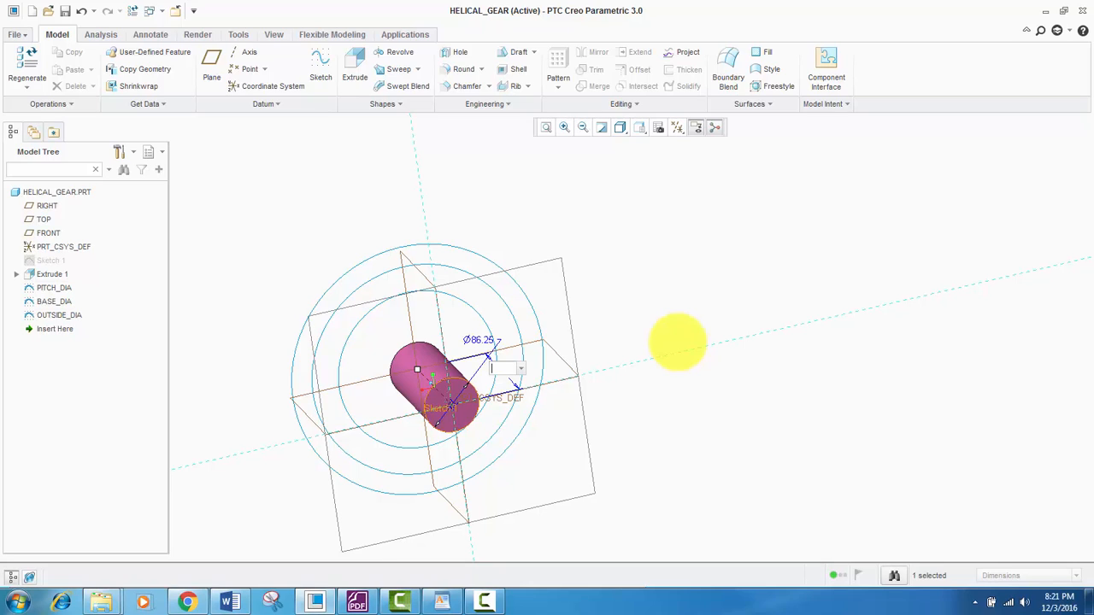
text(w)
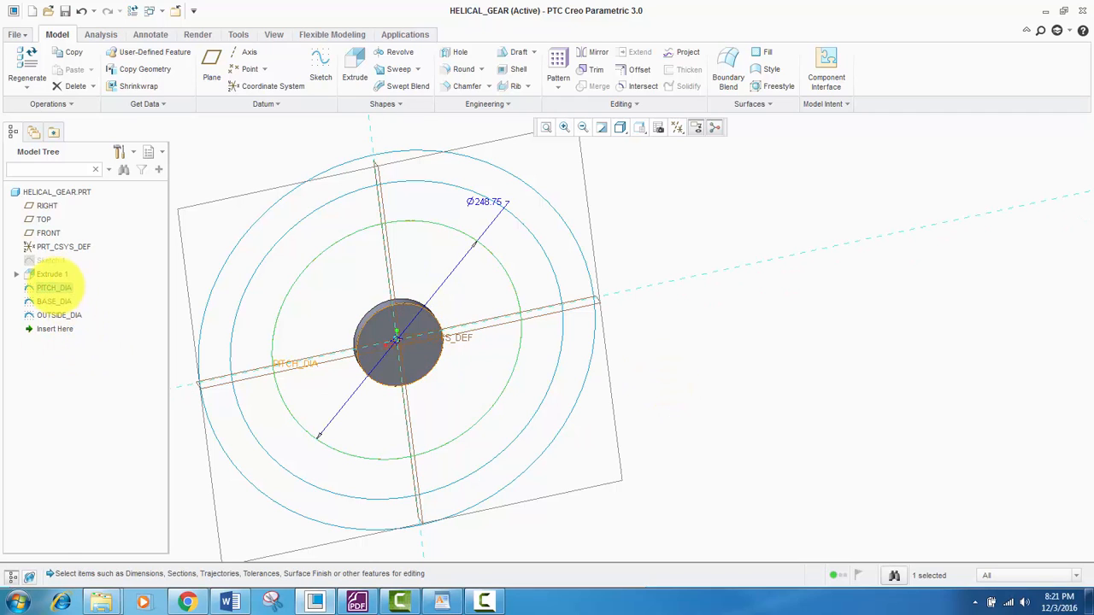
- Drive the PITCH_DIA and BASE_DIA circle diameters by pitch_diameter and base_diameter relations
click(55, 287)
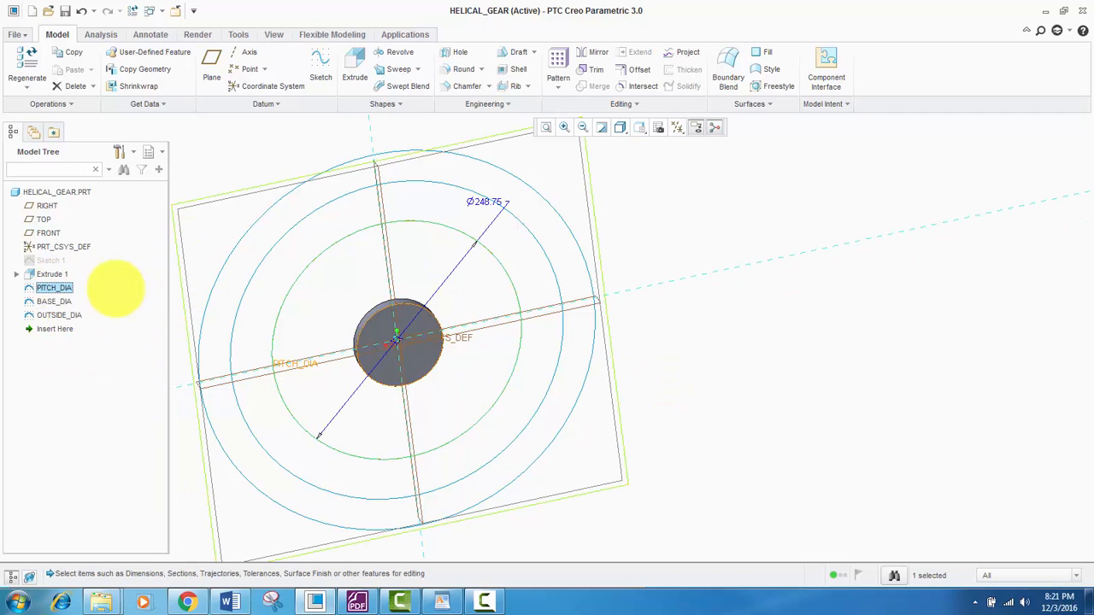
right_click(55, 287)
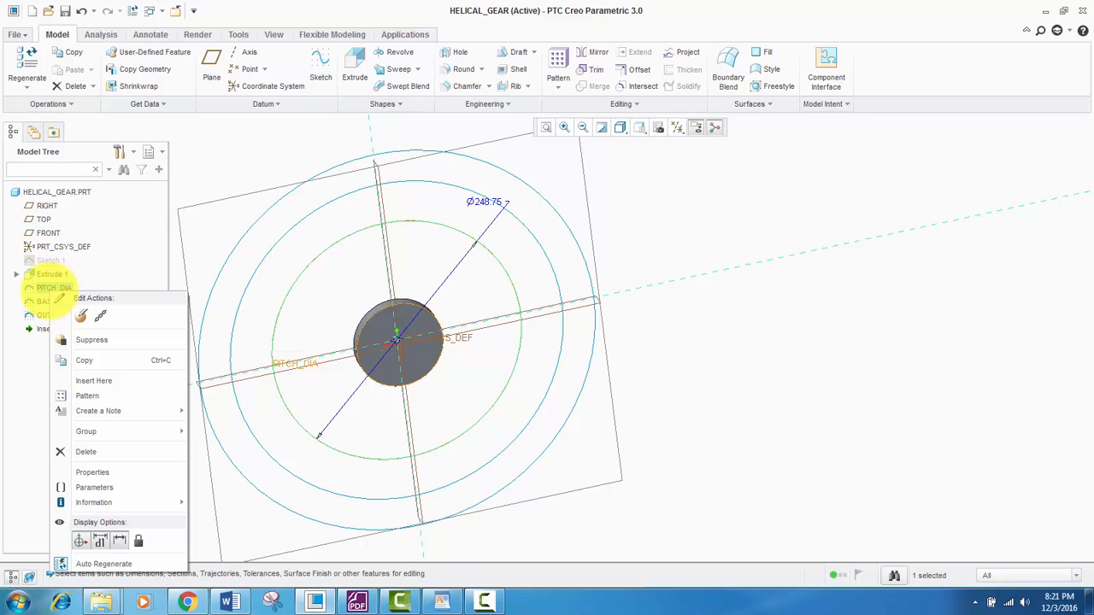
click(812, 333)
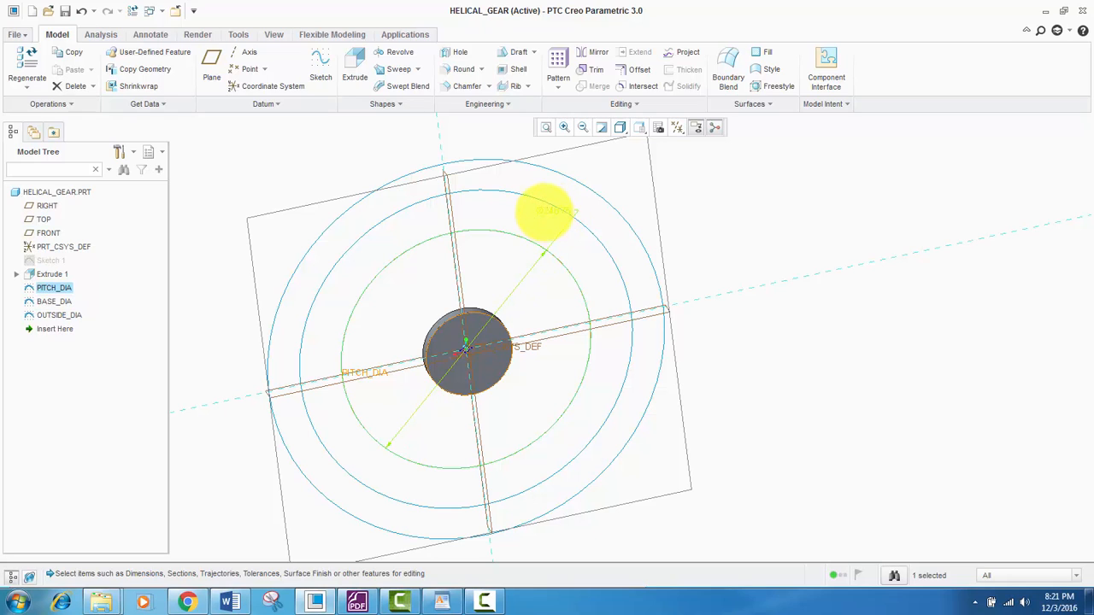
double_click(543, 208)
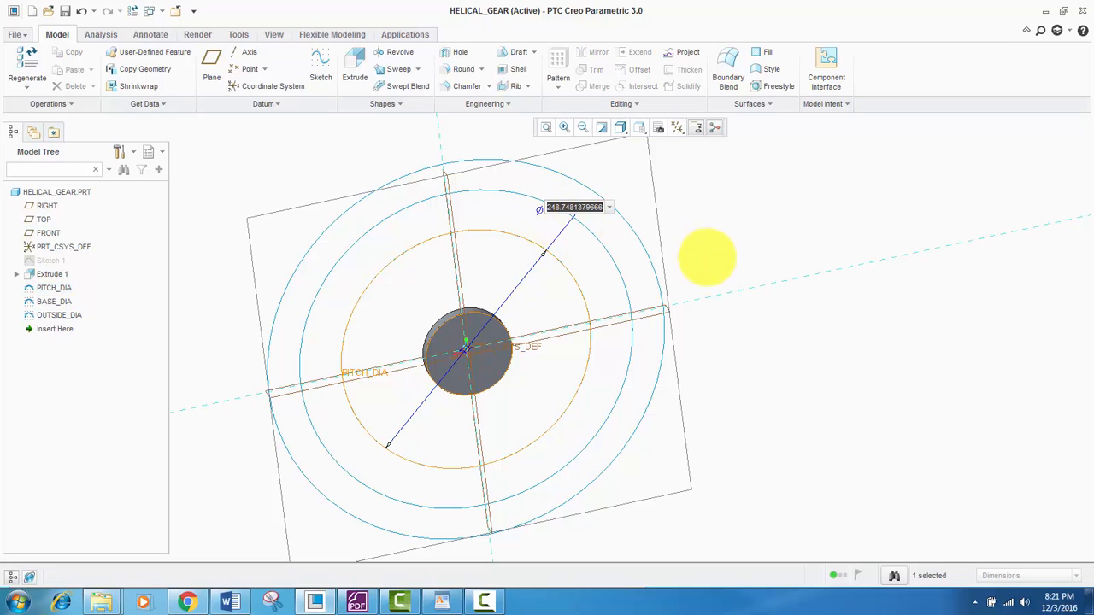
text(pitch)
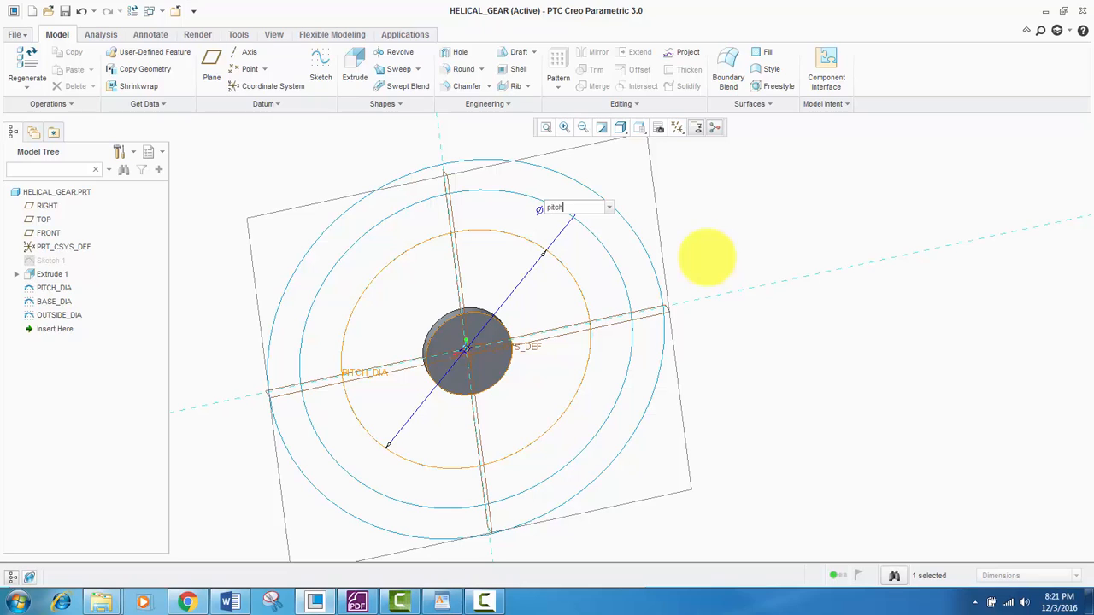
text(_)
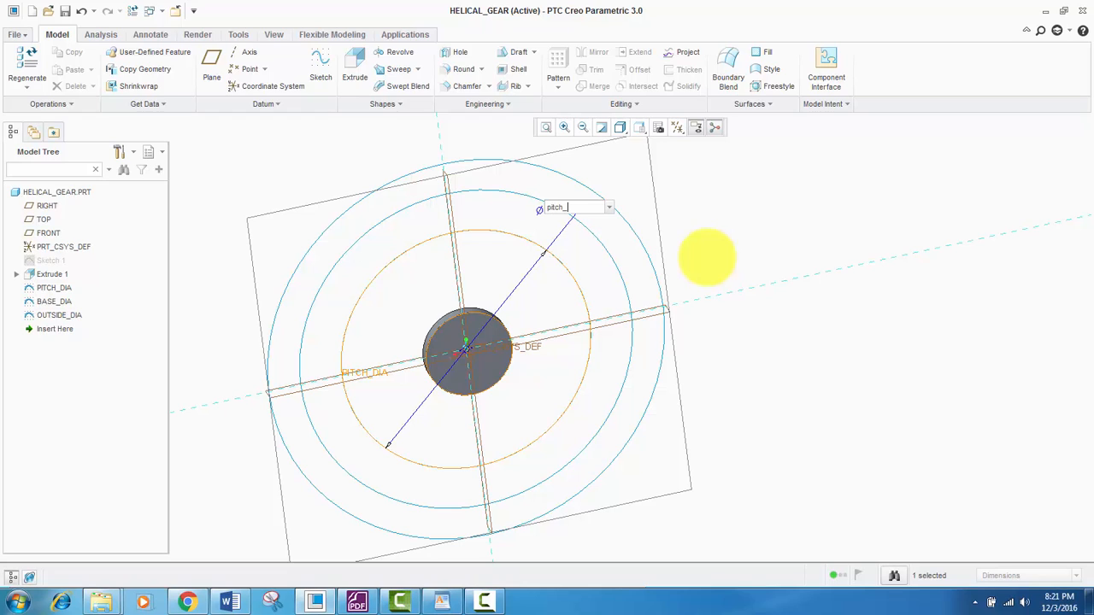
text(diametr)
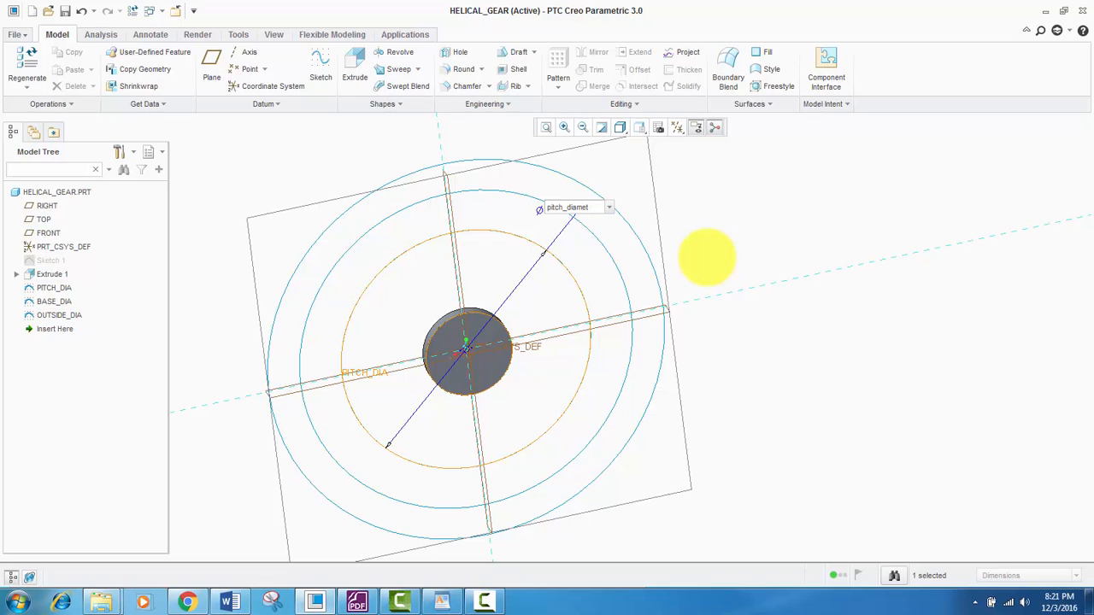
click(578, 207)
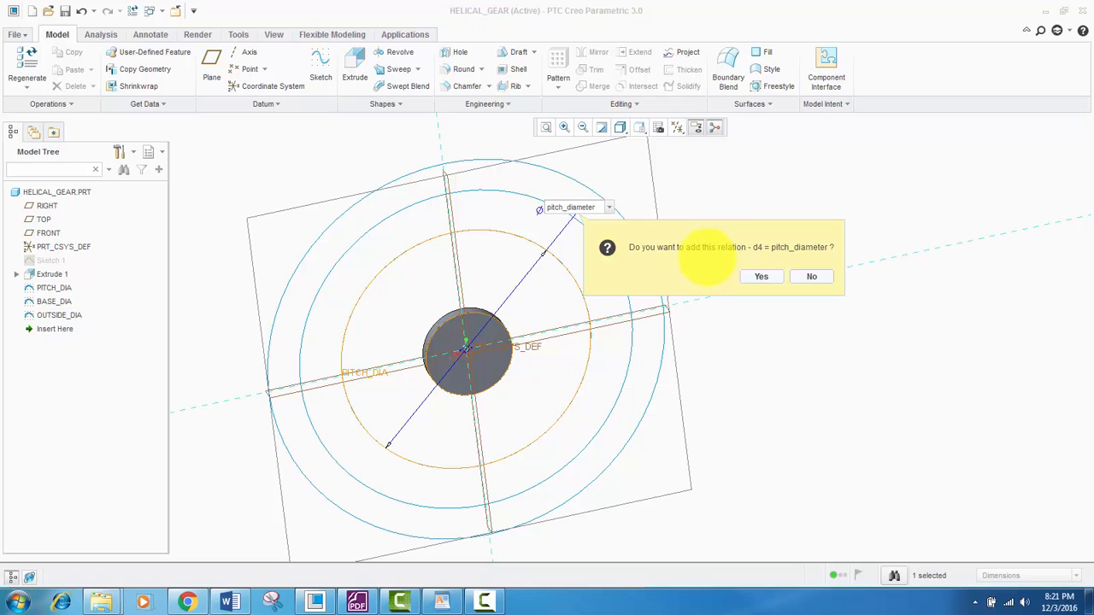
click(759, 277)
text(b)
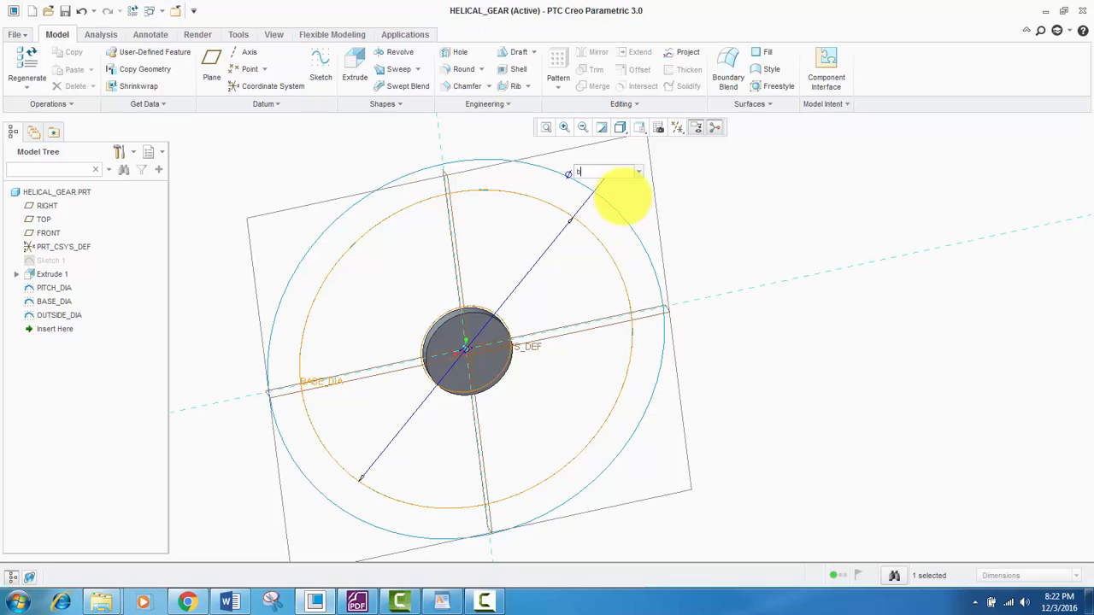
text(ase_)
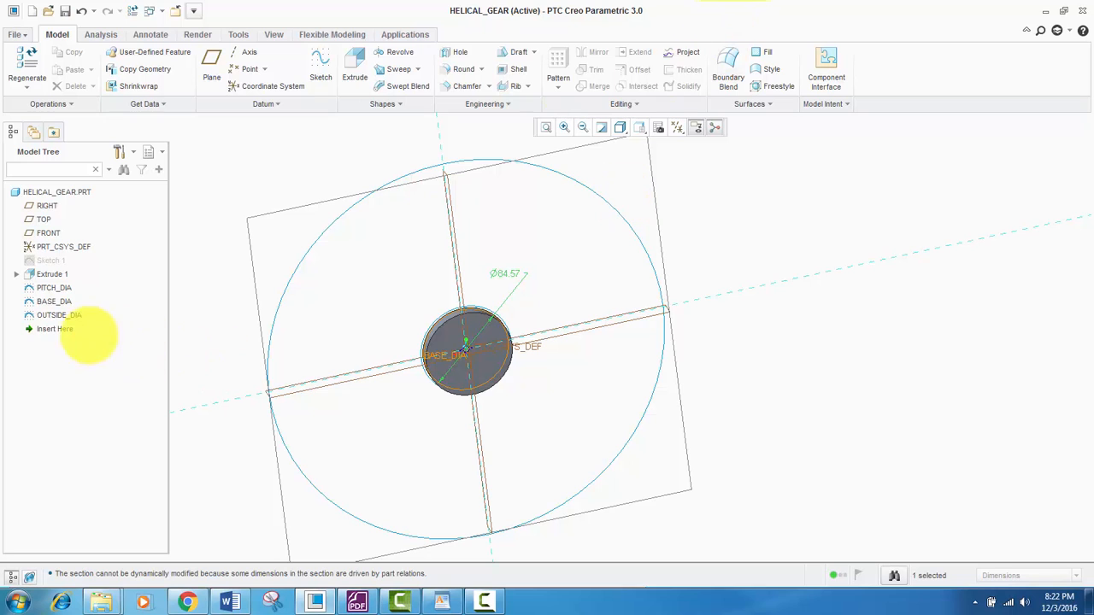
- Drive the OUTSIDE_DIA circle's diameter by the outside_diameter parameter
click(58, 315)
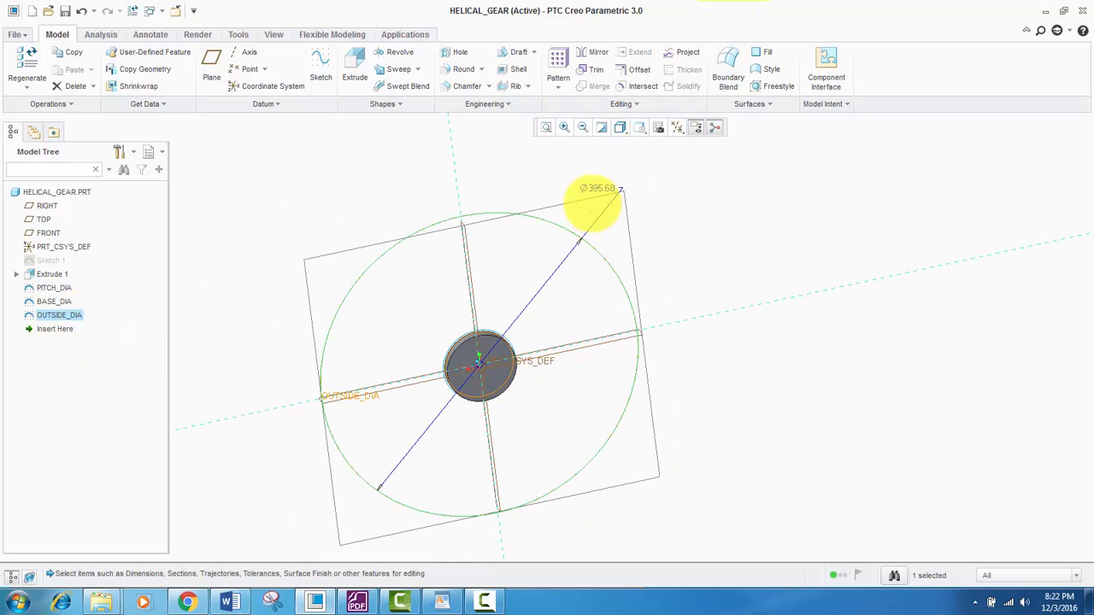
double_click(596, 188)
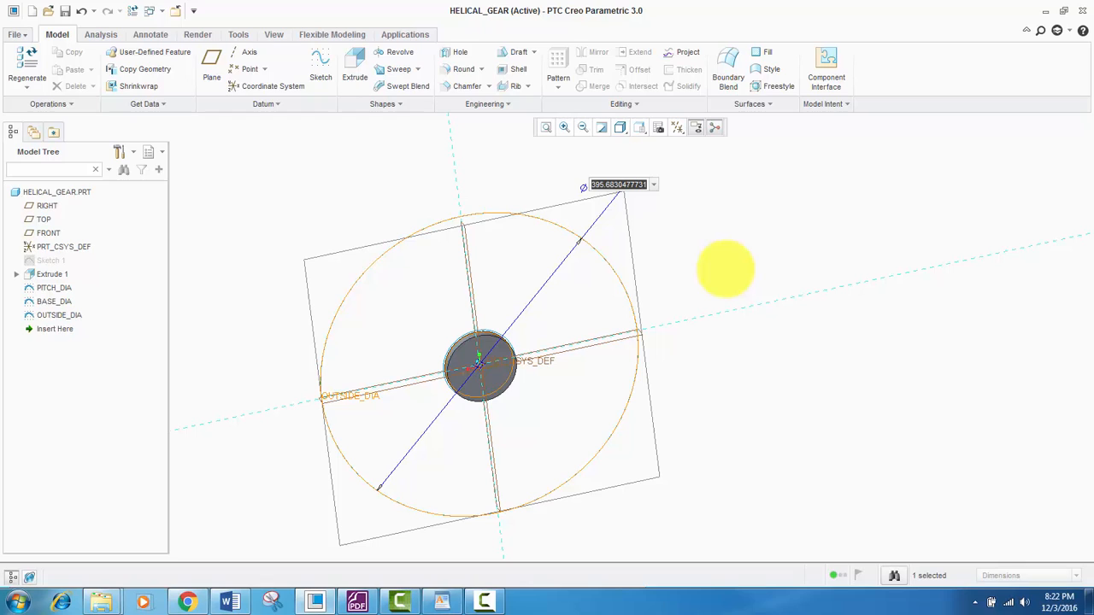
text(0)
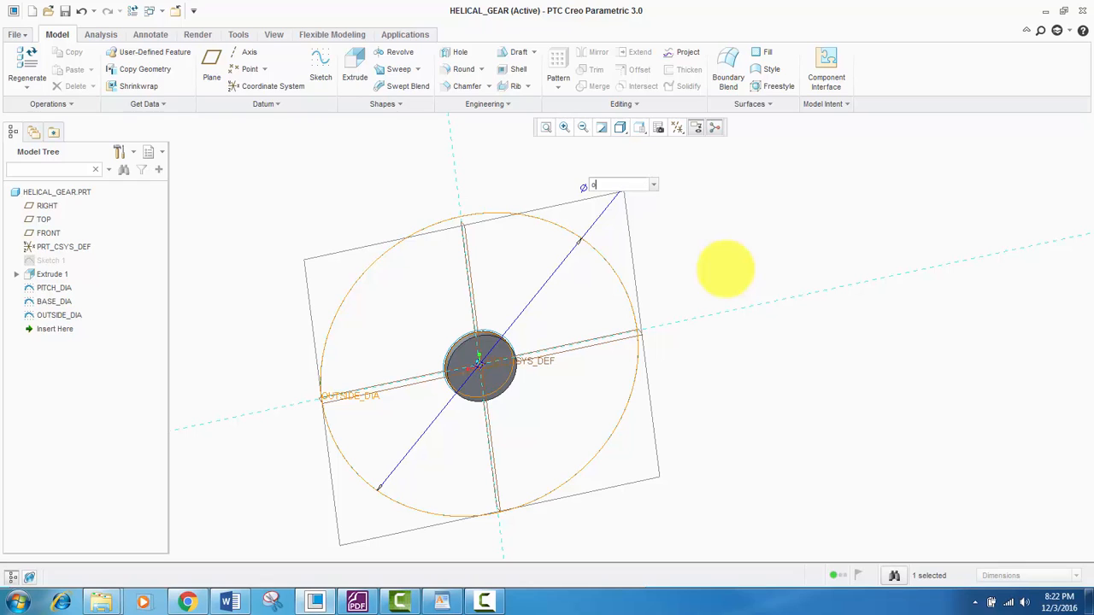
text(outside_d)
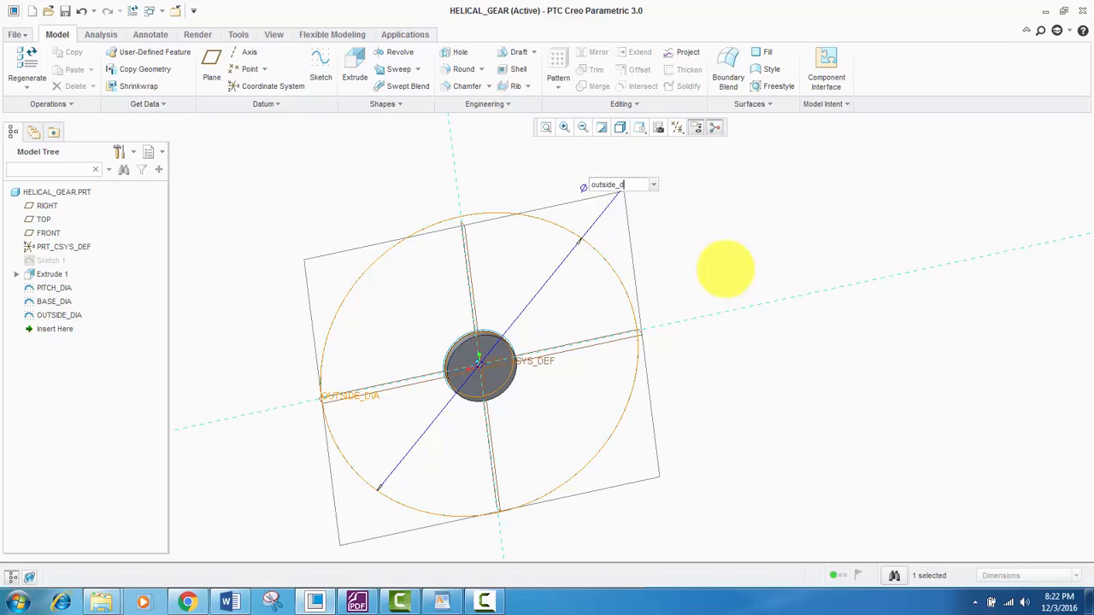
text(outside_diameter)
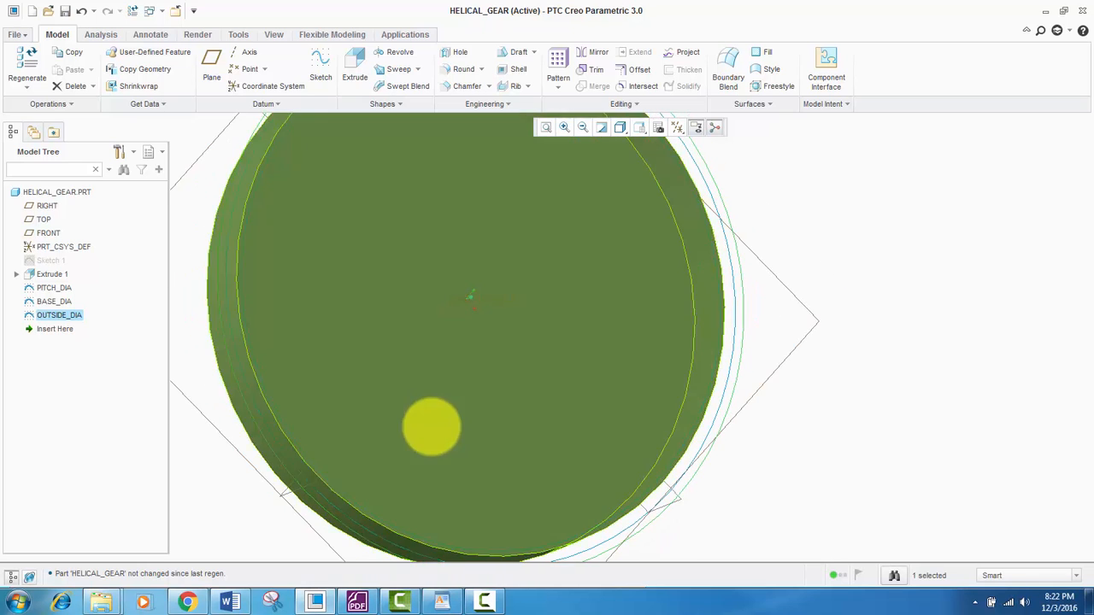
- Spin the gear blank into a 3D view and start a new Coordinate System feature
scroll(down, 3)
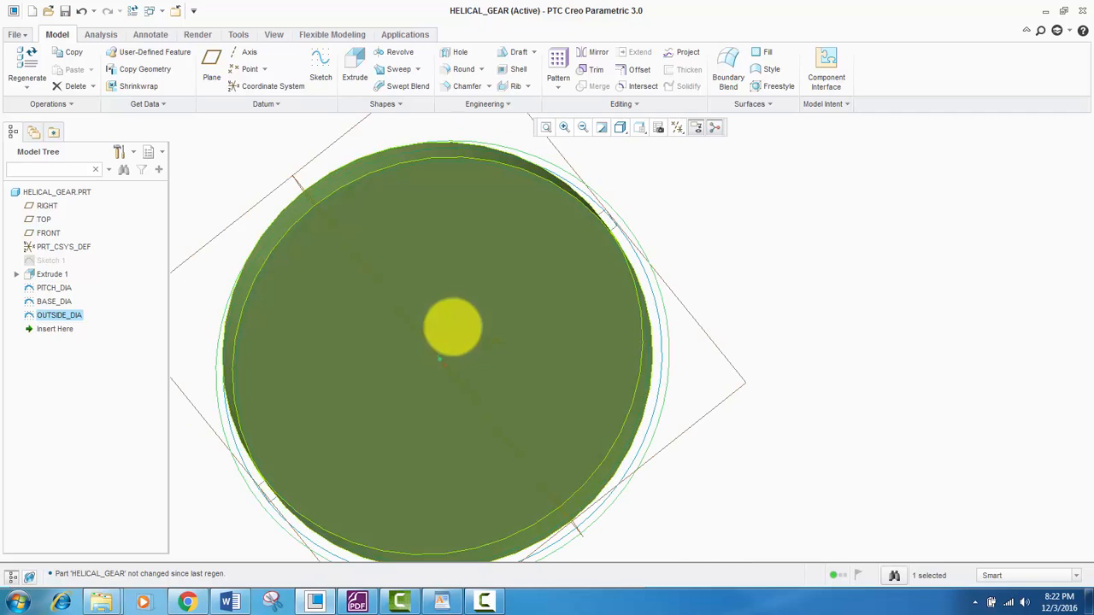
drag(453, 329, 419, 376)
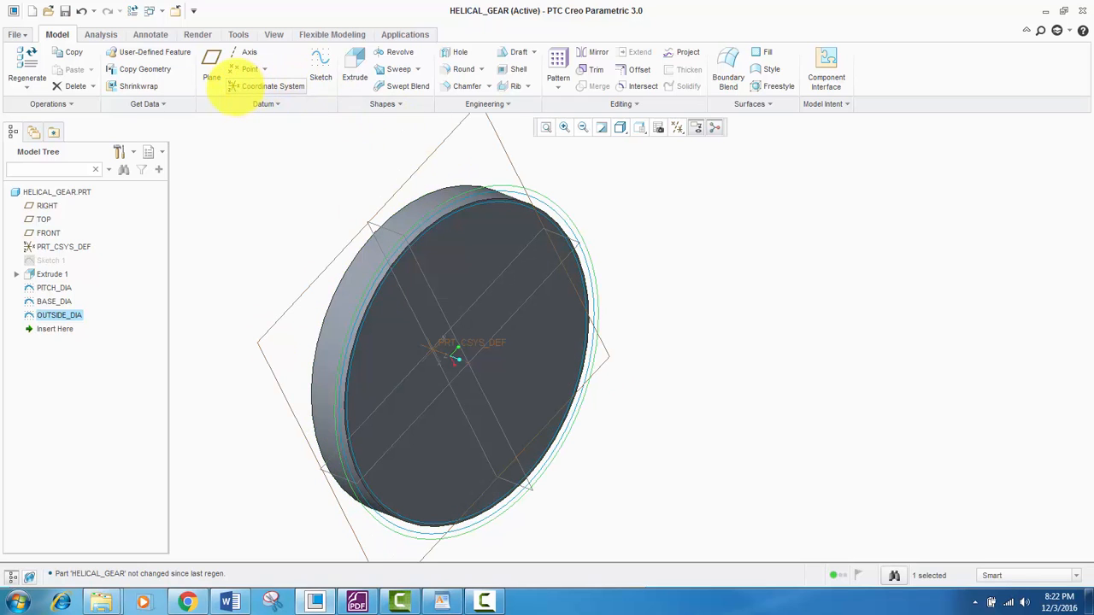
click(274, 85)
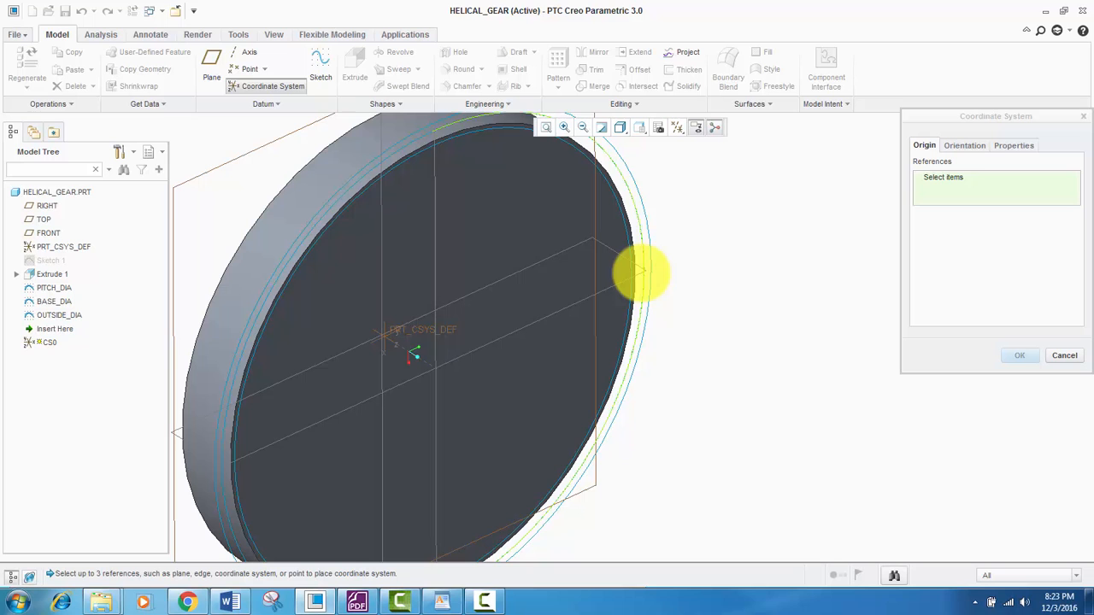
- Place CS0 by the RIGHT and TOP planes and the cylinder's front face
click(48, 205)
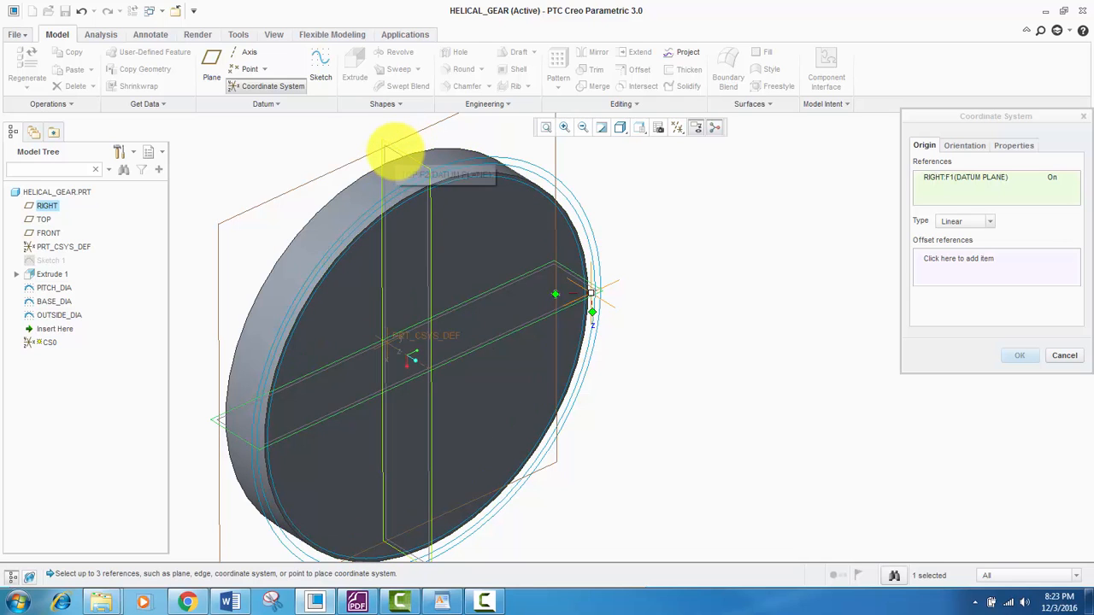
mouse_move(235, 424)
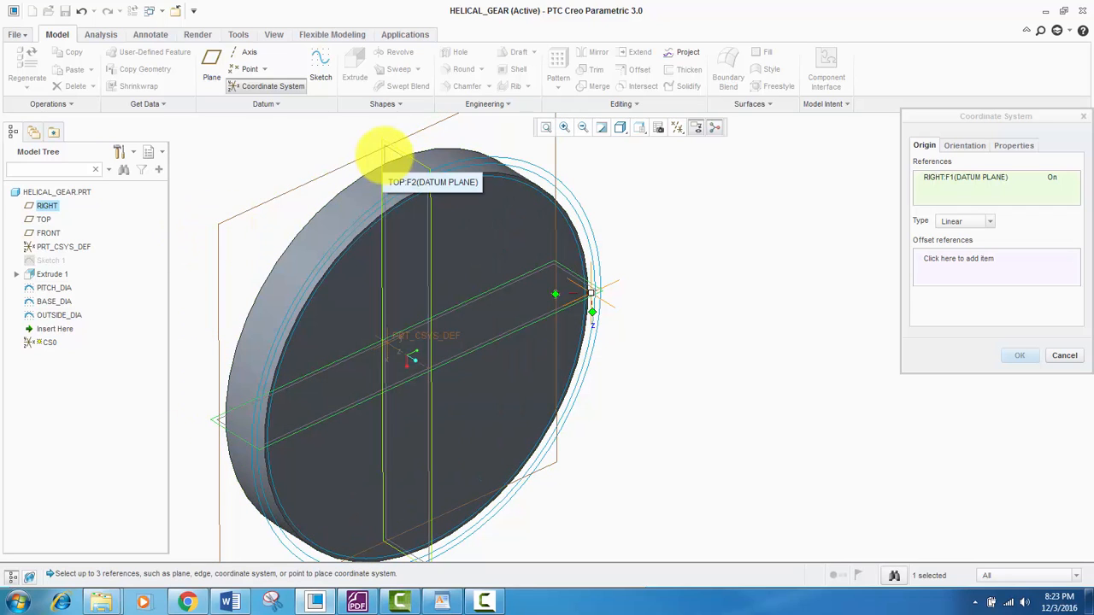
click(393, 158)
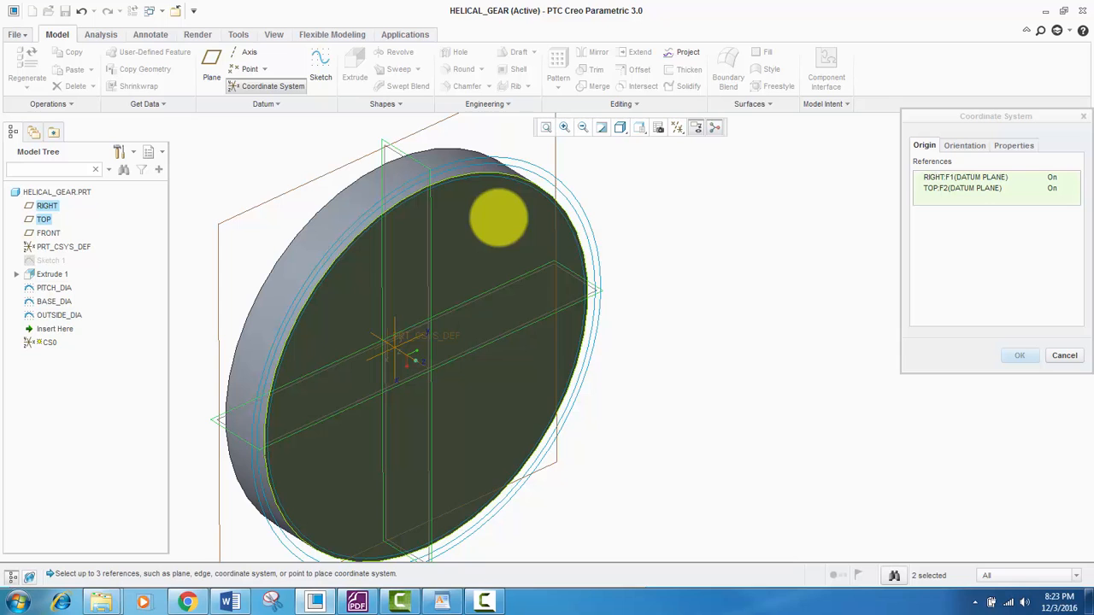
click(401, 393)
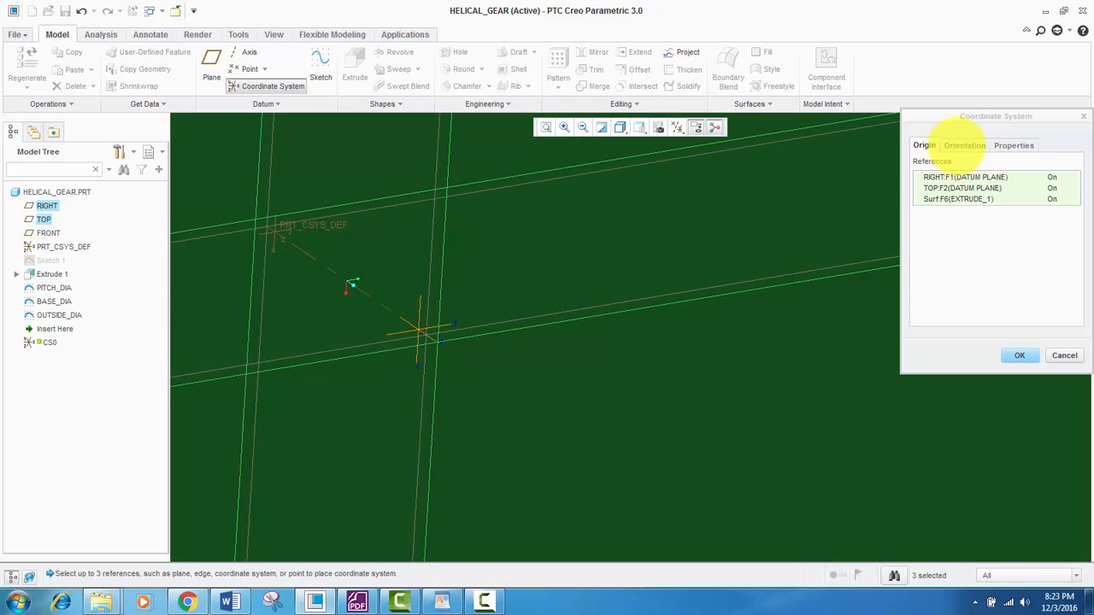
click(964, 143)
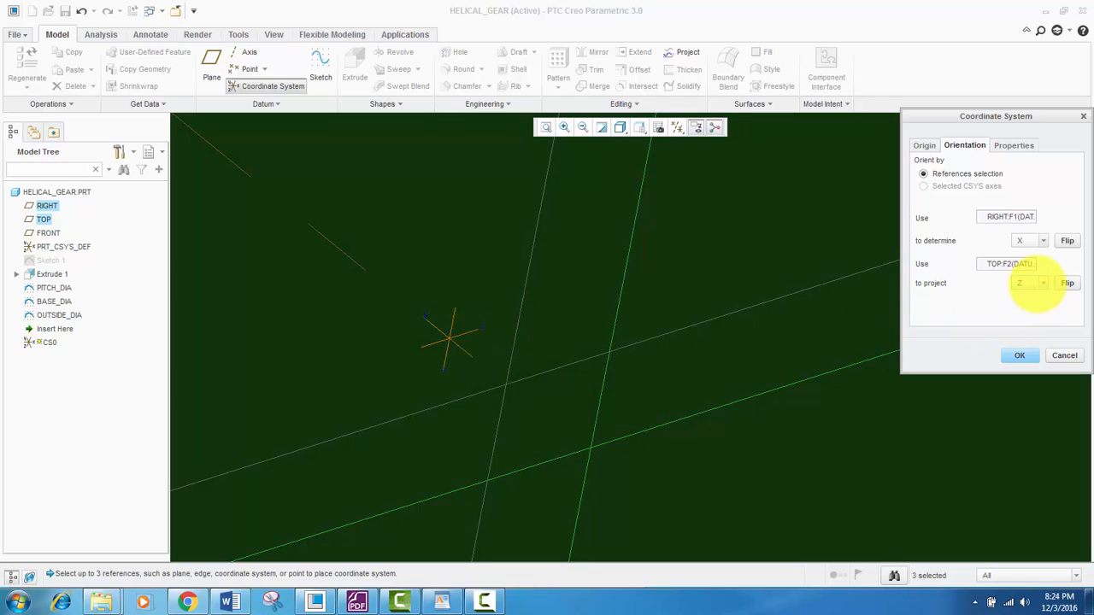
- Orient CS0 so RIGHT determines Y and TOP projects X, then create it
click(1042, 283)
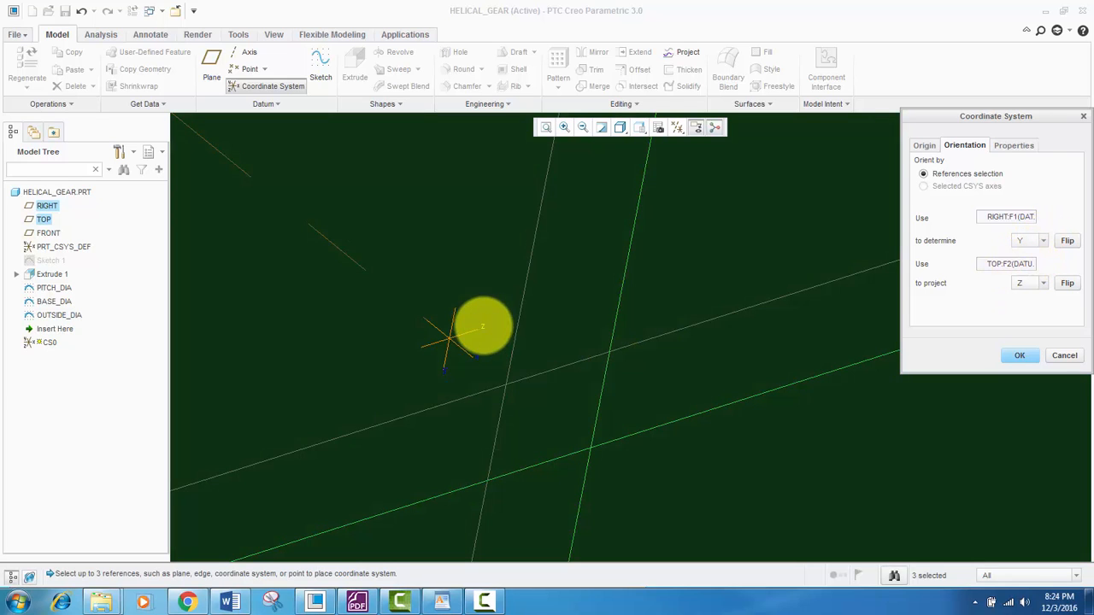
click(1043, 283)
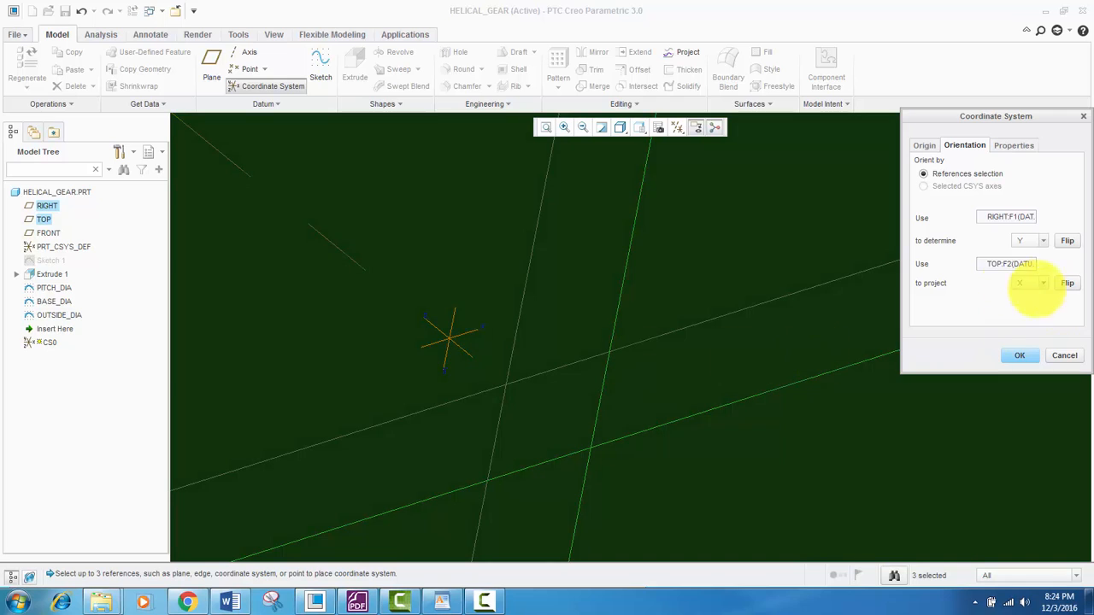
click(1029, 284)
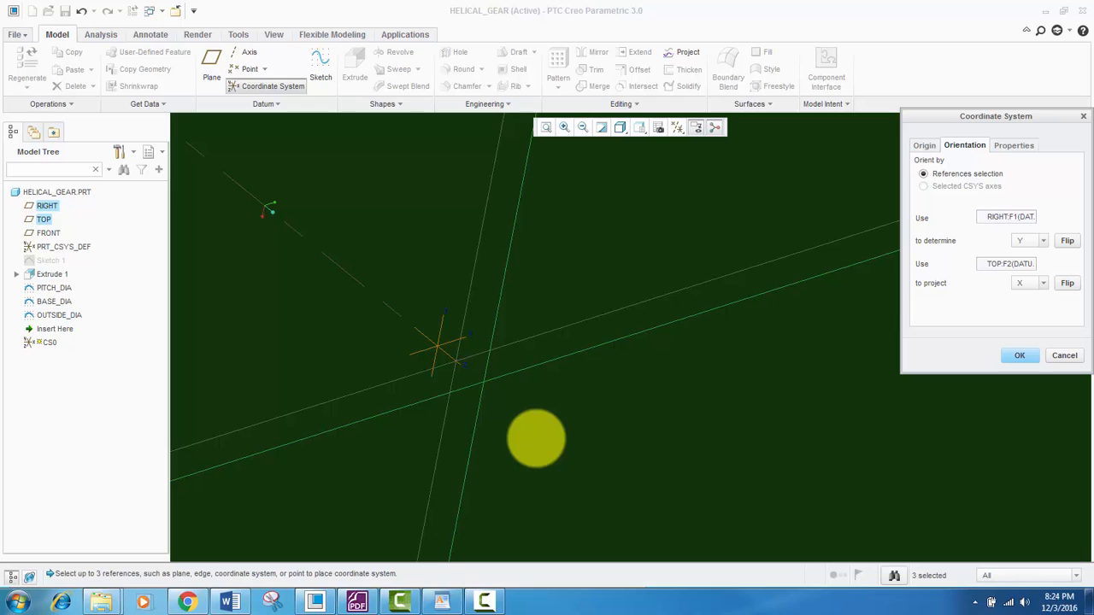
drag(537, 438, 441, 304)
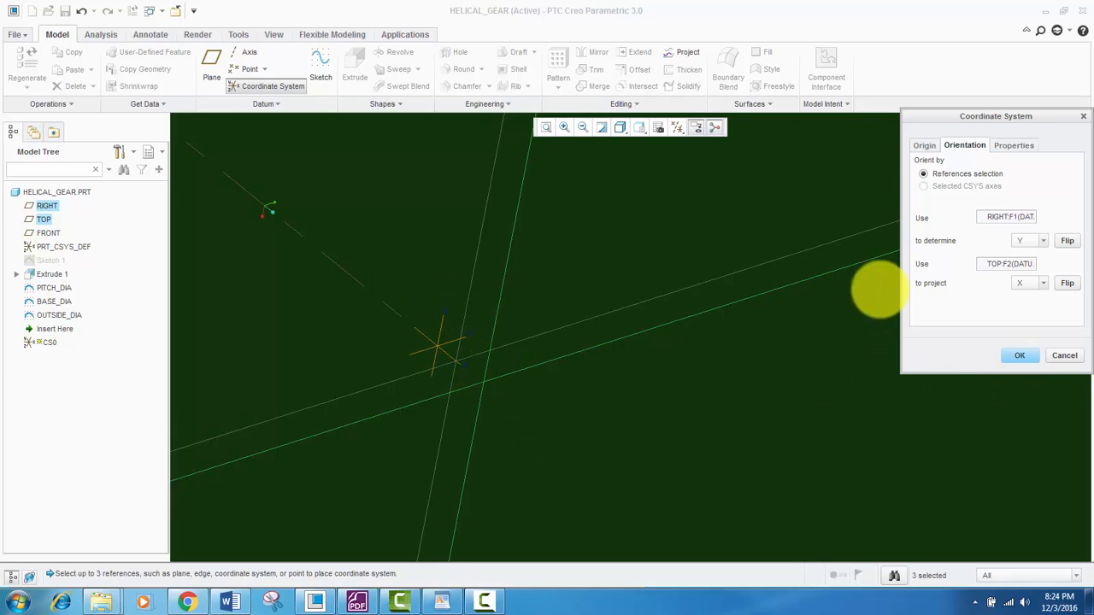
click(1018, 354)
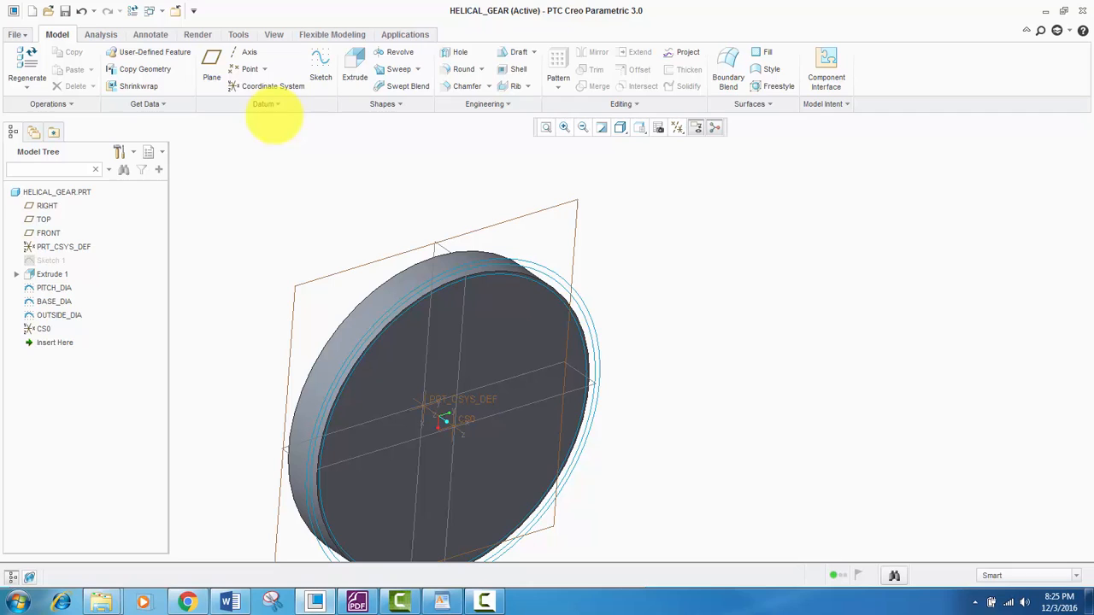
- Start a Cartesian Curve from Equation referenced to CS0 and bring up its equation editor
click(267, 104)
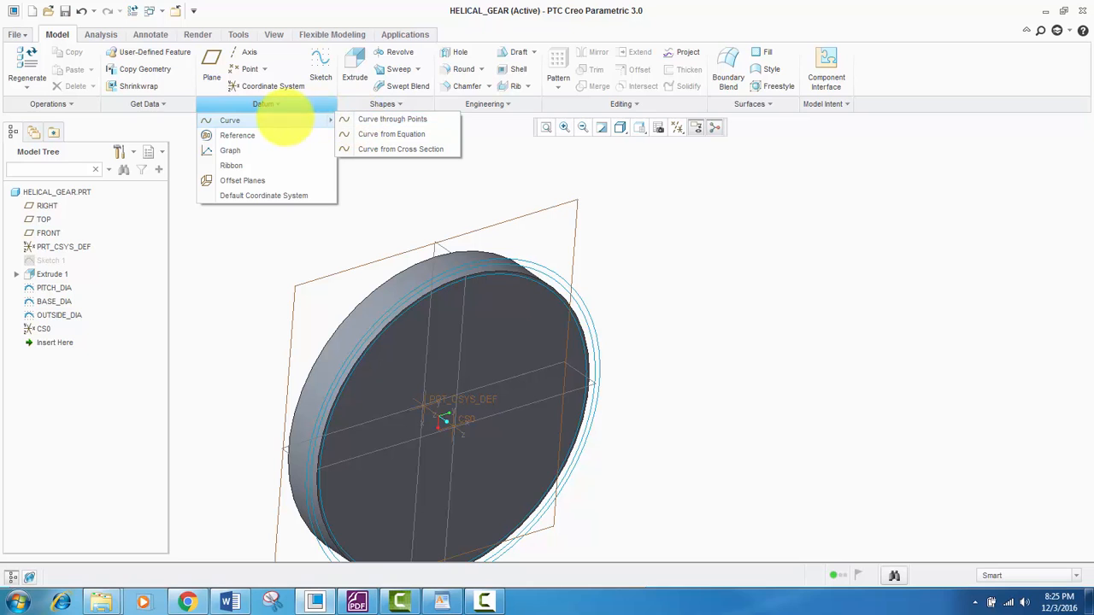
click(392, 133)
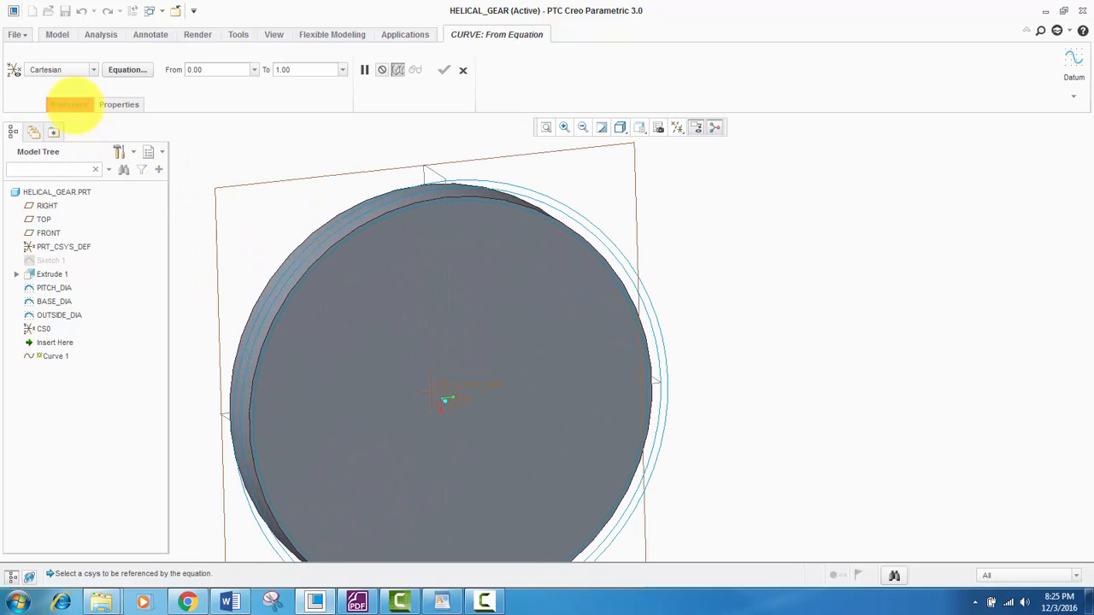
click(92, 68)
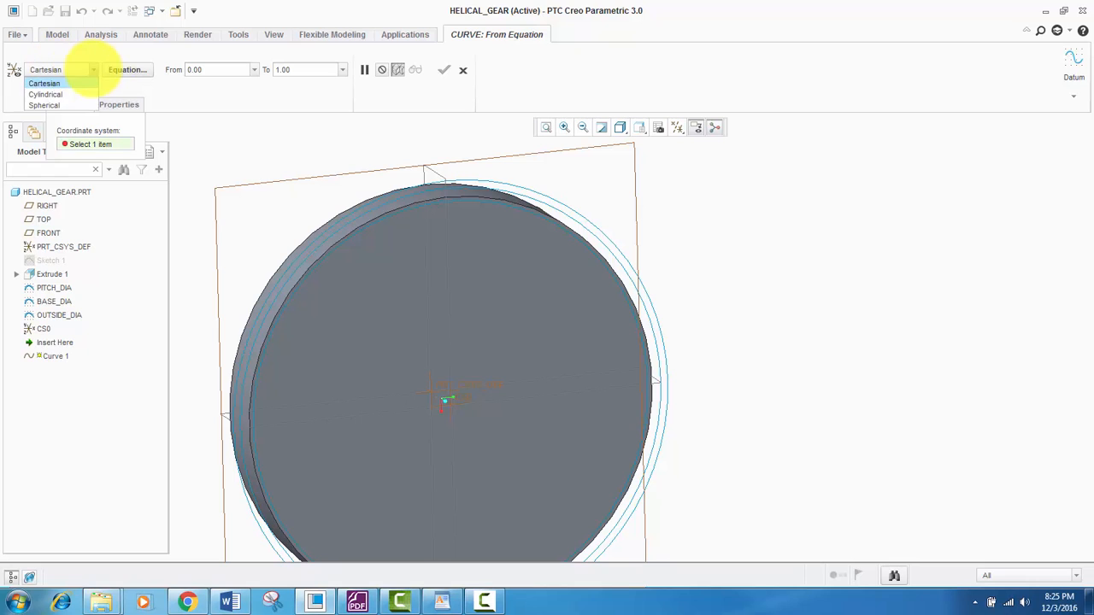
click(44, 82)
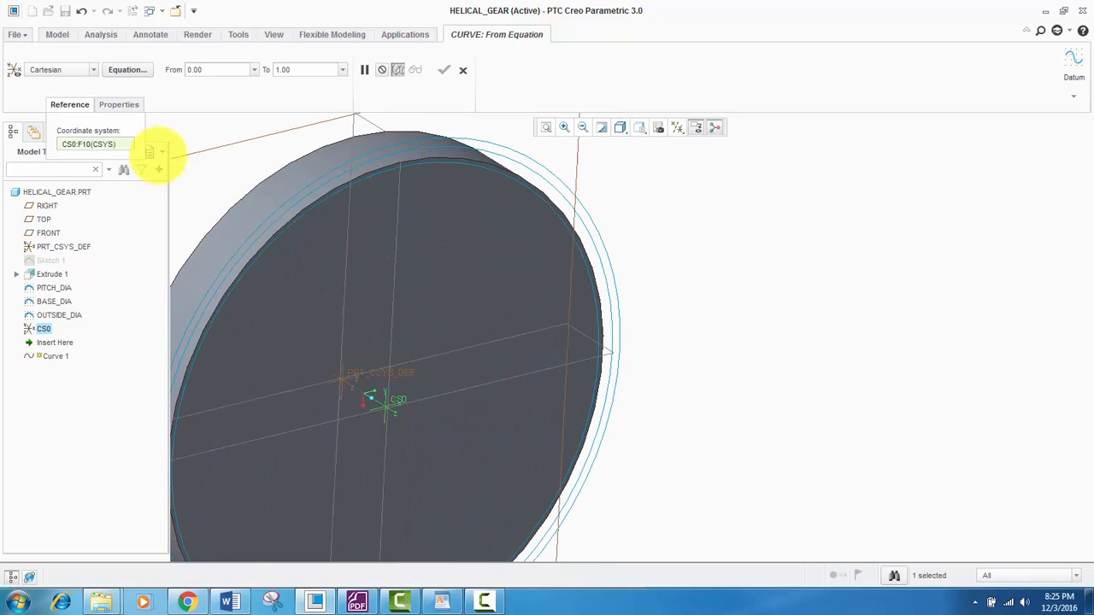
click(127, 68)
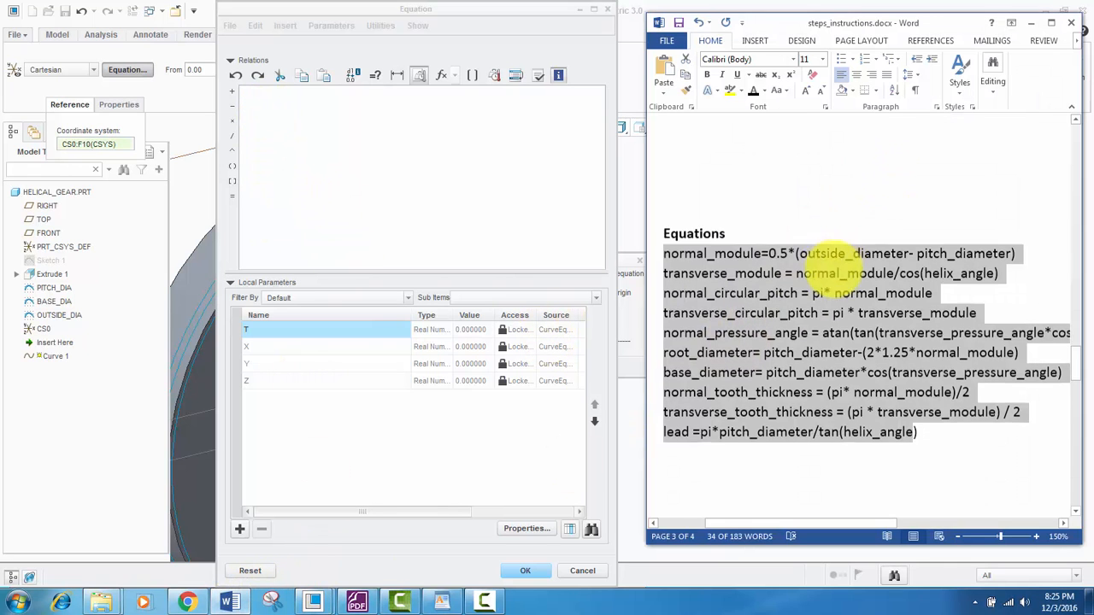
- Paste the involute equations from Word, verify them and complete Curve 1 as the involute
scroll(down, 3)
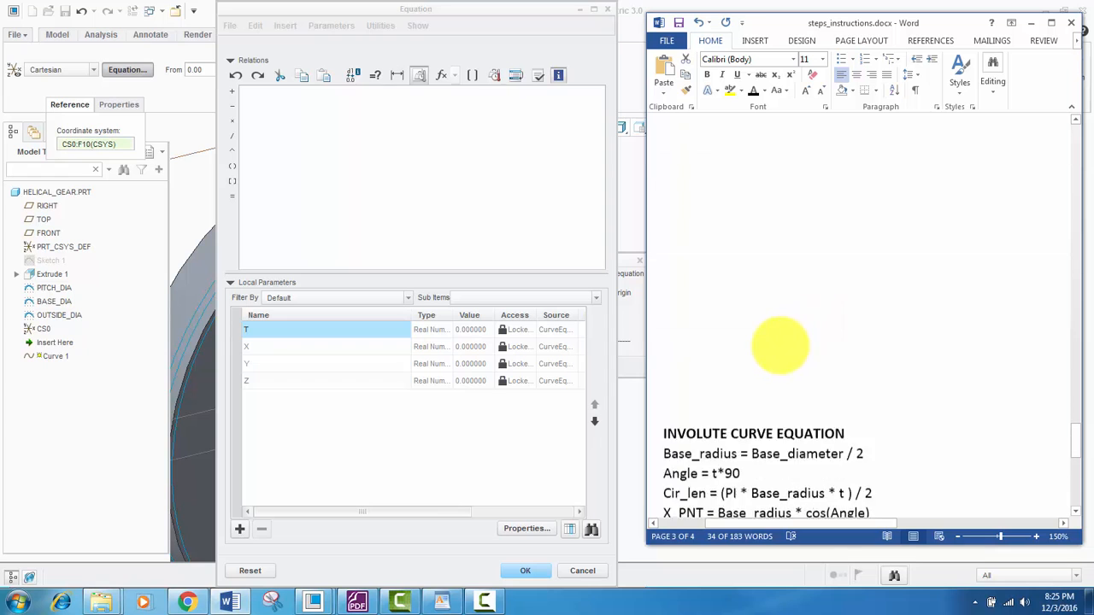
scroll(down, 3)
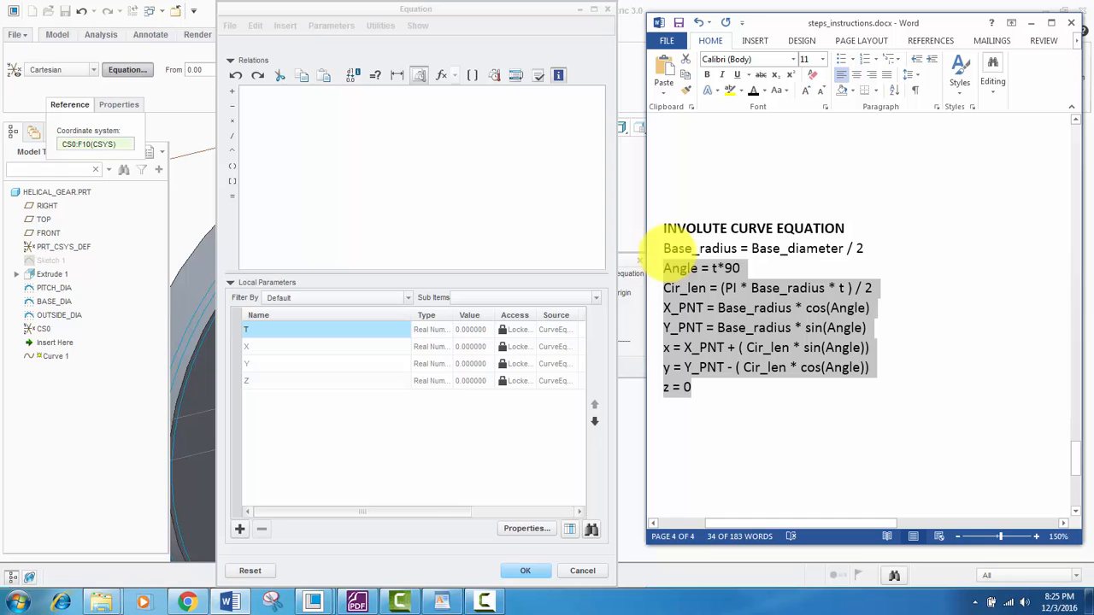
right_click(701, 266)
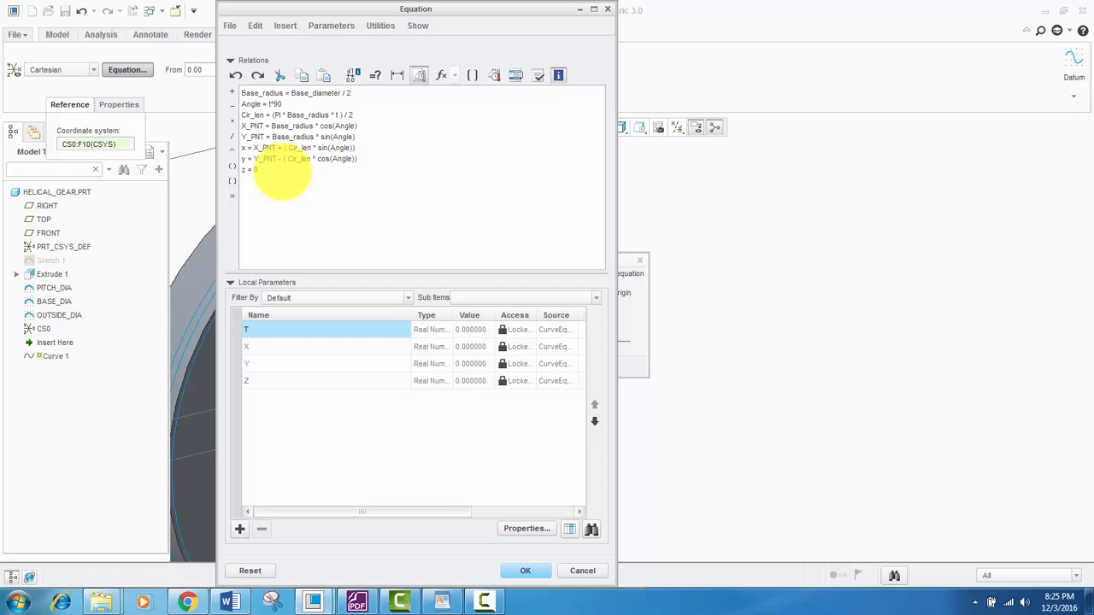
click(538, 75)
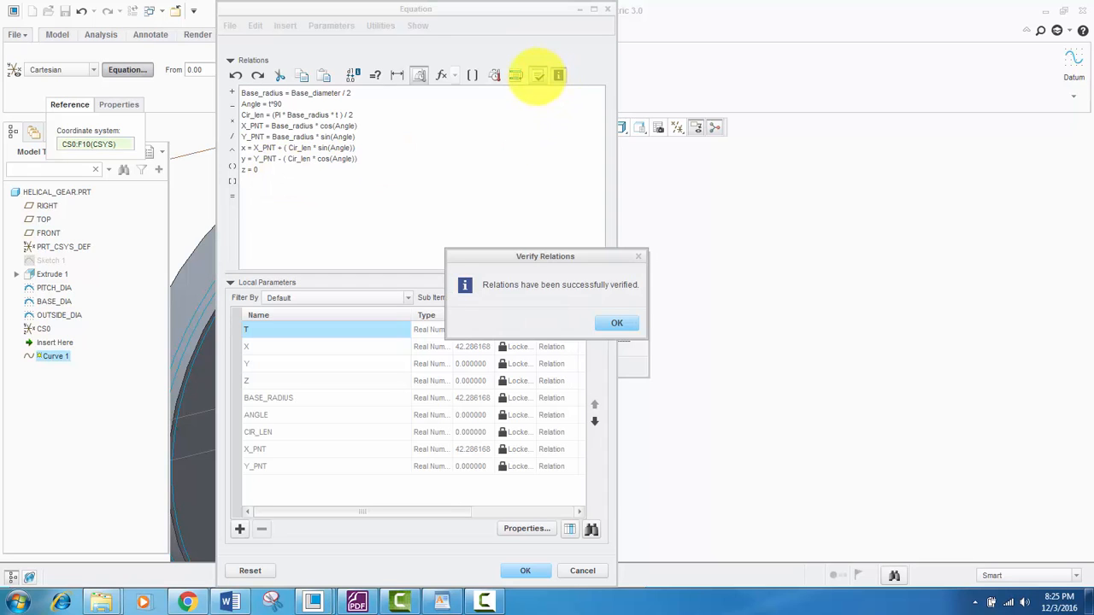
click(615, 322)
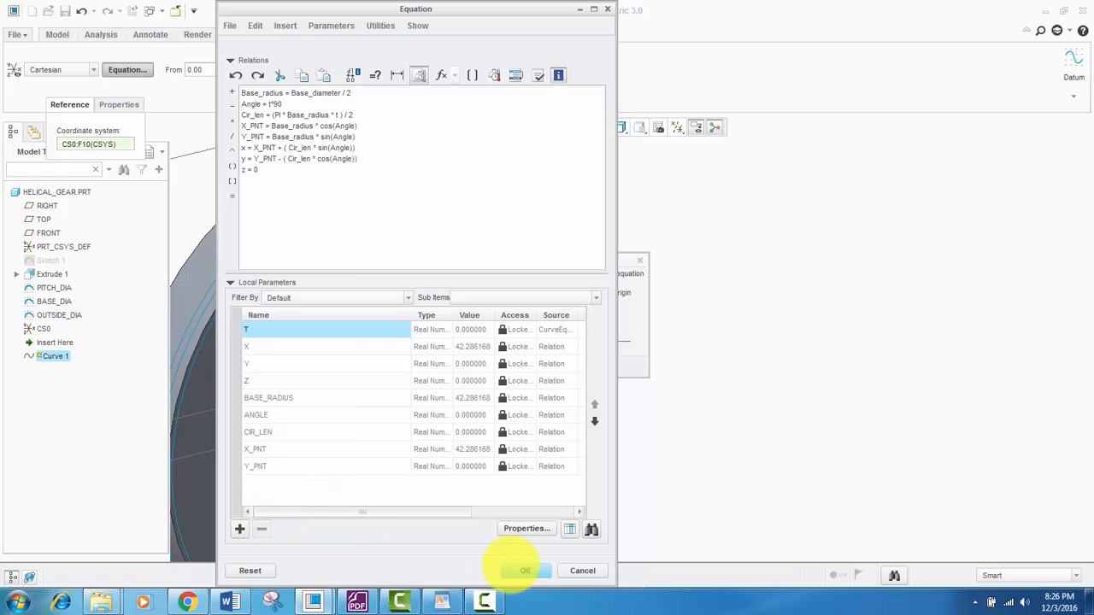
click(525, 571)
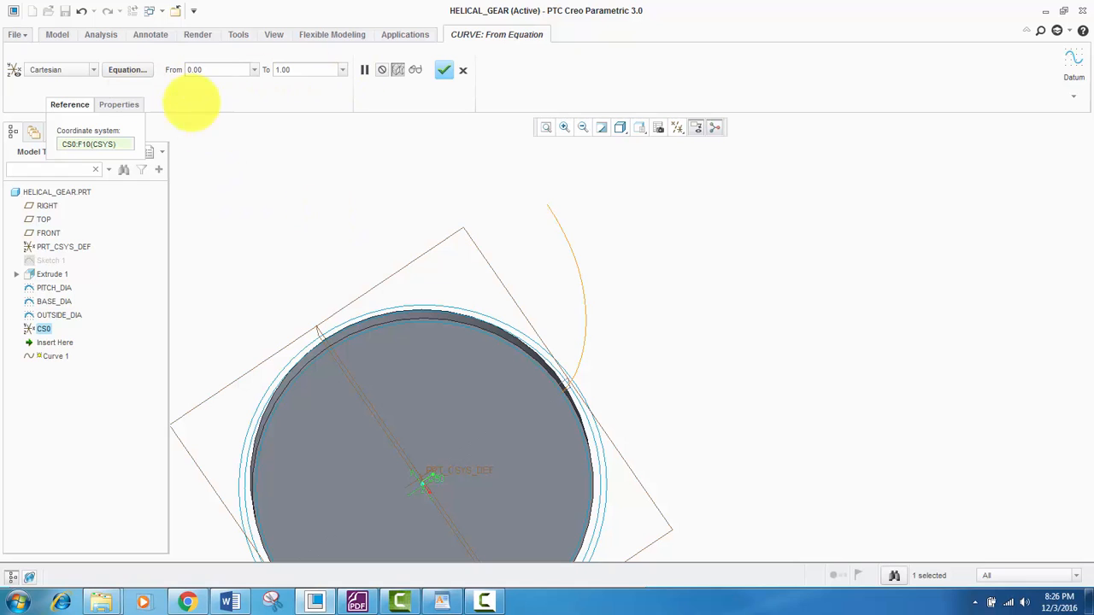
click(445, 69)
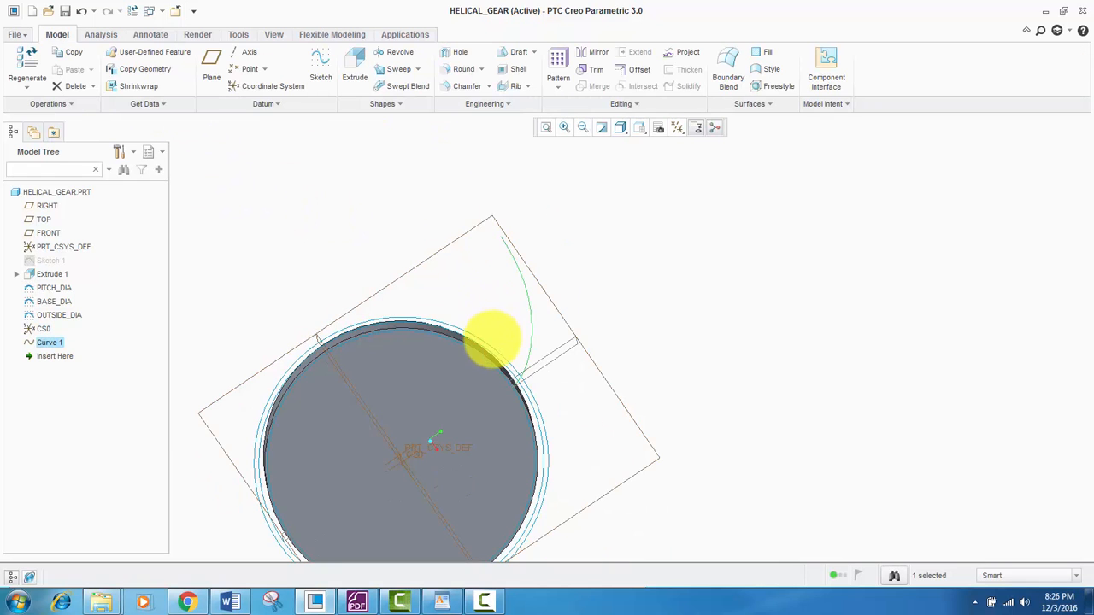